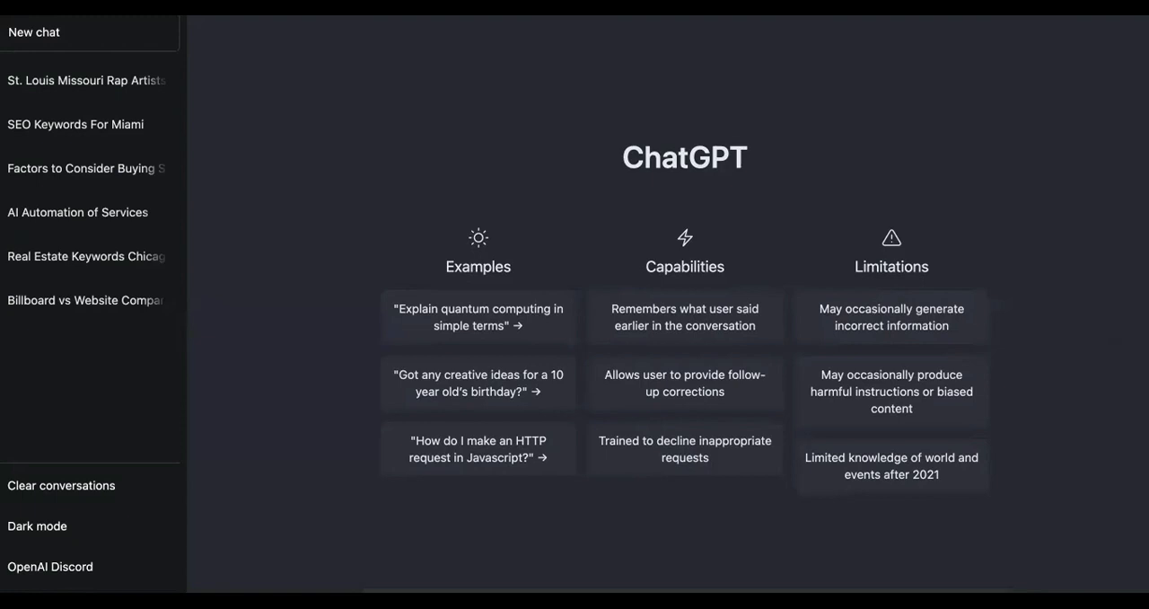
{"action": "mouse_move", "coordinate": [1124, 316]}
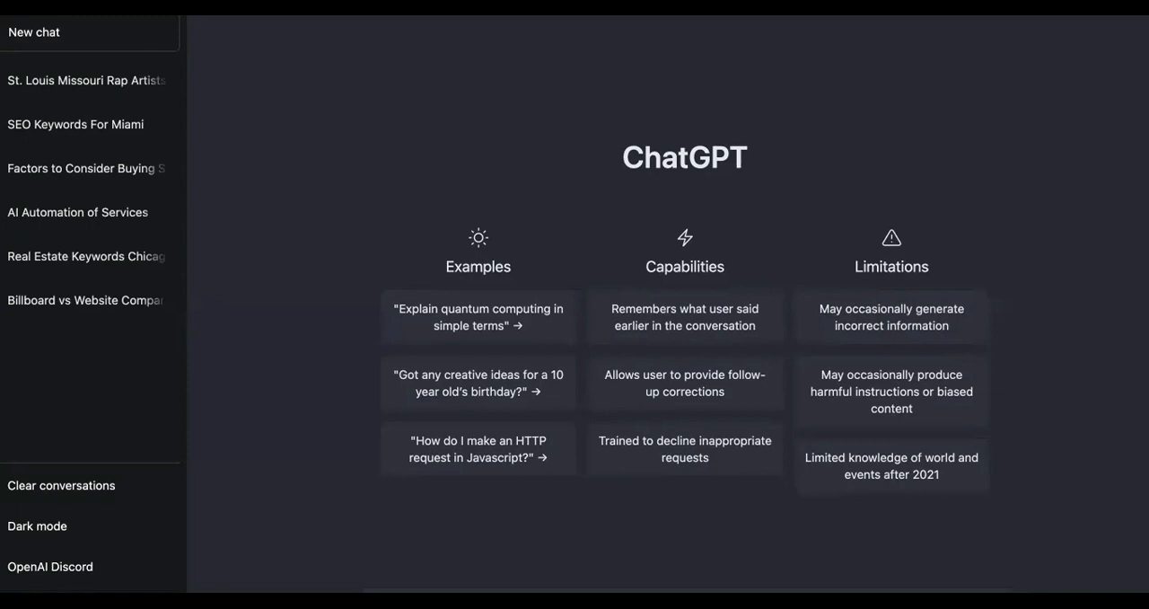
{"action": "mouse_move", "coordinate": [842, 40]}
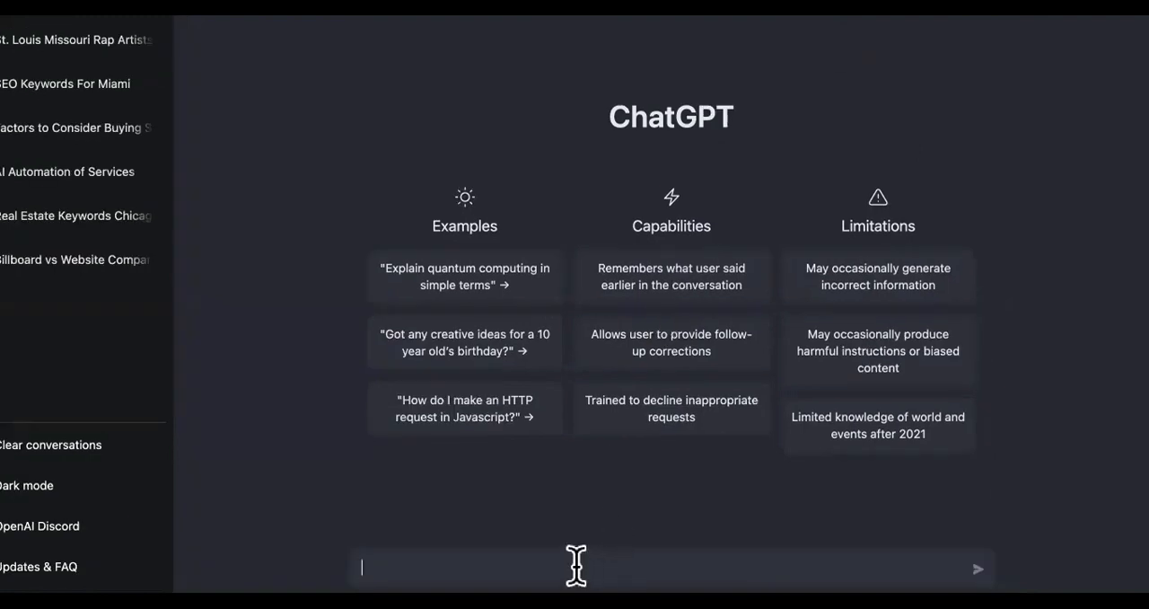
Send ChatGPT 'What products and services cost over $10,000 that average people purchase often?'
{"action": "type", "text": "What products and services cost over $10,000 that average people purchase often?"}
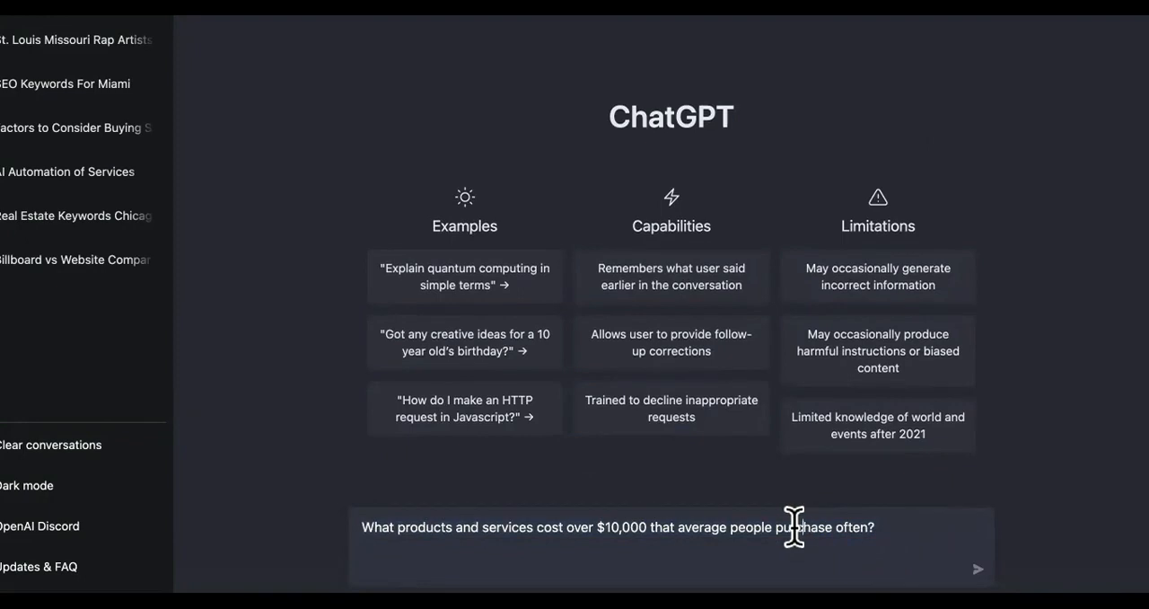
{"action": "mouse_move", "coordinate": [872, 553]}
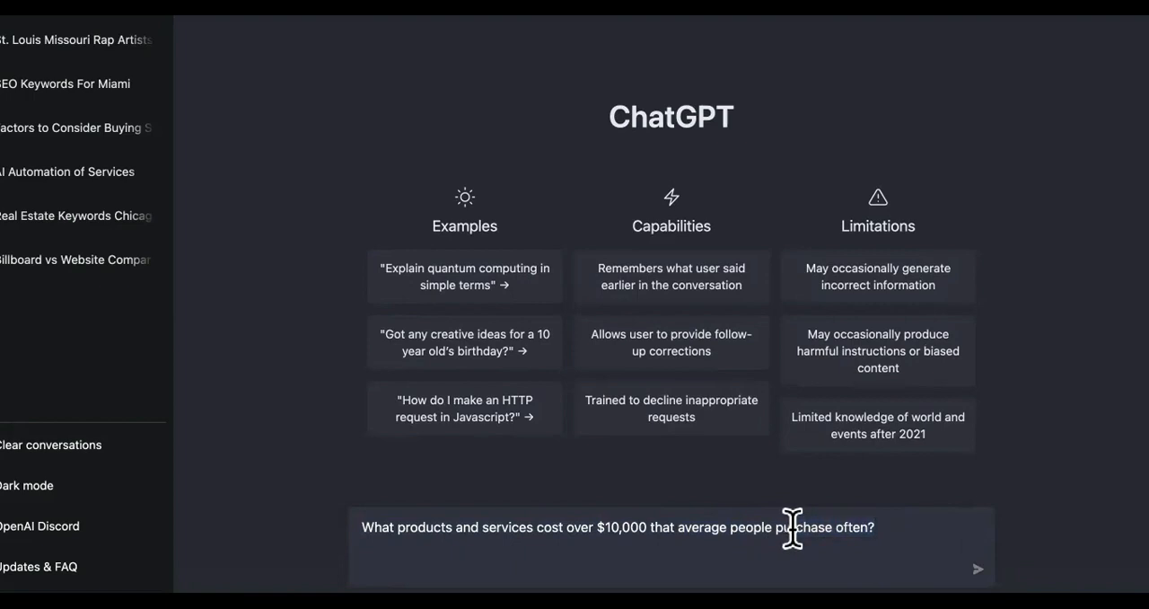
{"action": "left_click", "coordinate": [977, 569]}
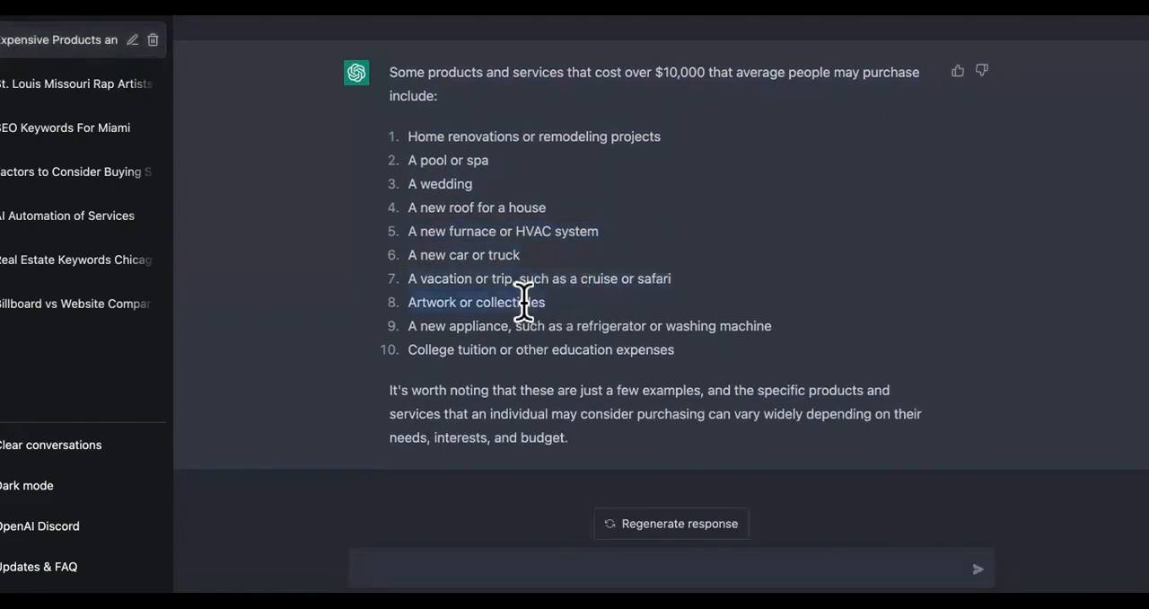
{"action": "mouse_move", "coordinate": [619, 314]}
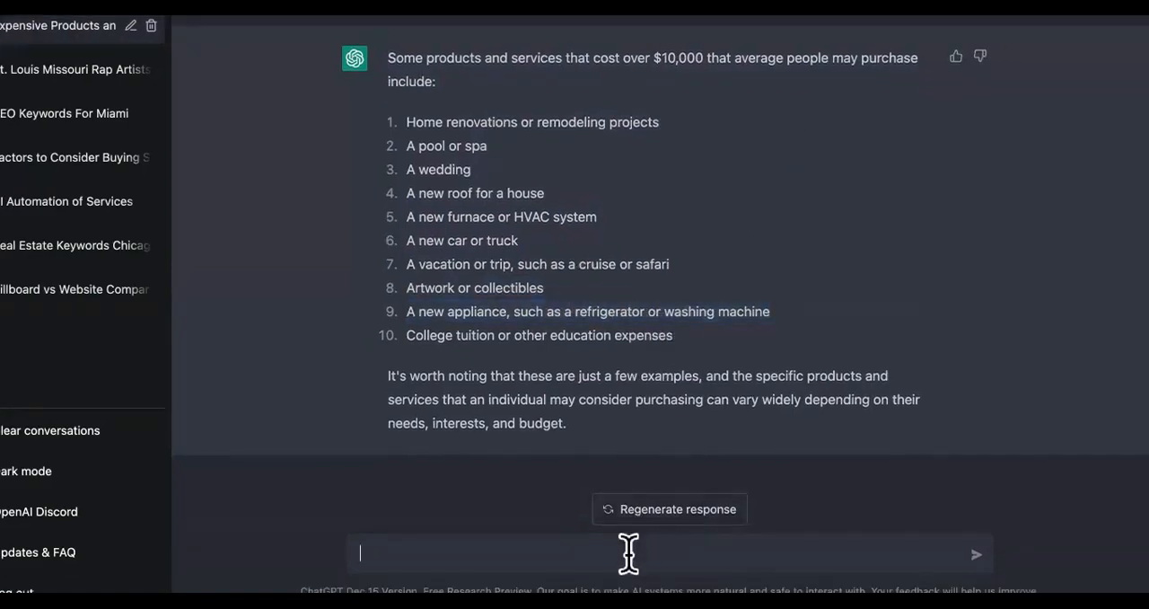
Send 'more please', review both ChatGPT lists, and copy the home renovations item
{"action": "type", "text": "mo"}
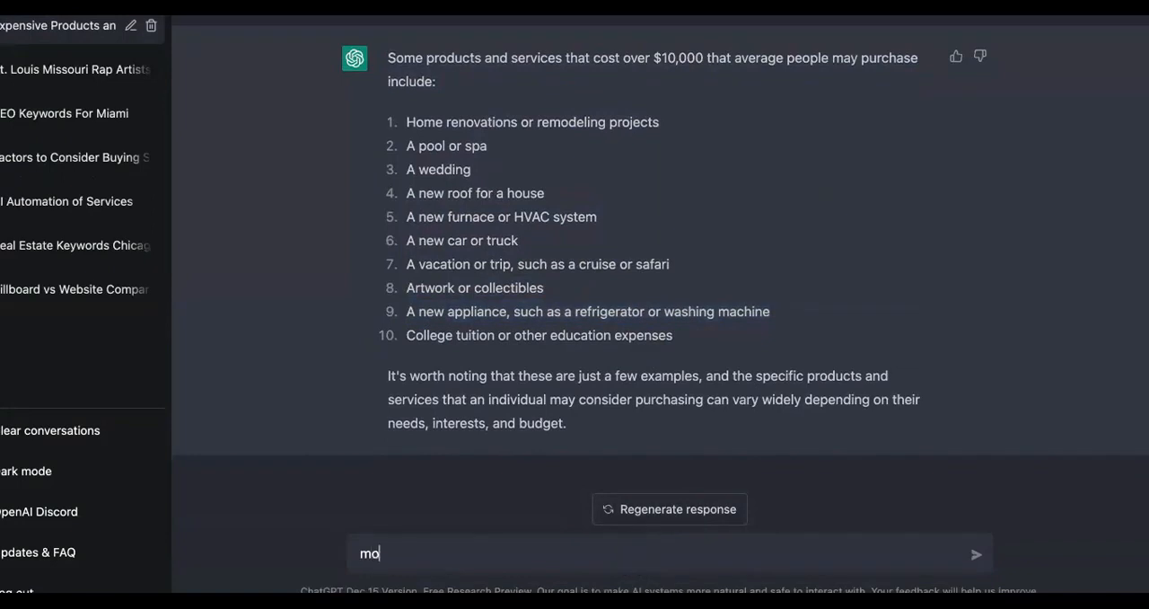
{"action": "type", "text": "re ple"}
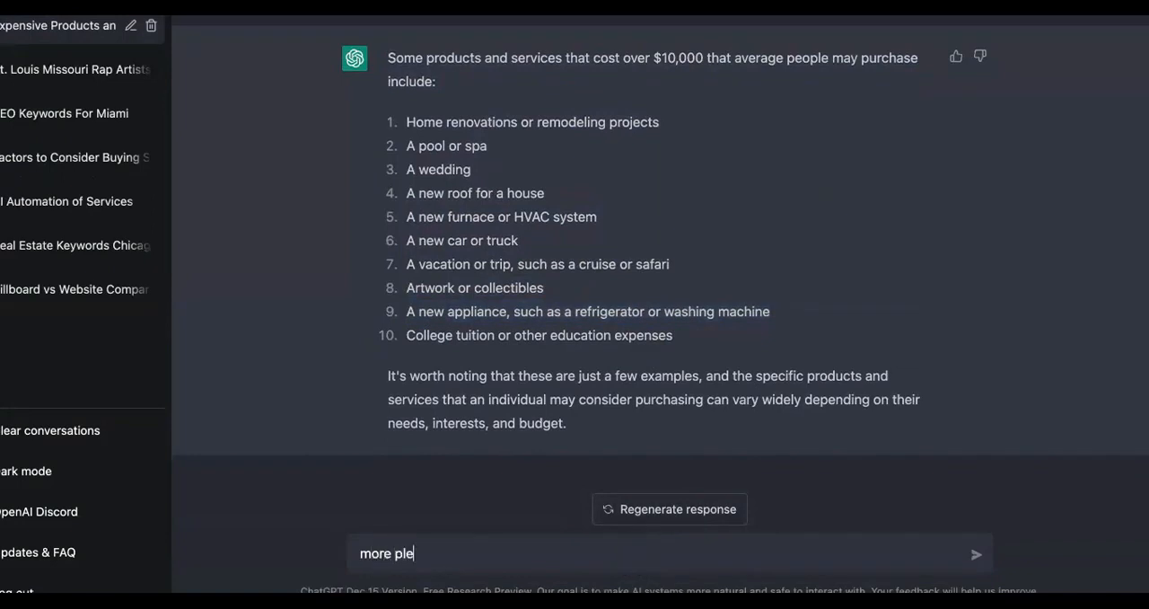
{"action": "type", "text": "a"}
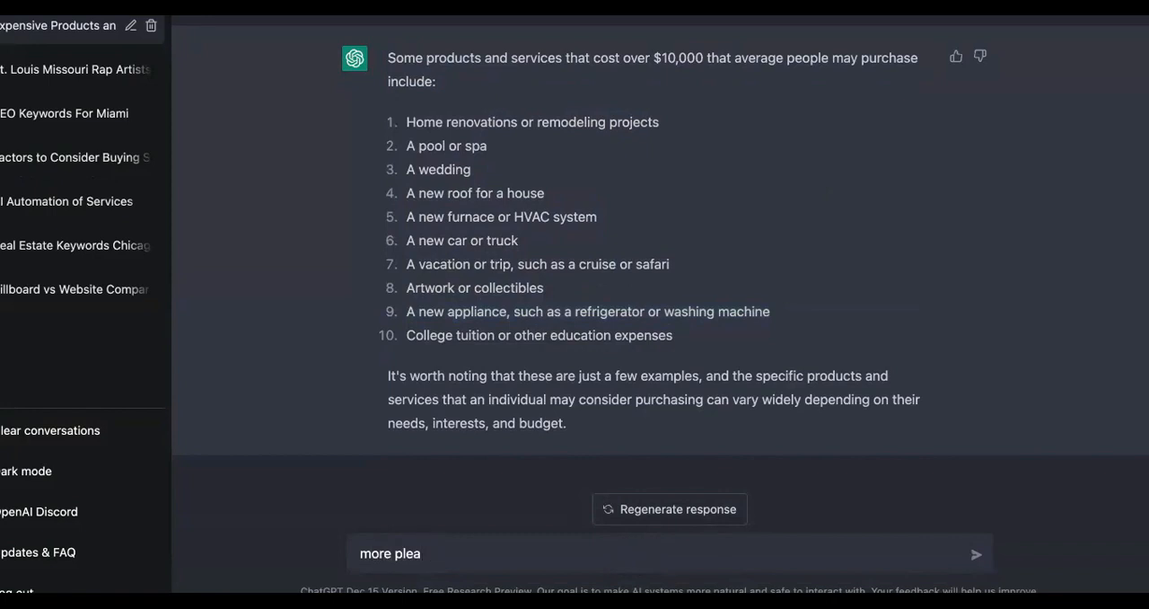
{"action": "type", "text": "se"}
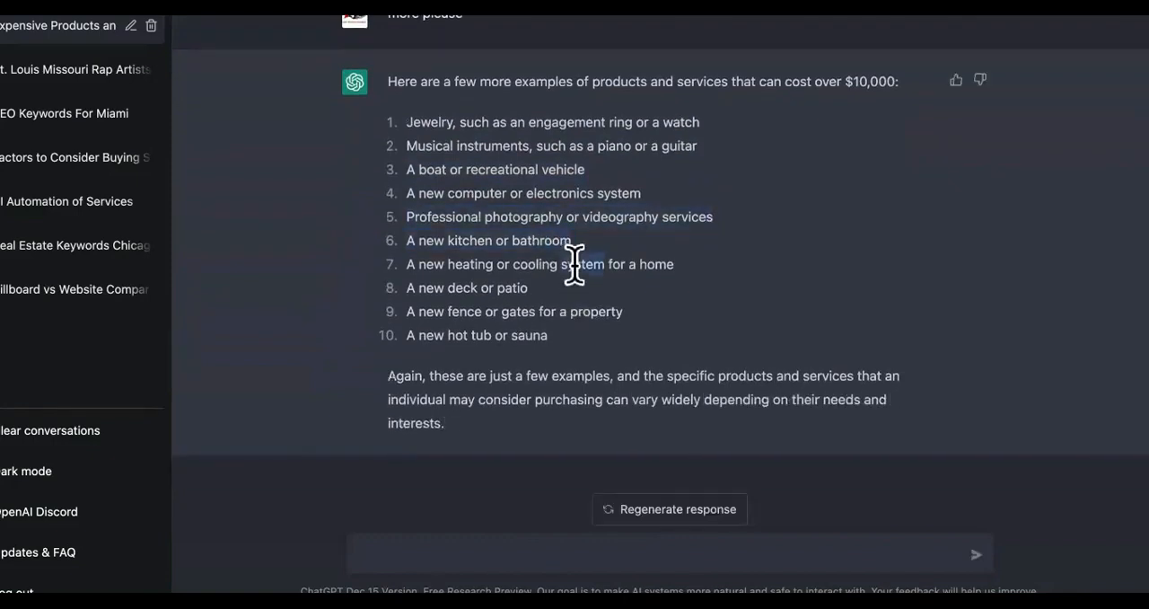
{"action": "mouse_move", "coordinate": [516, 287]}
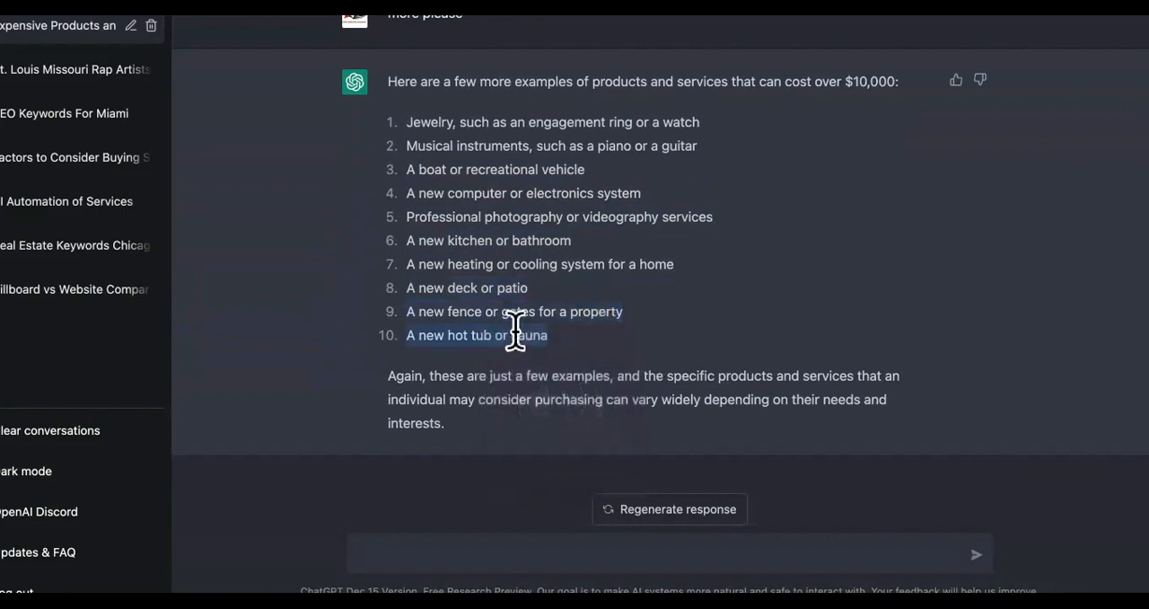
{"action": "scroll", "scroll_direction": "up", "scroll_amount": 3}
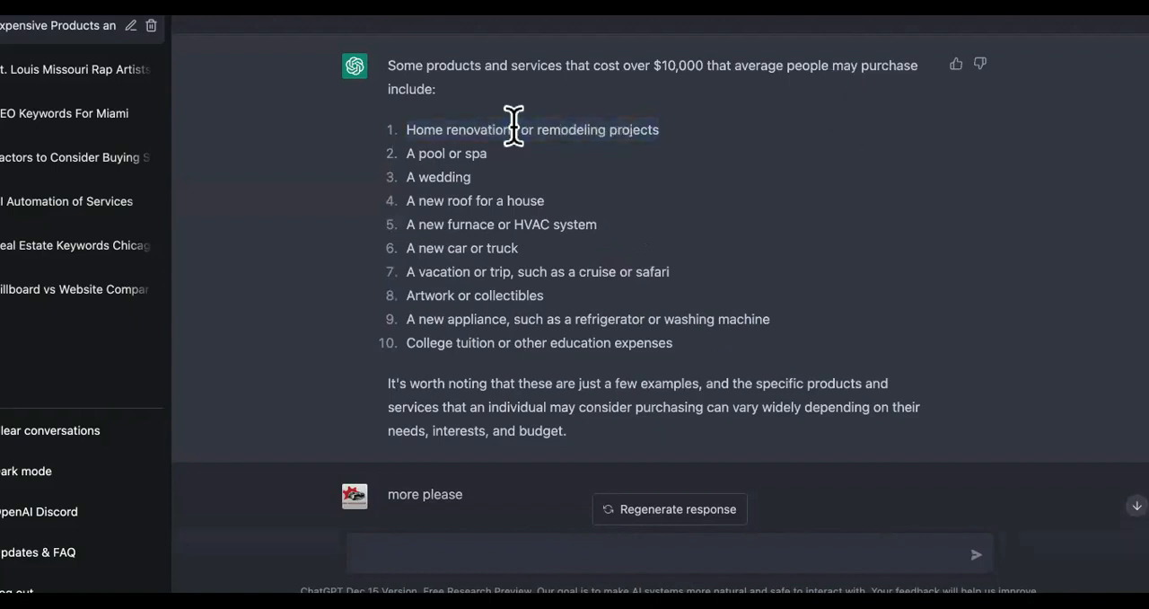
{"action": "right_click", "coordinate": [513, 125]}
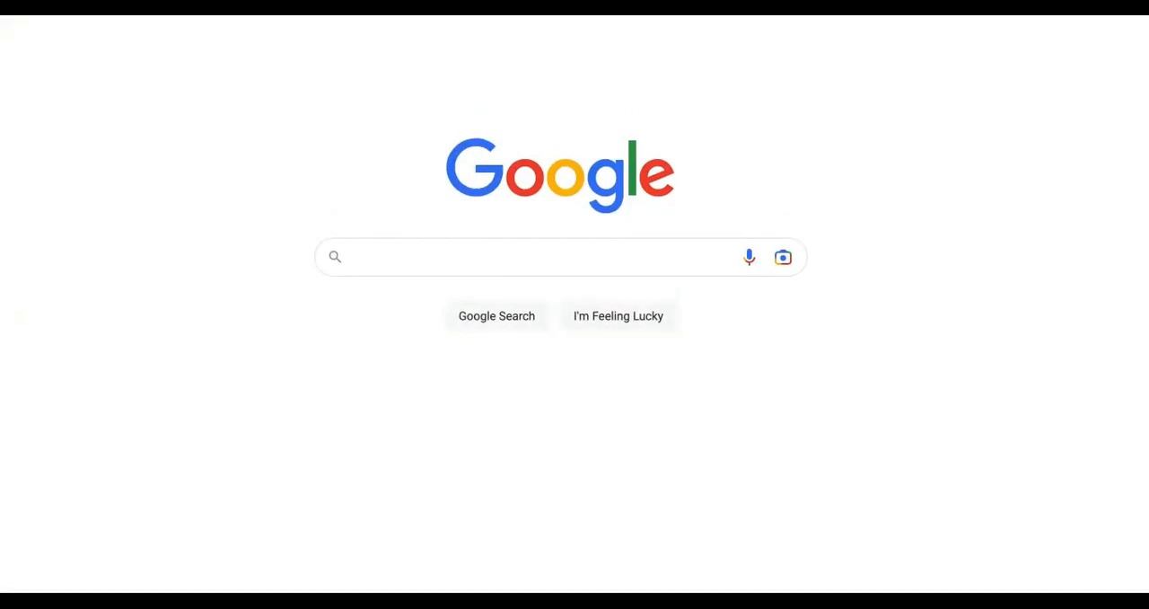
Search Google for 'home renovations chicago' and browse the remodeling ads and business listings
{"action": "type", "text": "Home renovations"}
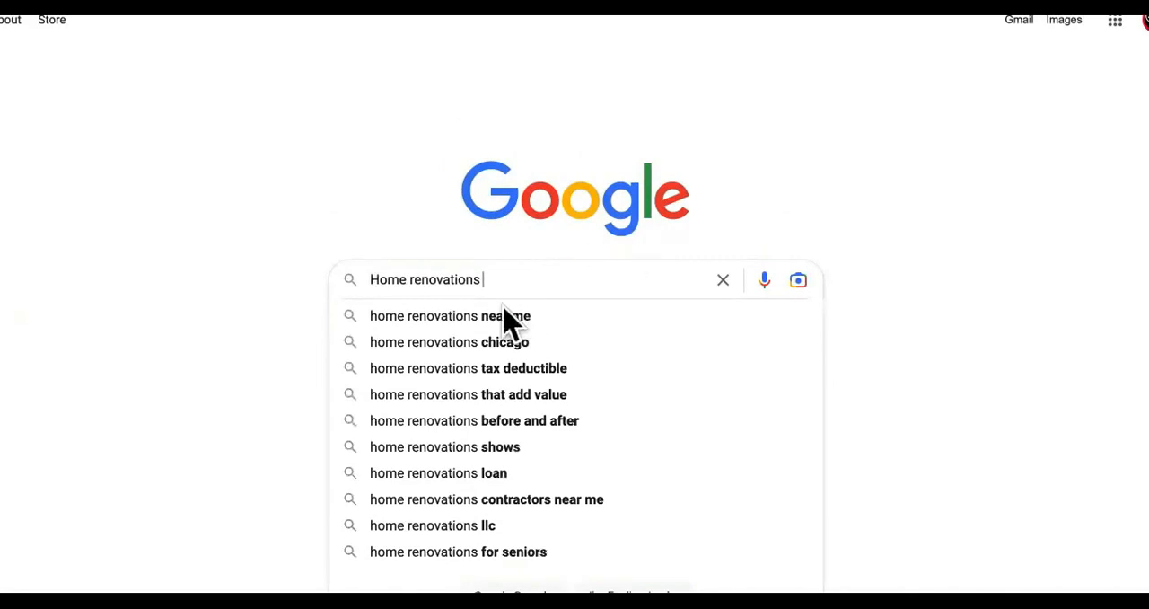
{"action": "left_click", "coordinate": [450, 342]}
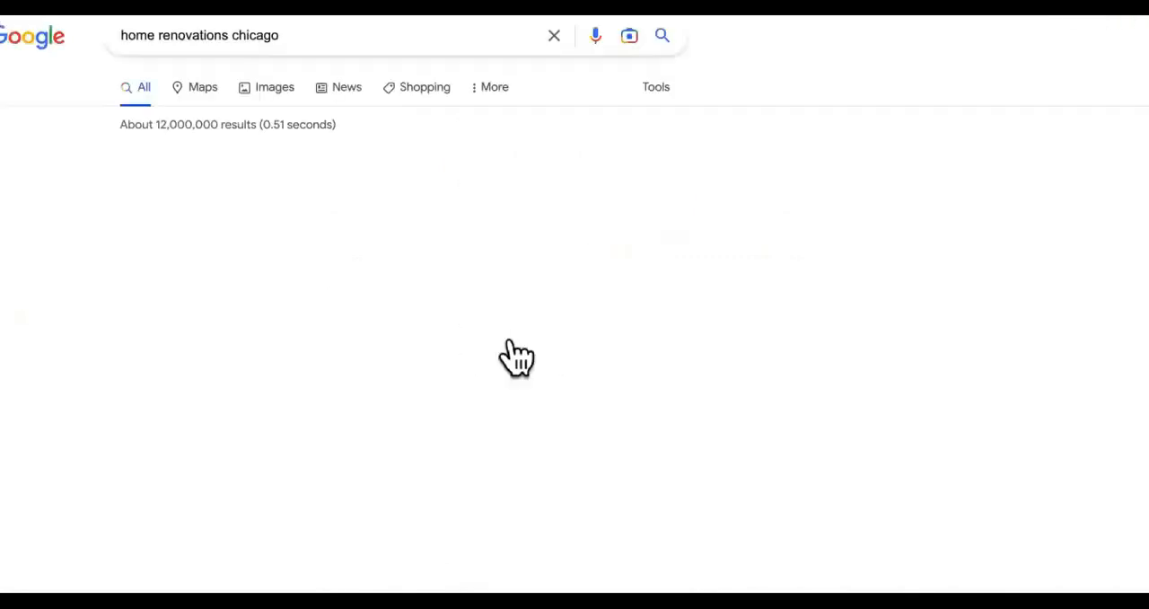
{"action": "scroll", "scroll_direction": "down", "scroll_amount": 3}
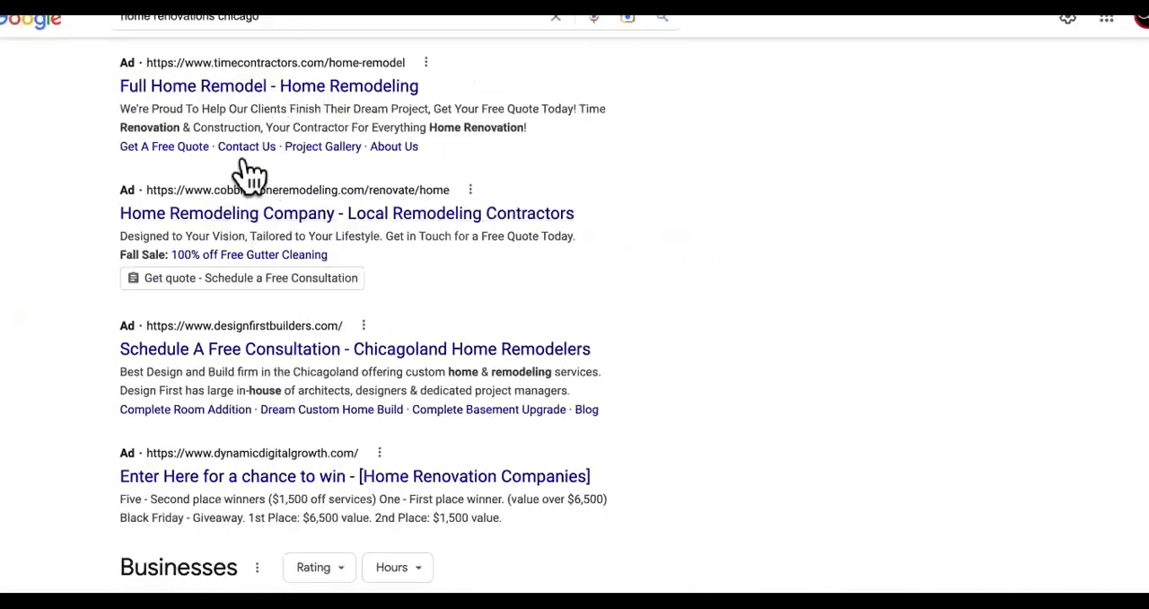
{"action": "scroll", "scroll_direction": "down", "scroll_amount": 3}
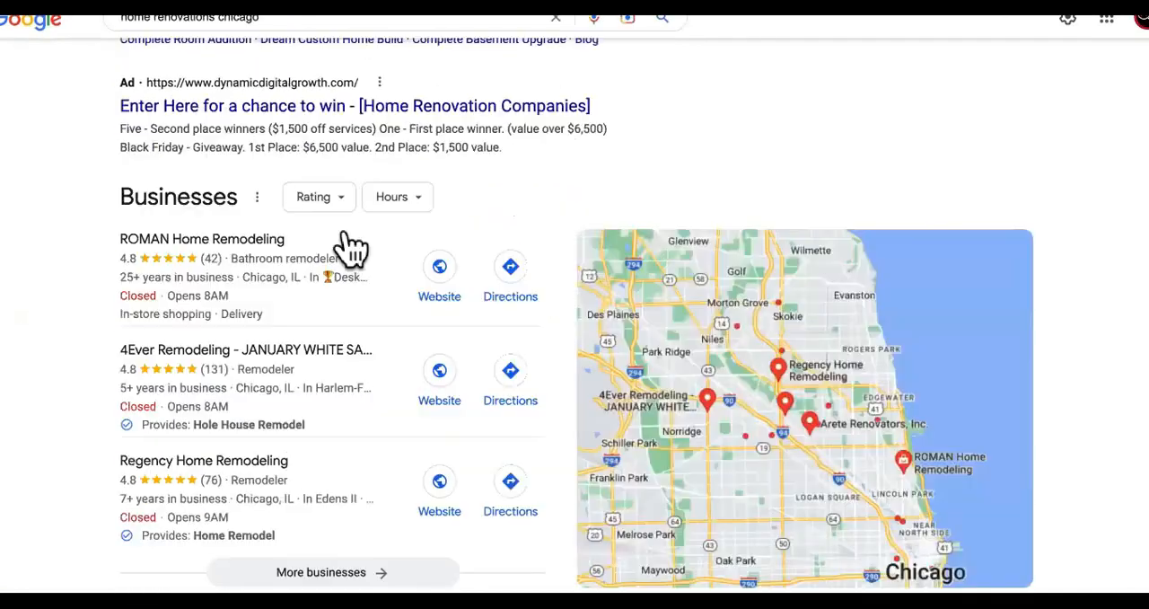
{"action": "scroll", "scroll_direction": "down", "scroll_amount": 3}
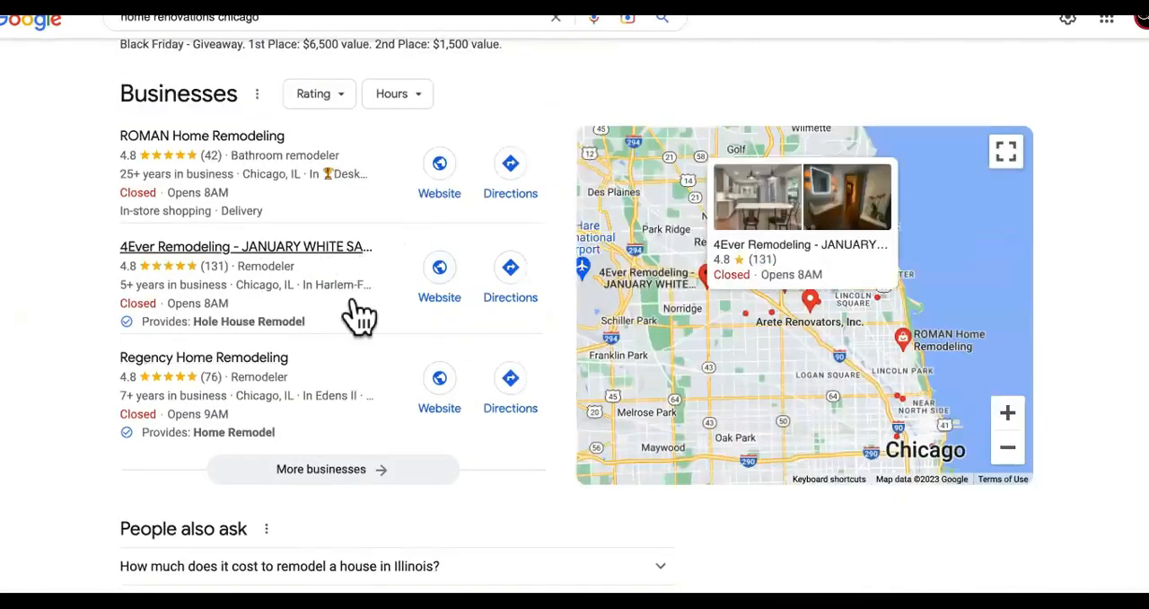
{"action": "scroll", "scroll_direction": "down", "scroll_amount": 3}
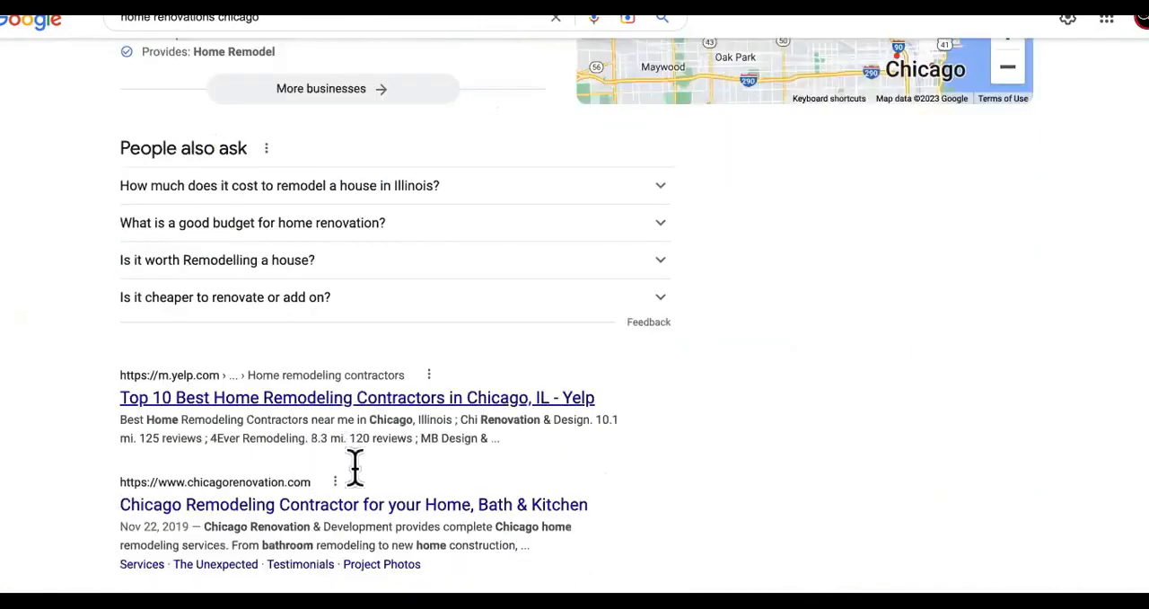
{"action": "scroll", "scroll_direction": "up", "scroll_amount": 3}
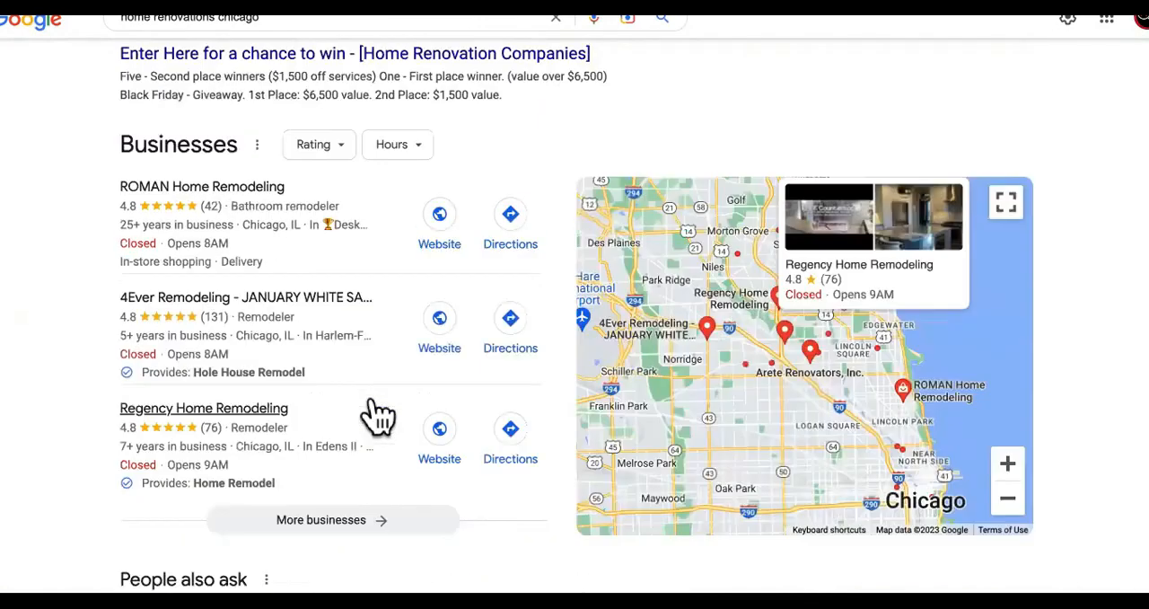
{"action": "scroll", "scroll_direction": "up", "scroll_amount": 3}
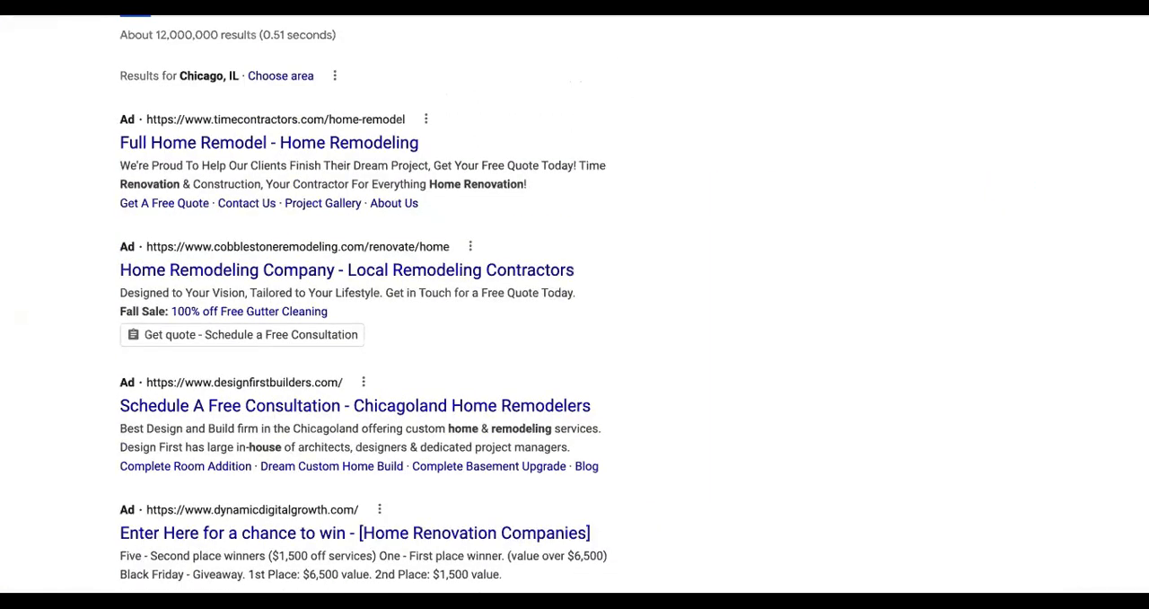
{"action": "scroll", "scroll_direction": "down", "scroll_amount": 3}
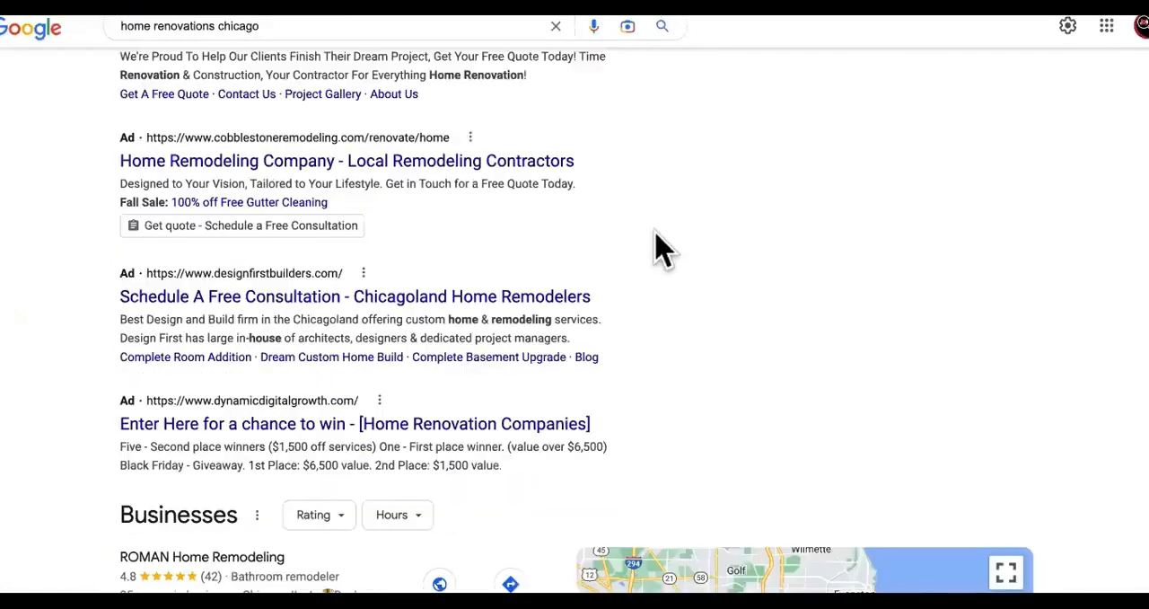
{"action": "scroll", "scroll_direction": "down", "scroll_amount": 3}
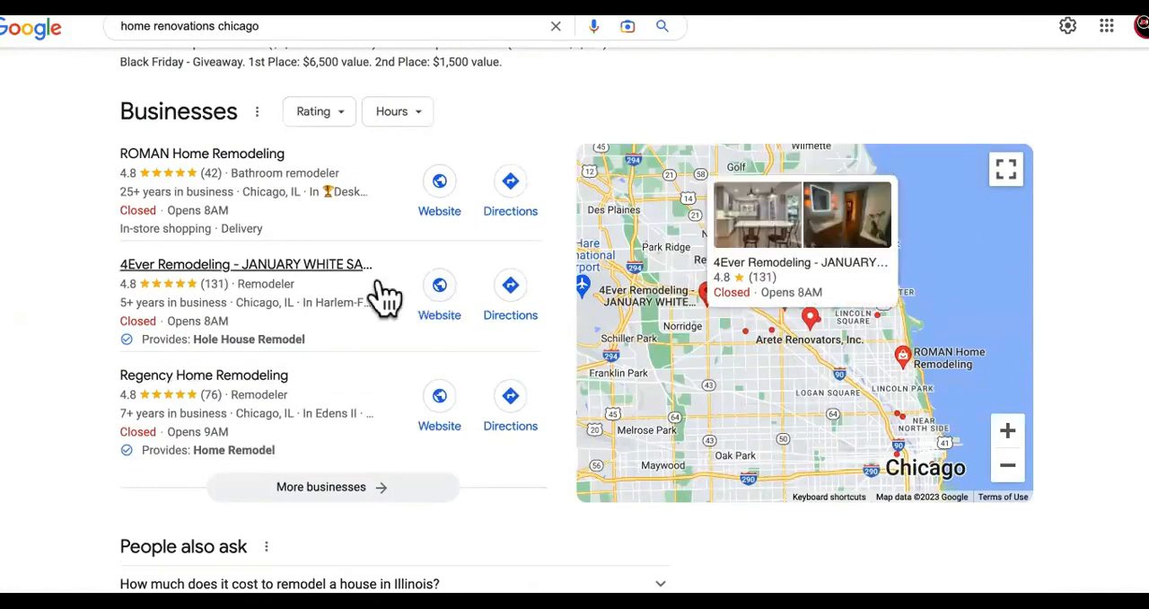
{"action": "scroll", "scroll_direction": "down", "scroll_amount": 3}
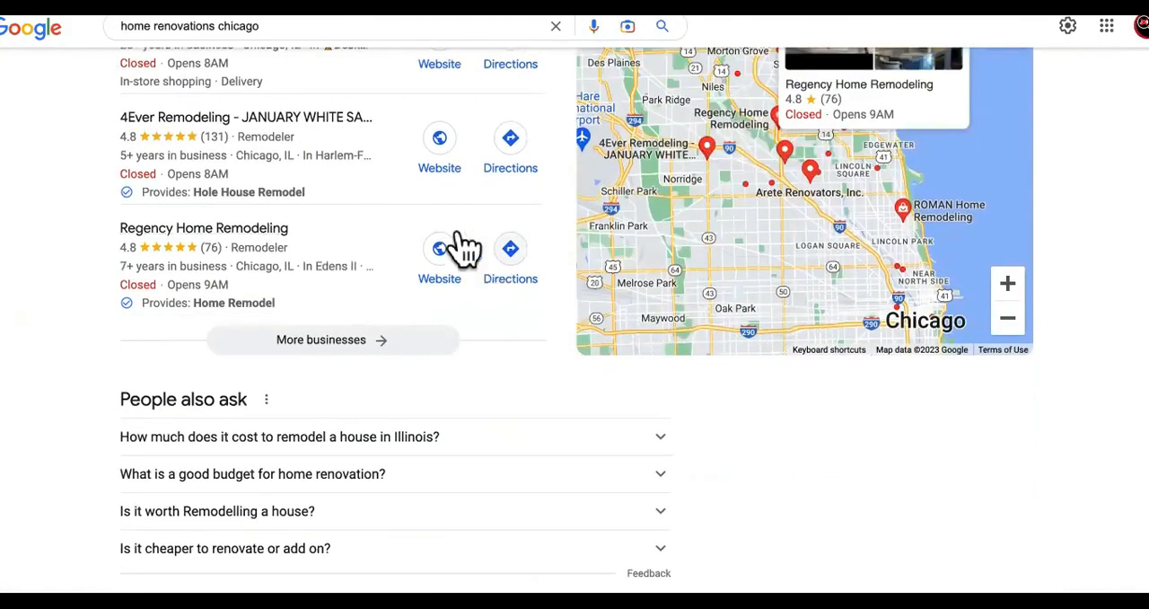
{"action": "scroll", "scroll_direction": "up", "scroll_amount": 3}
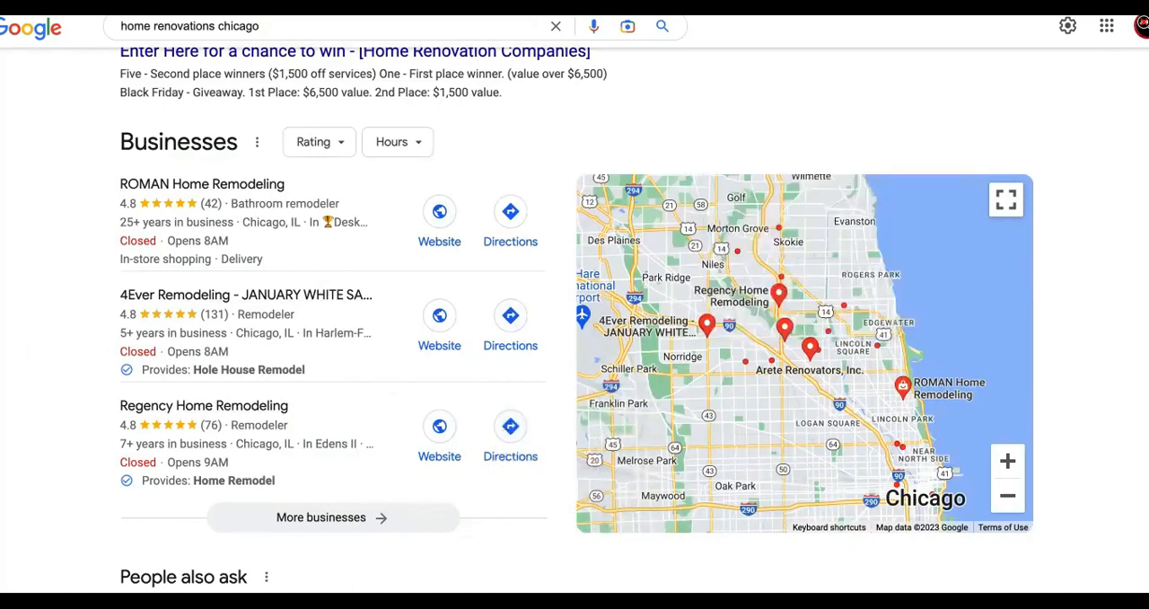
{"action": "scroll", "scroll_direction": "down", "scroll_amount": 3}
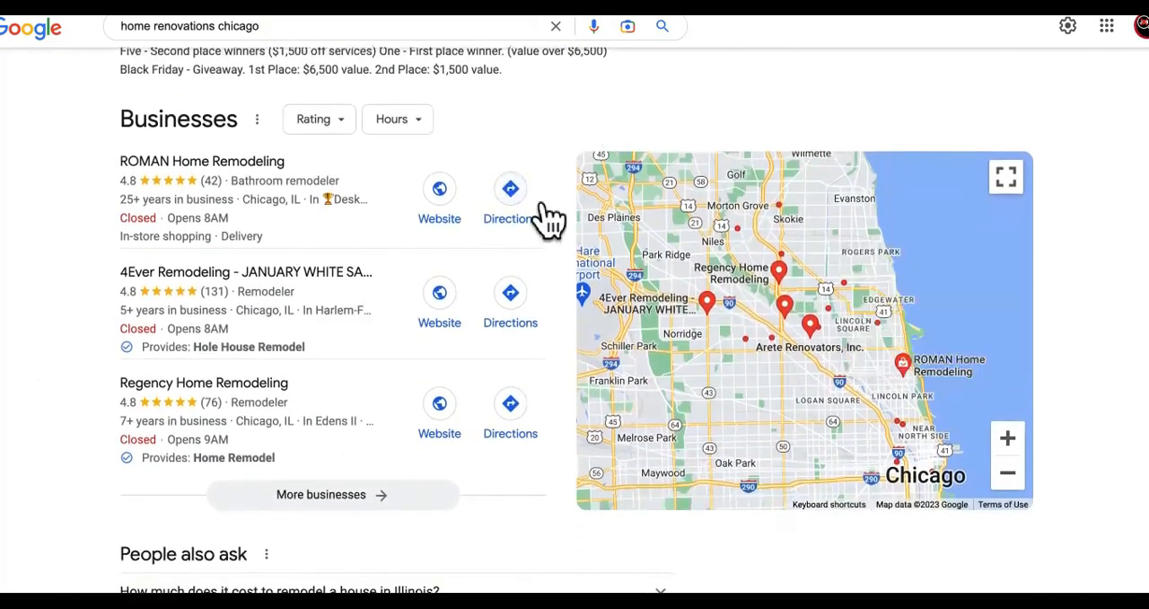
{"action": "mouse_move", "coordinate": [723, 81]}
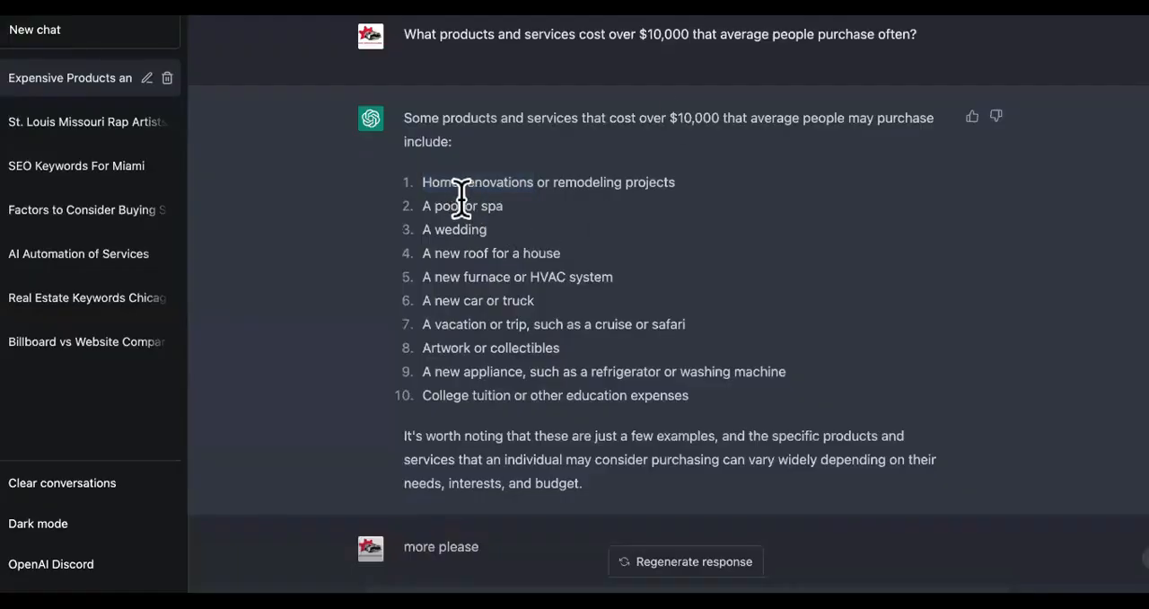
{"action": "double_click", "coordinate": [446, 206]}
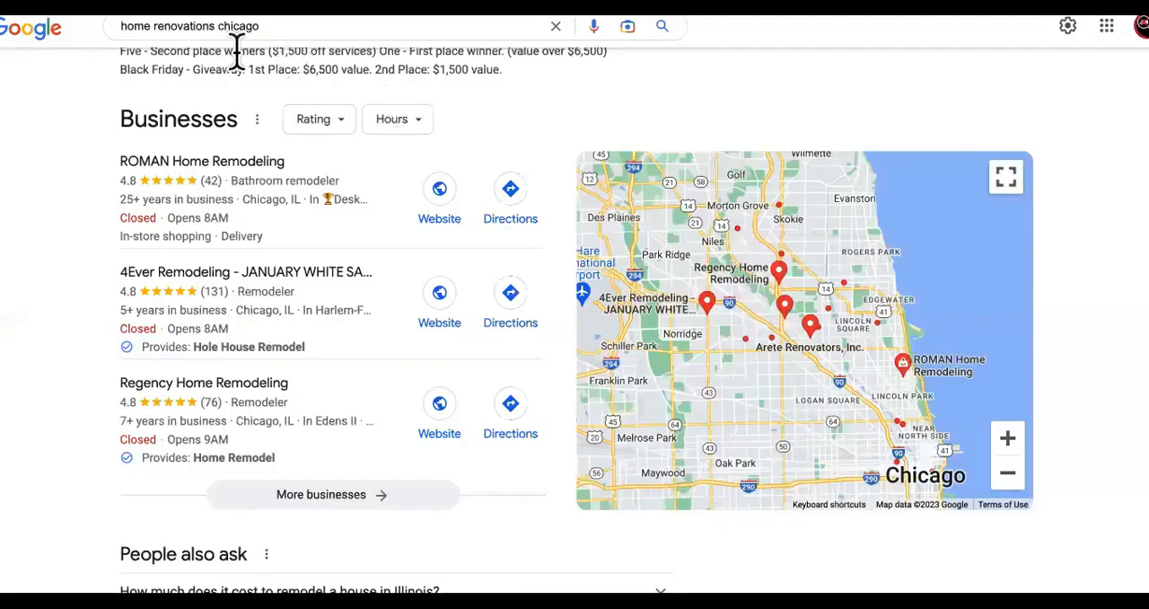
Search 'pool building chicago' and find the $100,000–$200,000 inground pool cost
{"action": "type", "text": "pool chicago"}
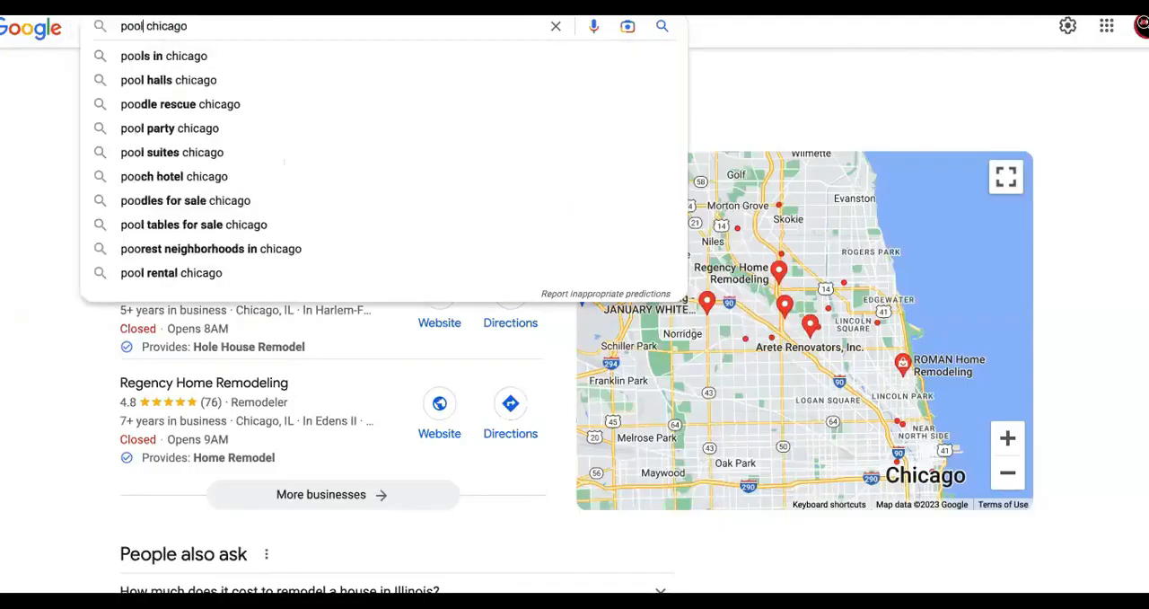
{"action": "type", "text": "bui"}
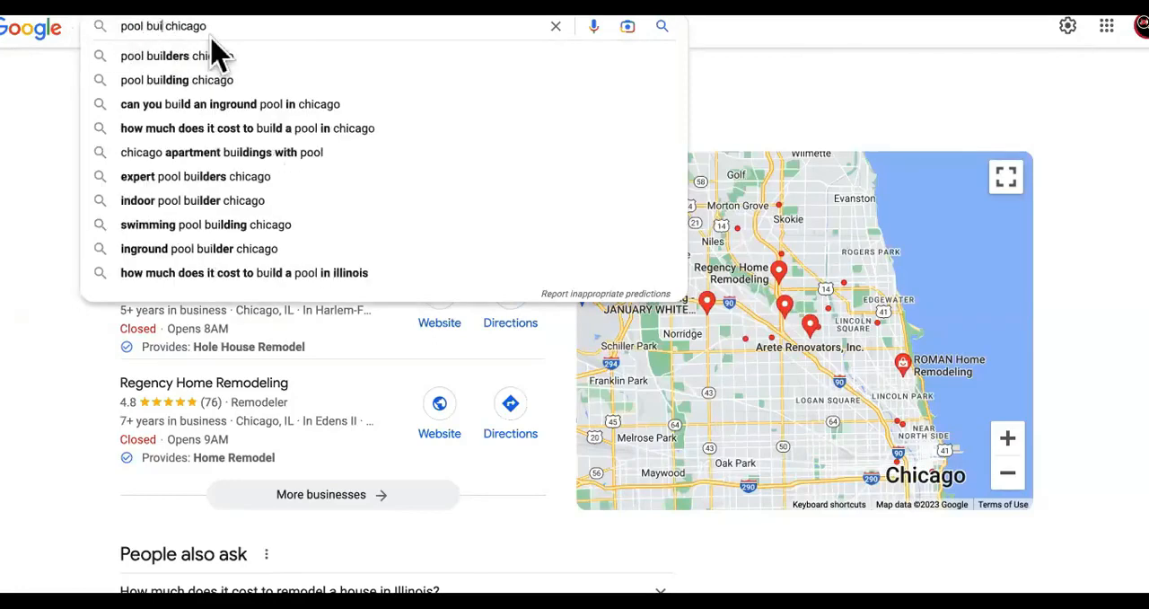
{"action": "left_click", "coordinate": [177, 80]}
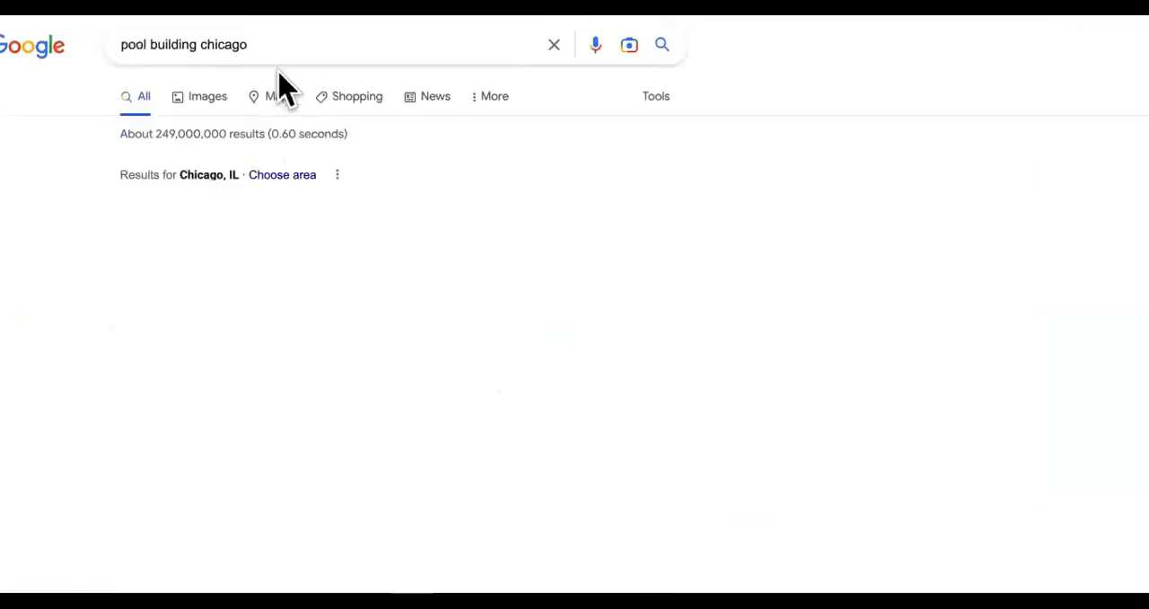
{"action": "scroll", "scroll_direction": "down", "scroll_amount": 3}
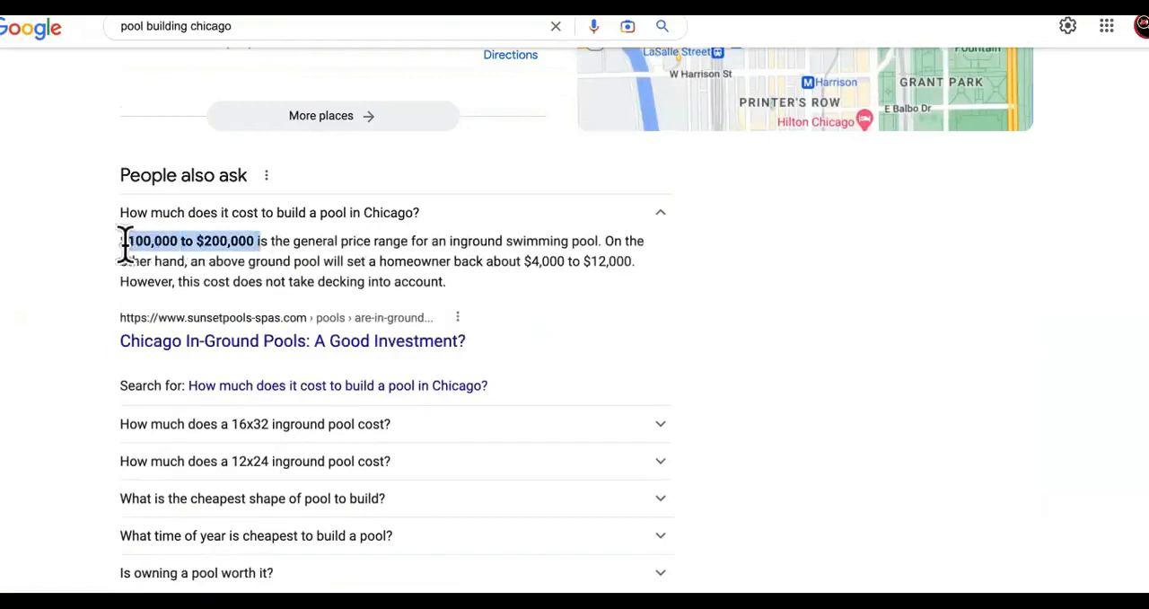
{"action": "mouse_move", "coordinate": [482, 243]}
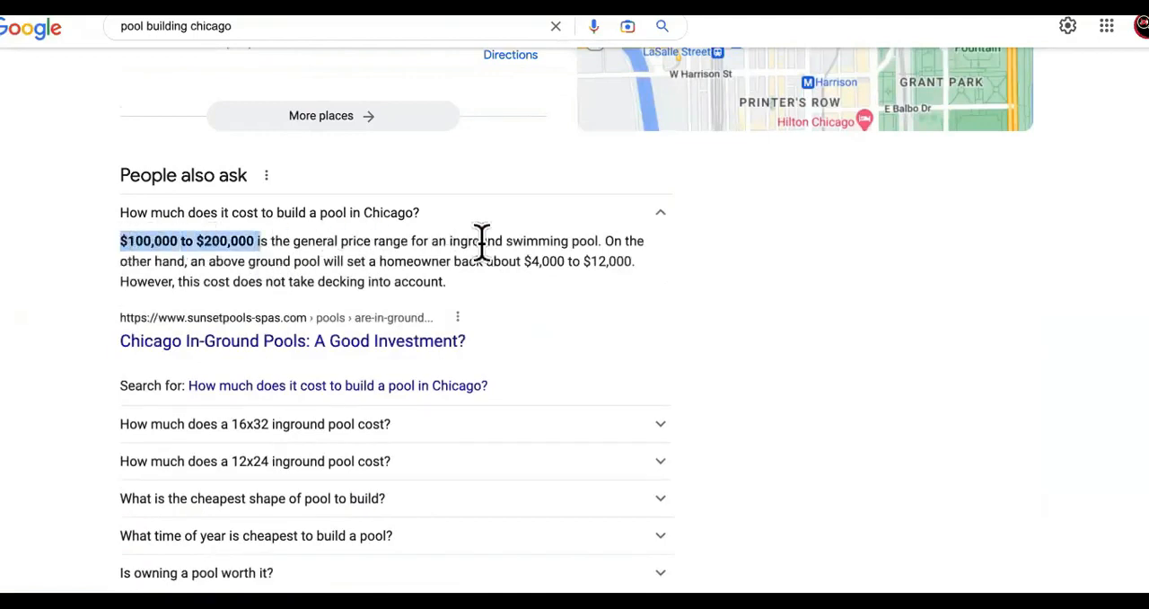
{"action": "mouse_move", "coordinate": [601, 229]}
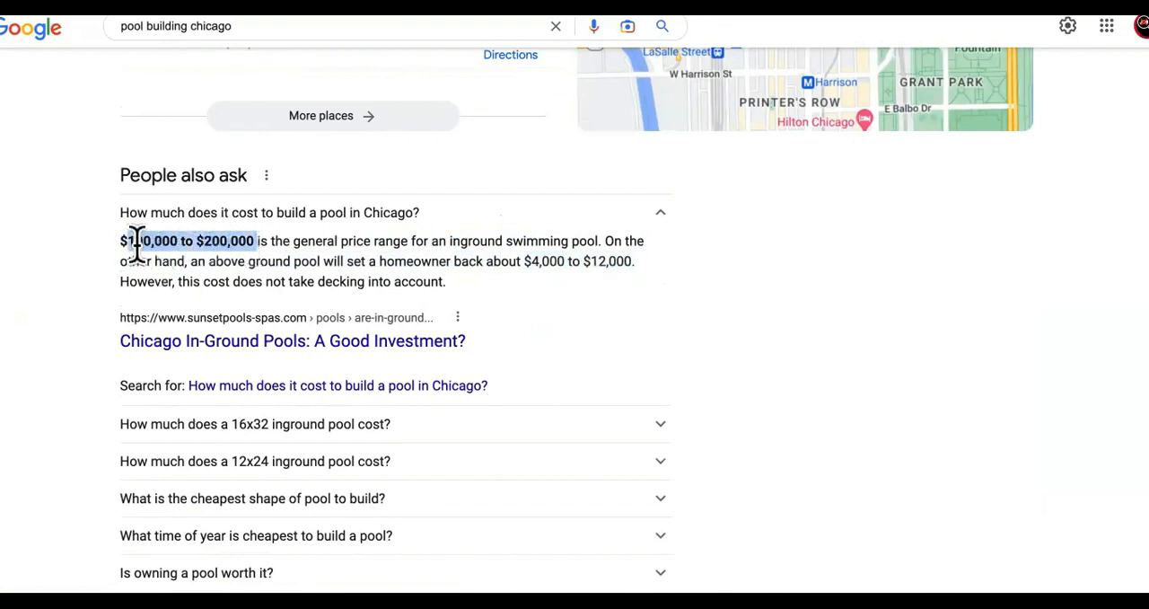
{"action": "scroll", "scroll_direction": "up", "scroll_amount": 3}
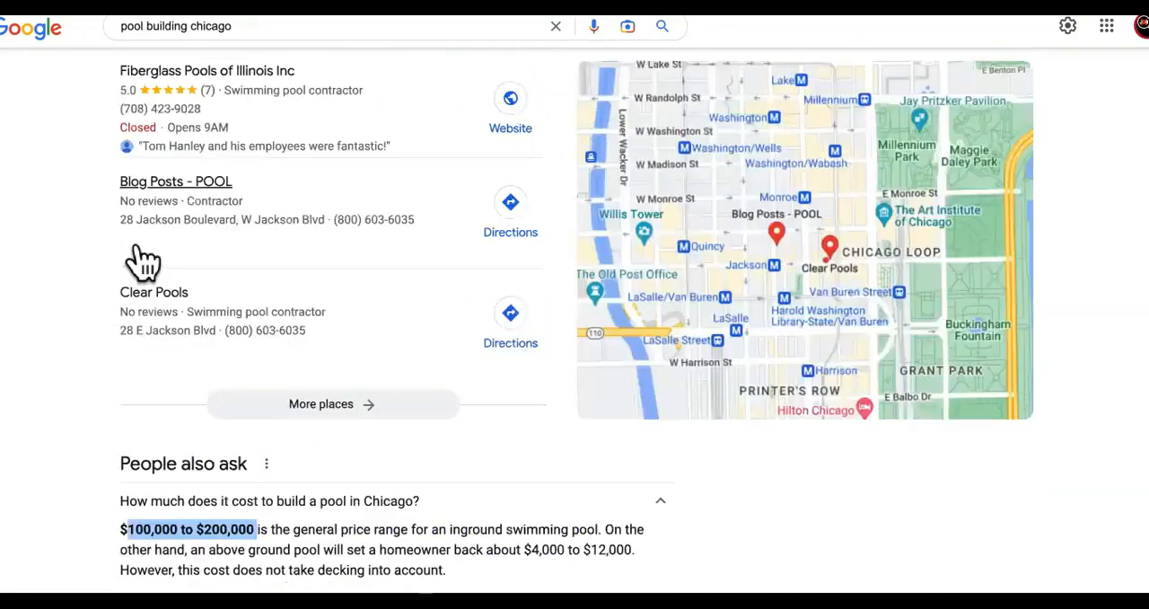
{"action": "scroll", "scroll_direction": "up", "scroll_amount": 3}
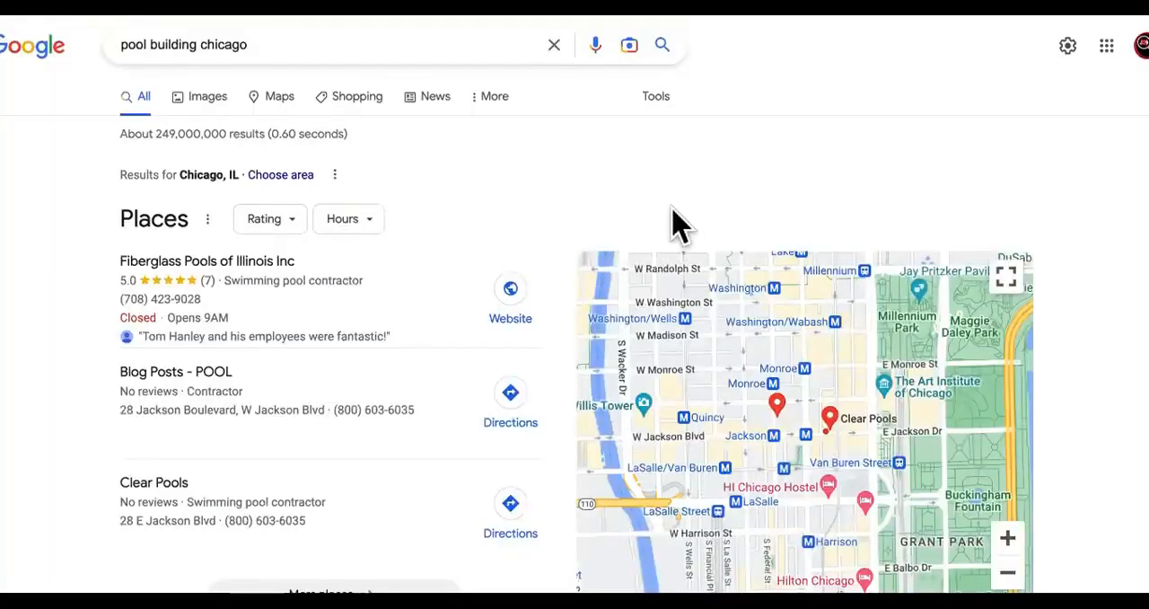
{"action": "mouse_move", "coordinate": [492, 166]}
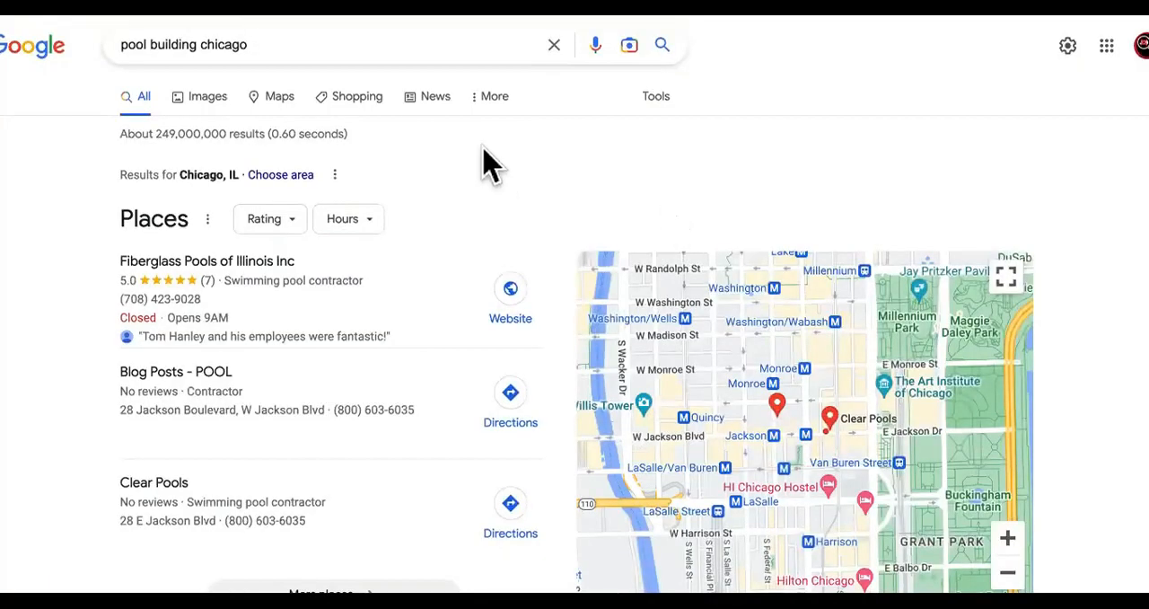
{"action": "left_click", "coordinate": [176, 44]}
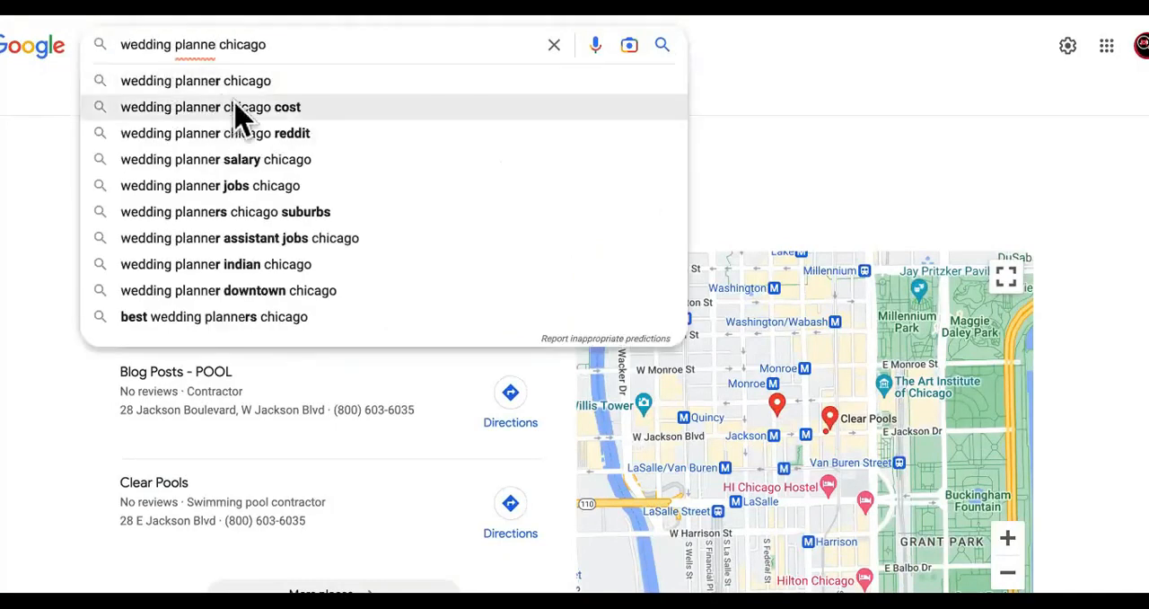
Search 'wedding planner chicago cost' and highlight the $2,500–$5,000 and $5,000–$15,000 price ranges
{"action": "left_click", "coordinate": [211, 107]}
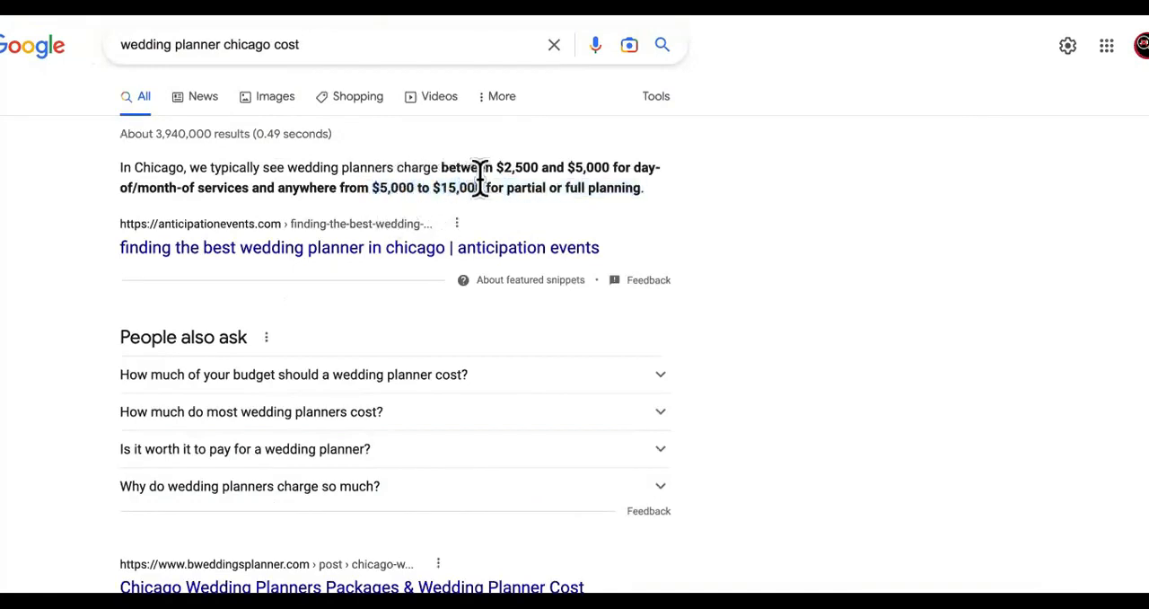
{"action": "left_click_drag", "start_coordinate": [121, 167], "coordinate": [642, 188]}
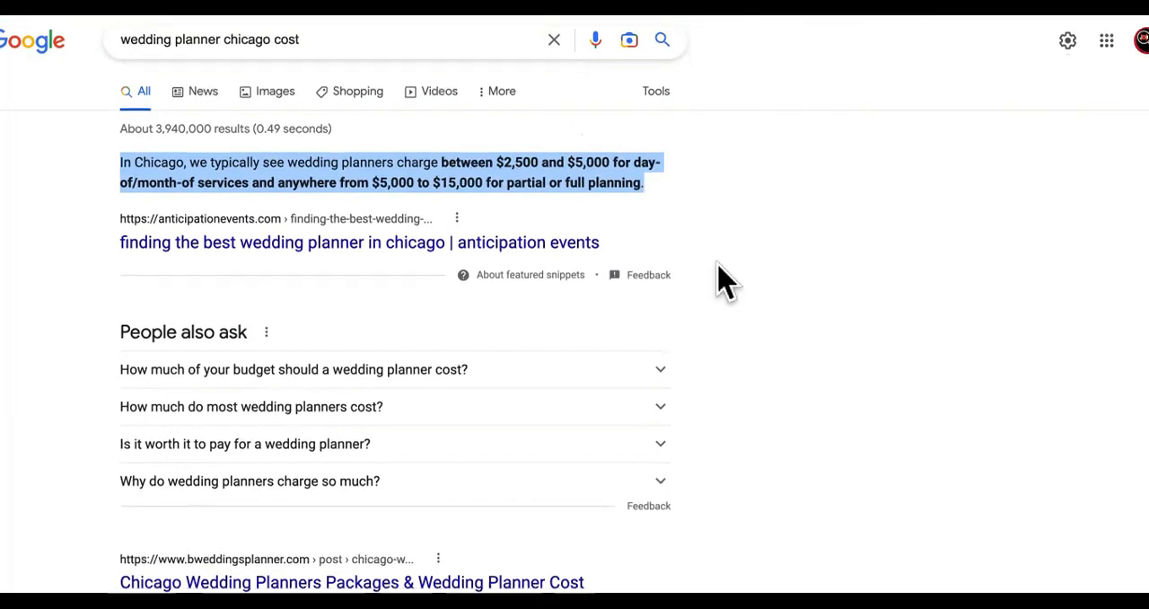
{"action": "scroll", "scroll_direction": "down", "scroll_amount": 3}
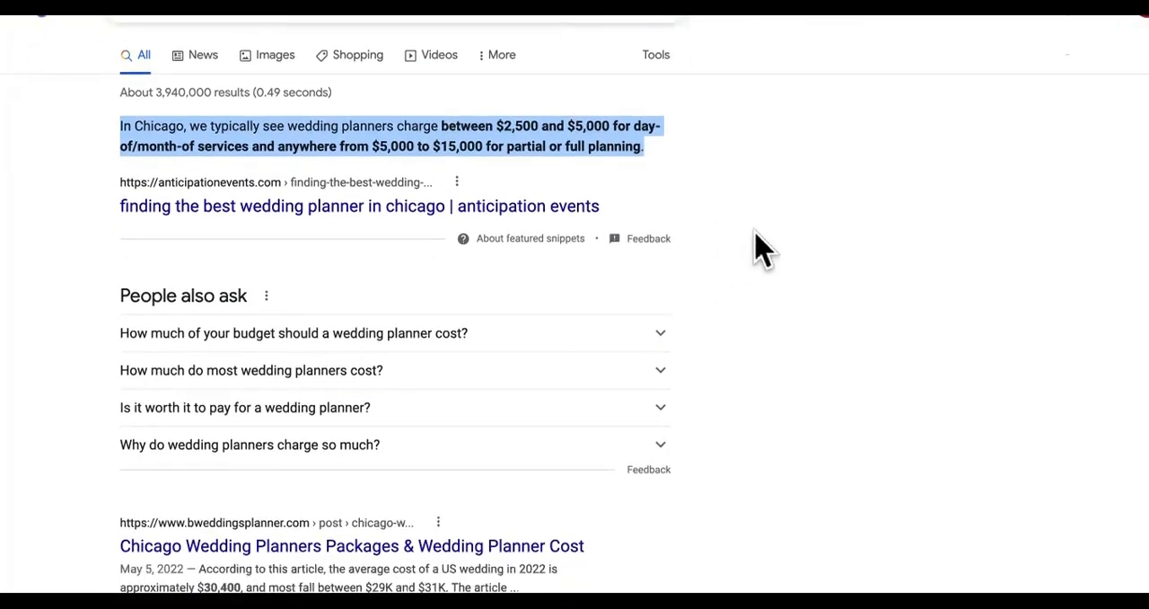
{"action": "mouse_move", "coordinate": [866, 278]}
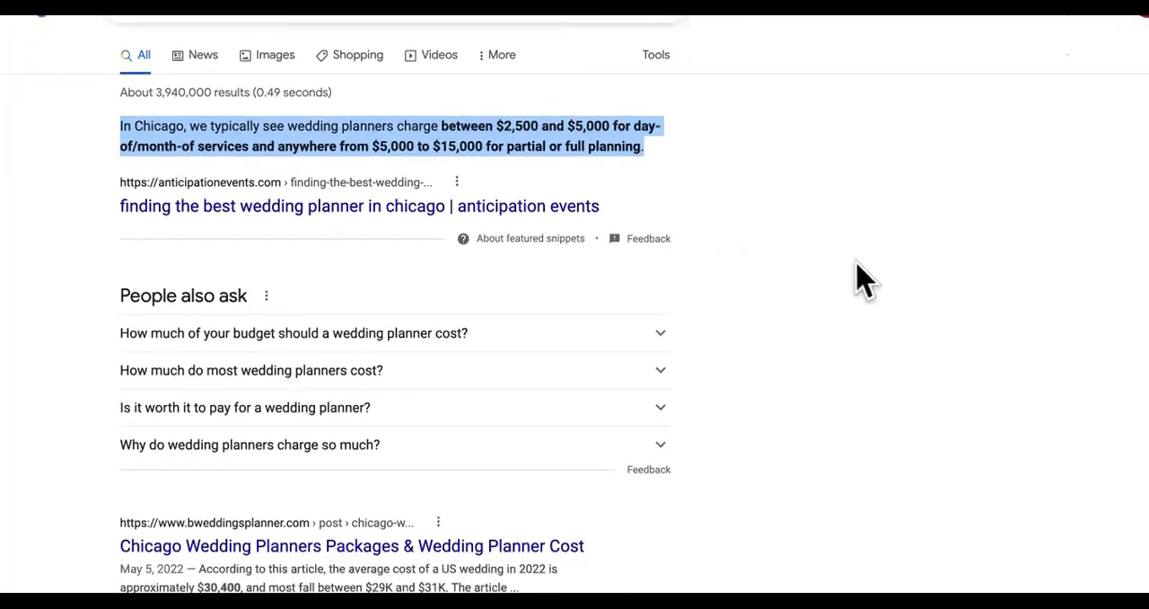
{"action": "scroll", "scroll_direction": "down", "scroll_amount": 3}
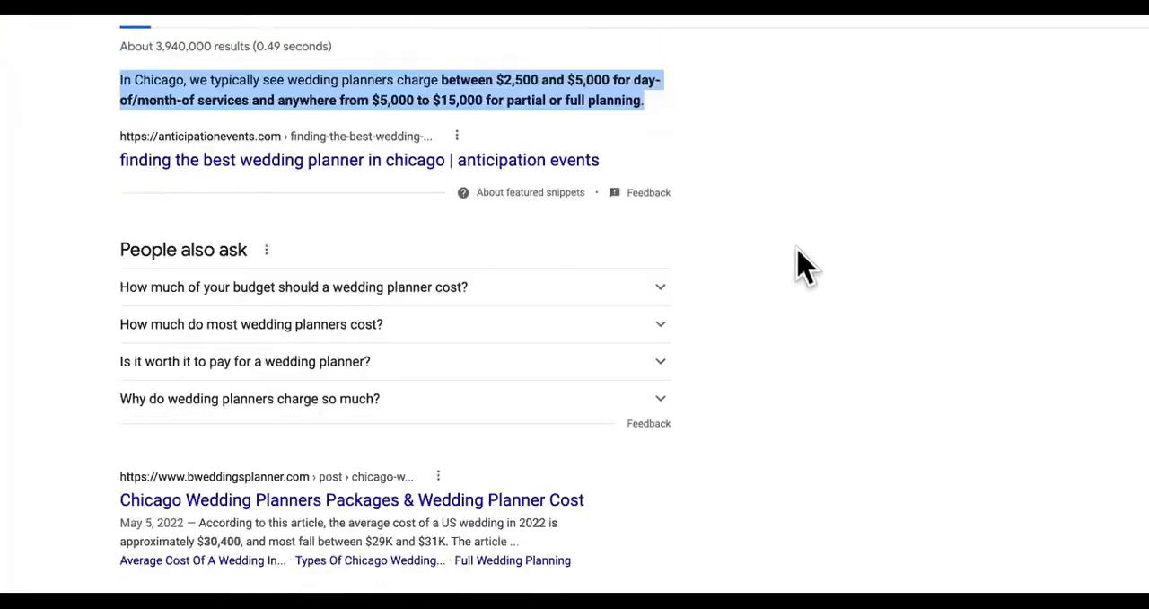
{"action": "scroll", "scroll_direction": "down", "scroll_amount": 3}
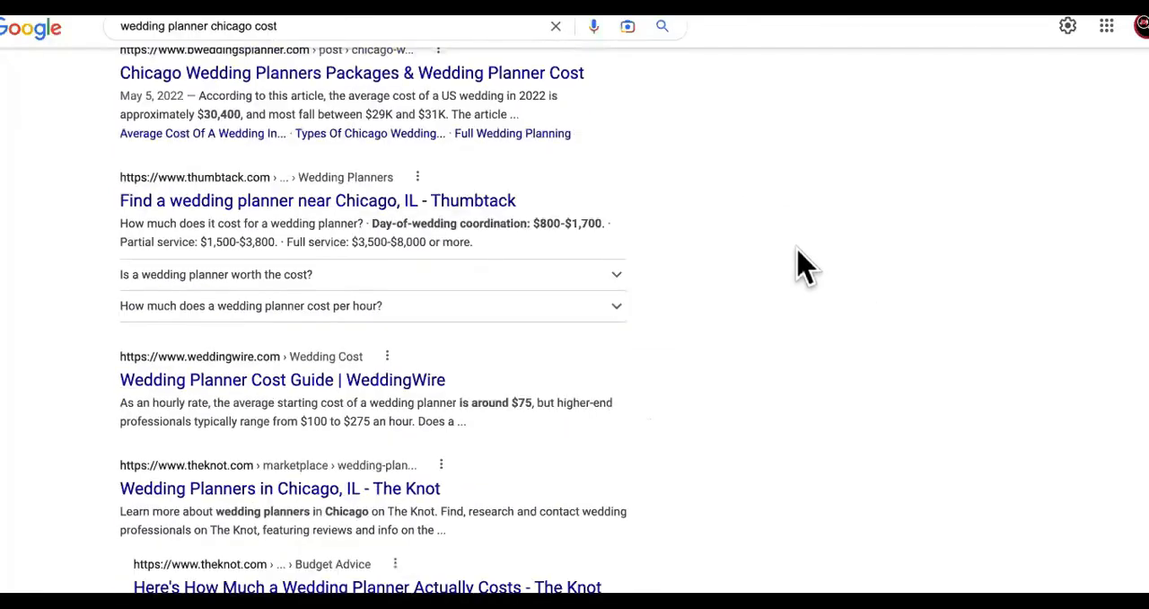
{"action": "scroll", "scroll_direction": "up", "scroll_amount": 3}
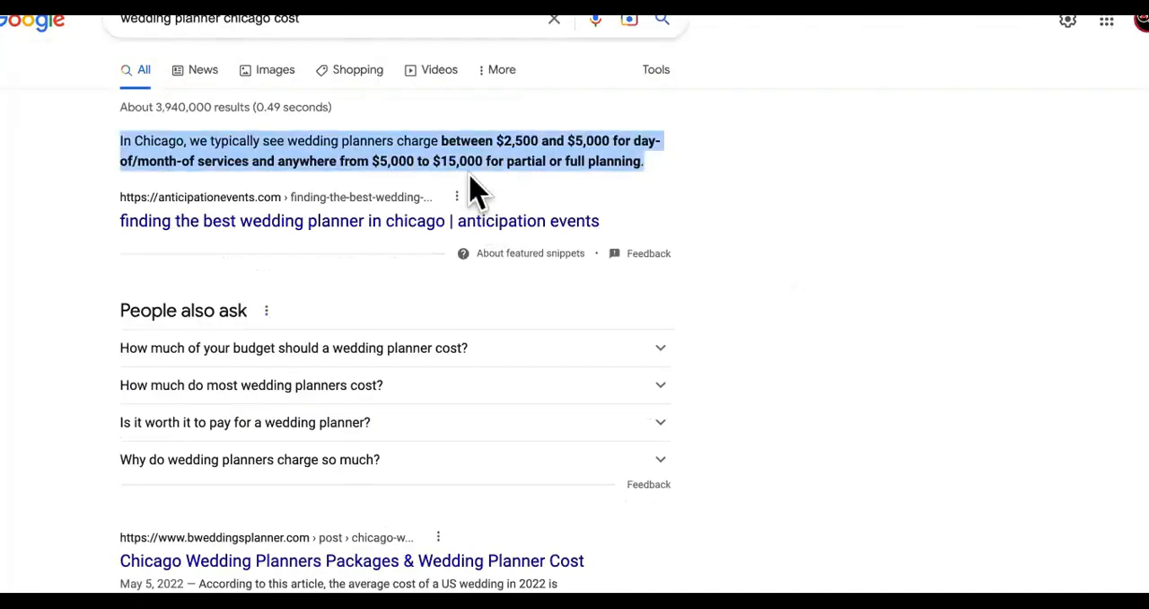
{"action": "mouse_move", "coordinate": [687, 386]}
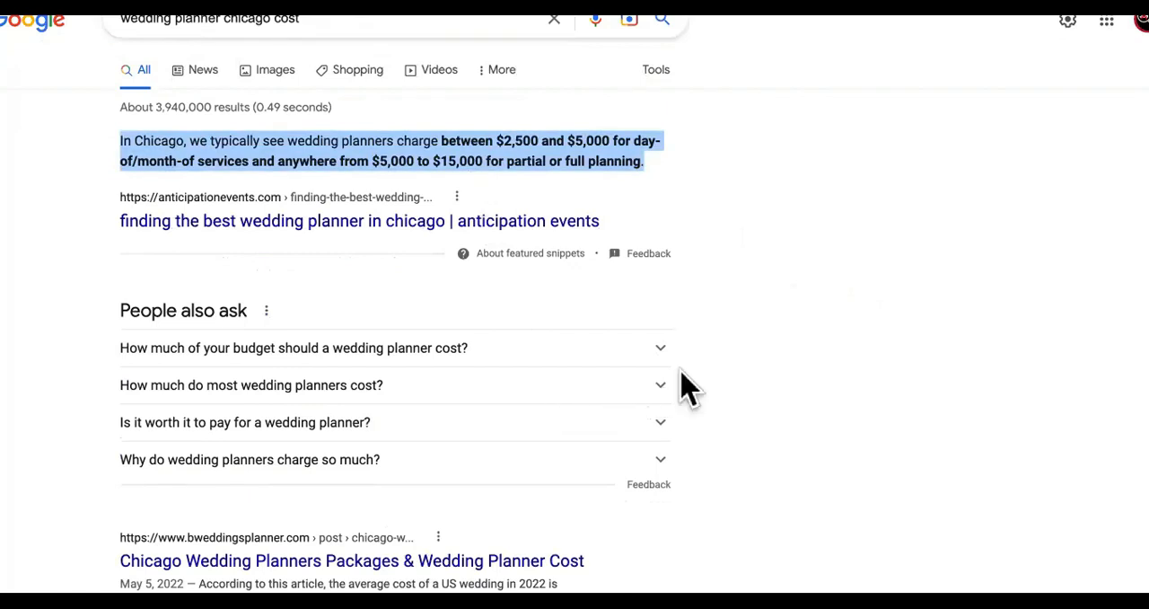
{"action": "mouse_move", "coordinate": [799, 278]}
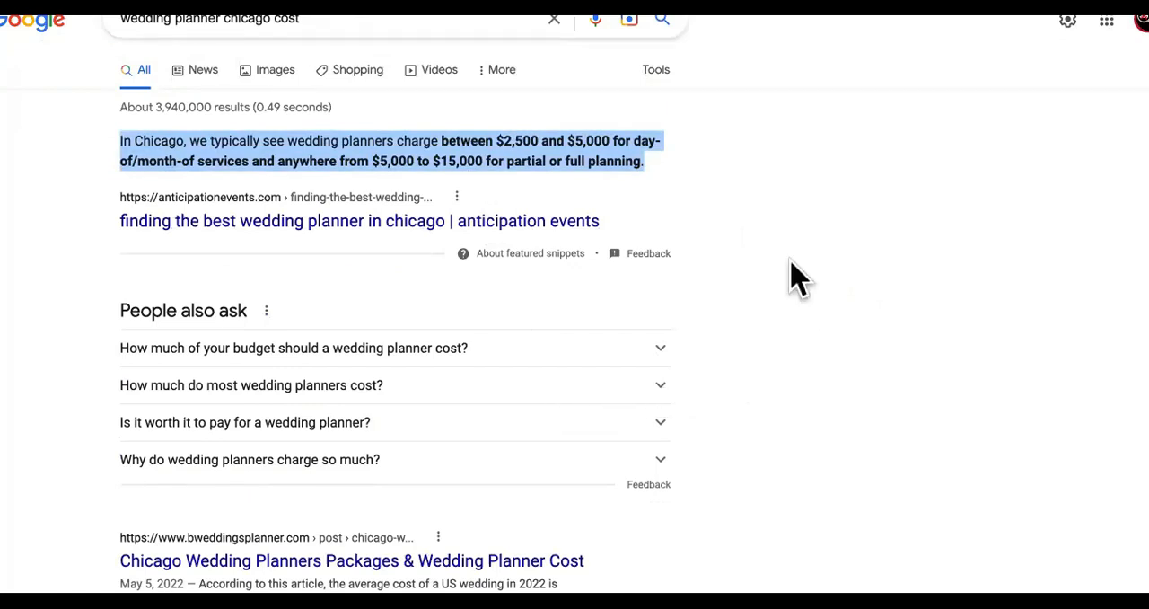
{"action": "mouse_move", "coordinate": [601, 144]}
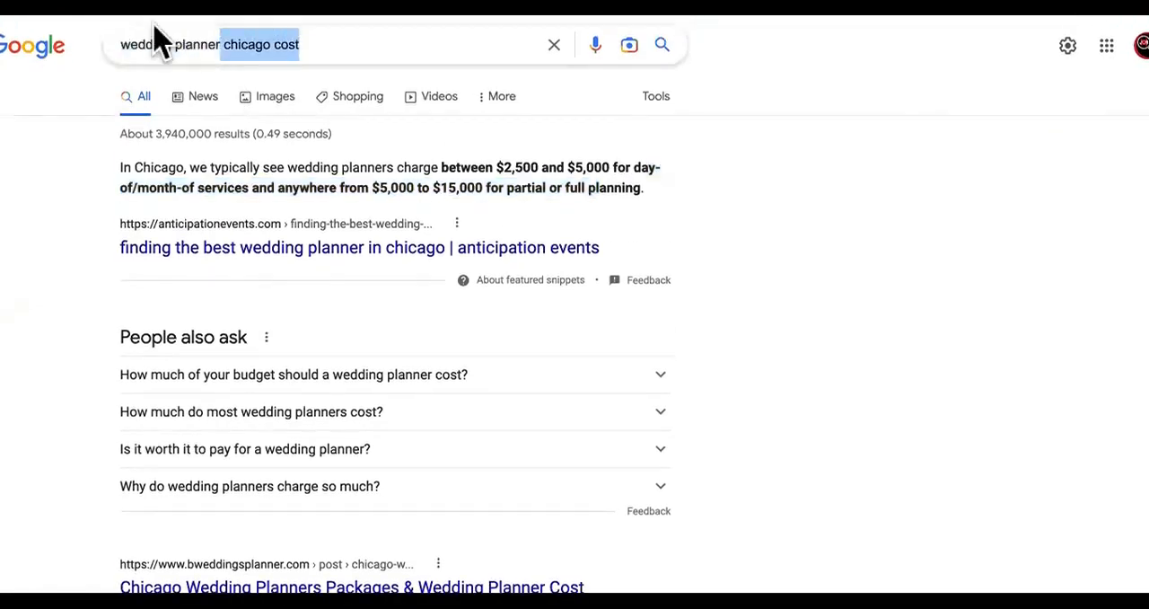
Search the cost to replace a roof in Chicago and highlight the ~$8,000 average
{"action": "left_click", "coordinate": [225, 44]}
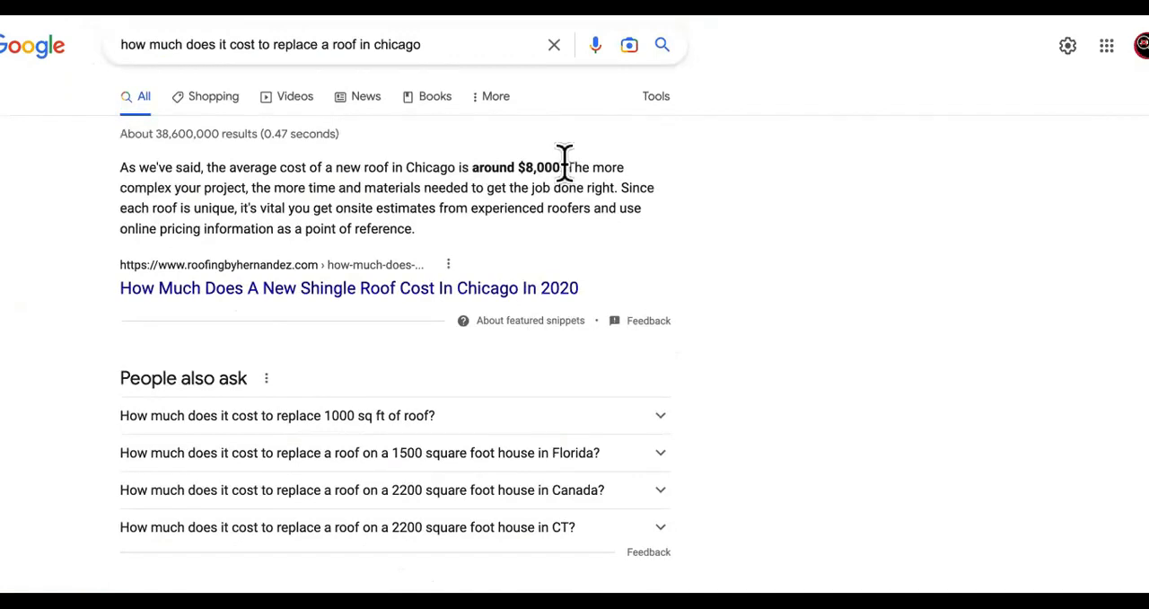
{"action": "double_click", "coordinate": [538, 167]}
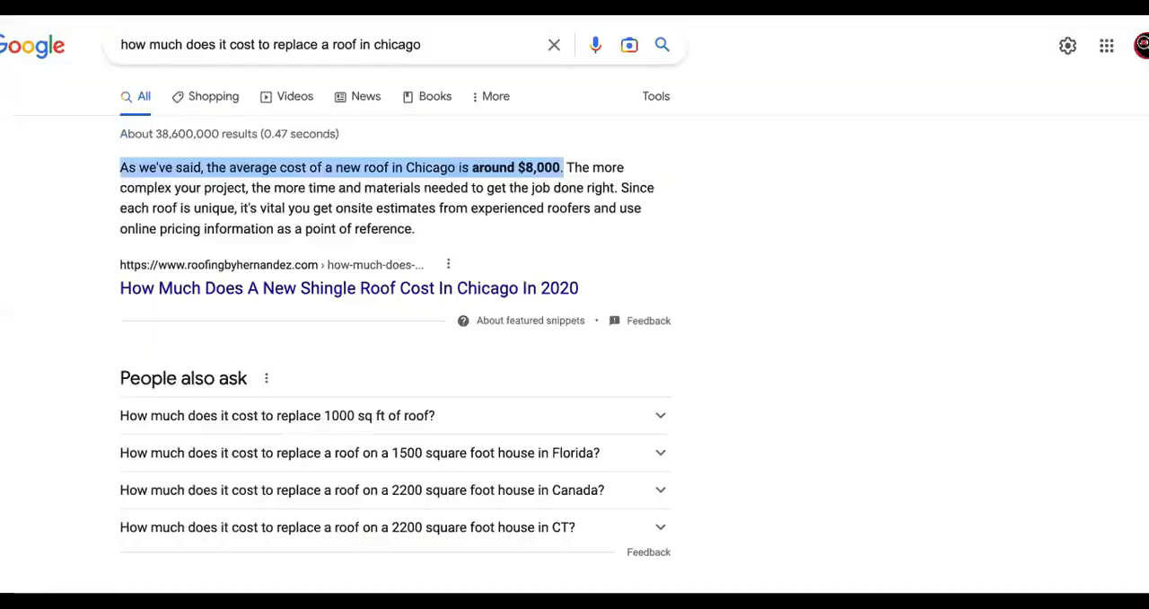
{"action": "mouse_move", "coordinate": [311, 44]}
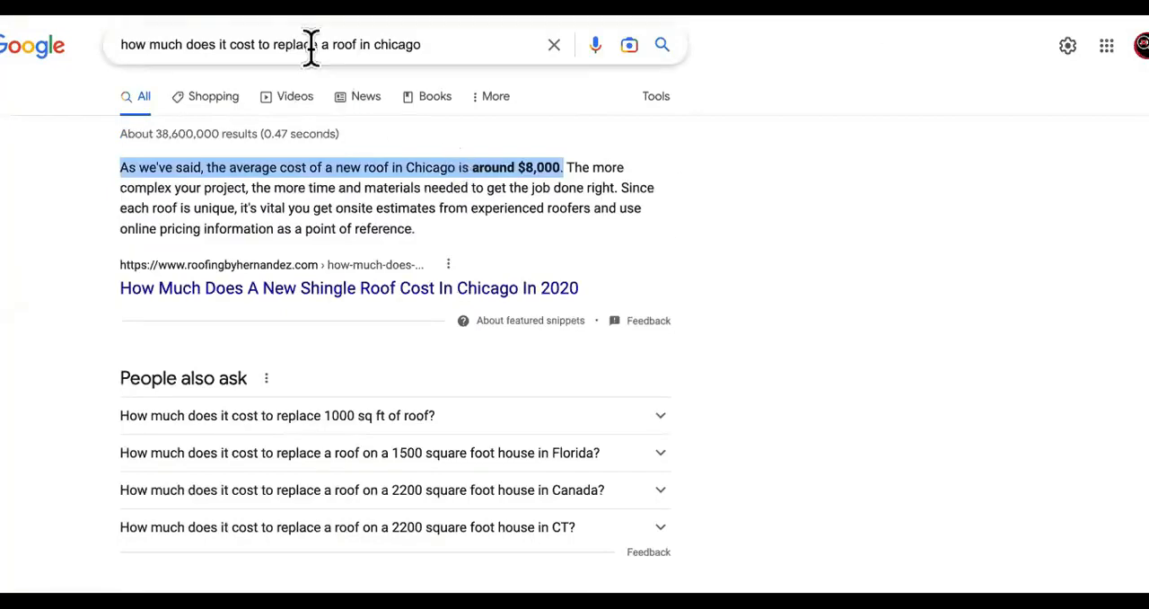
Run the 'roof replacement cost chicago' Google search
{"action": "left_click", "coordinate": [314, 44]}
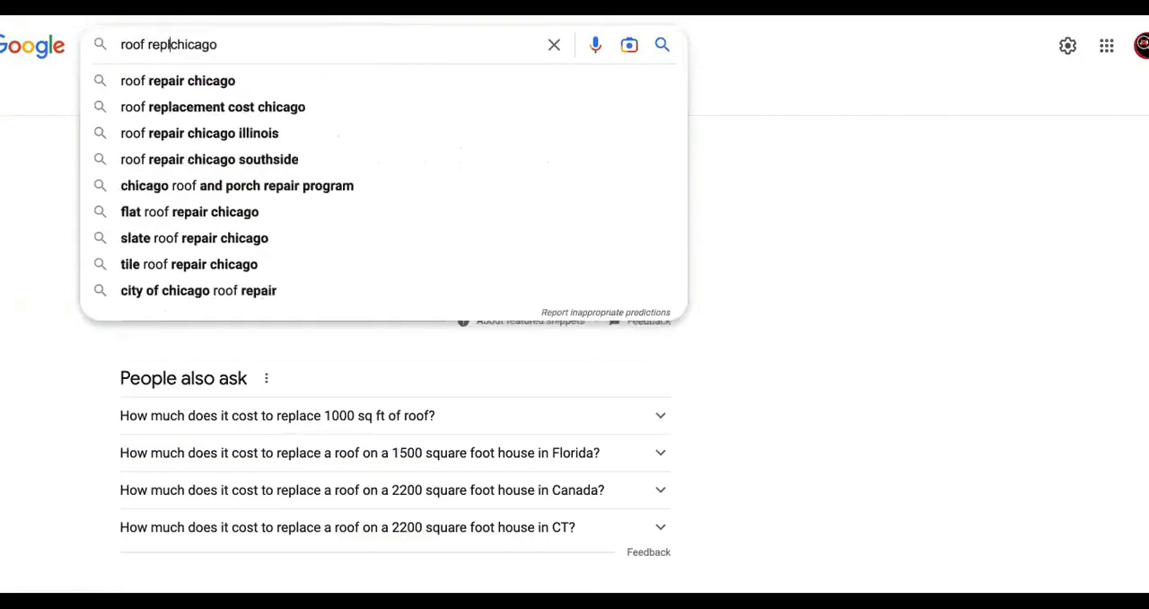
{"action": "left_click", "coordinate": [214, 106]}
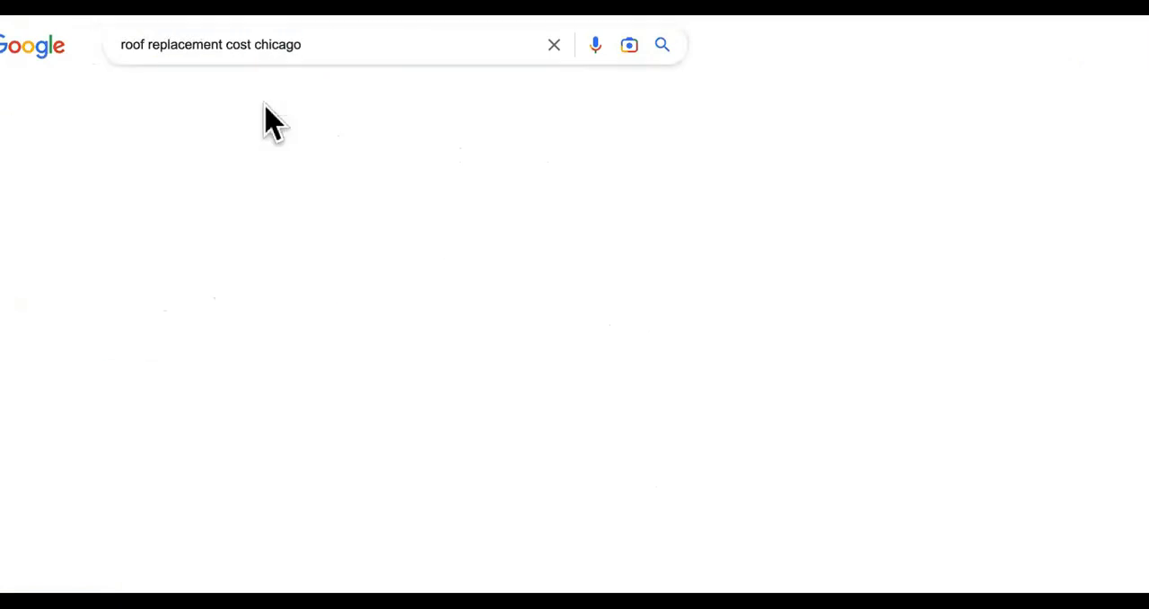
{"action": "left_click", "coordinate": [211, 44]}
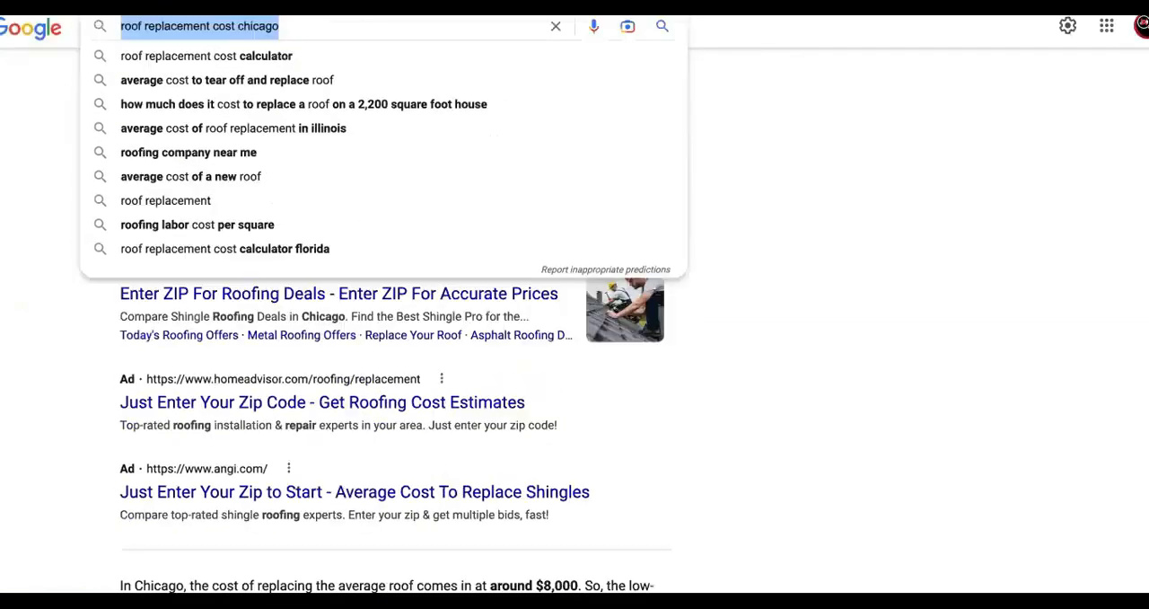
{"action": "scroll", "scroll_direction": "down", "scroll_amount": 3}
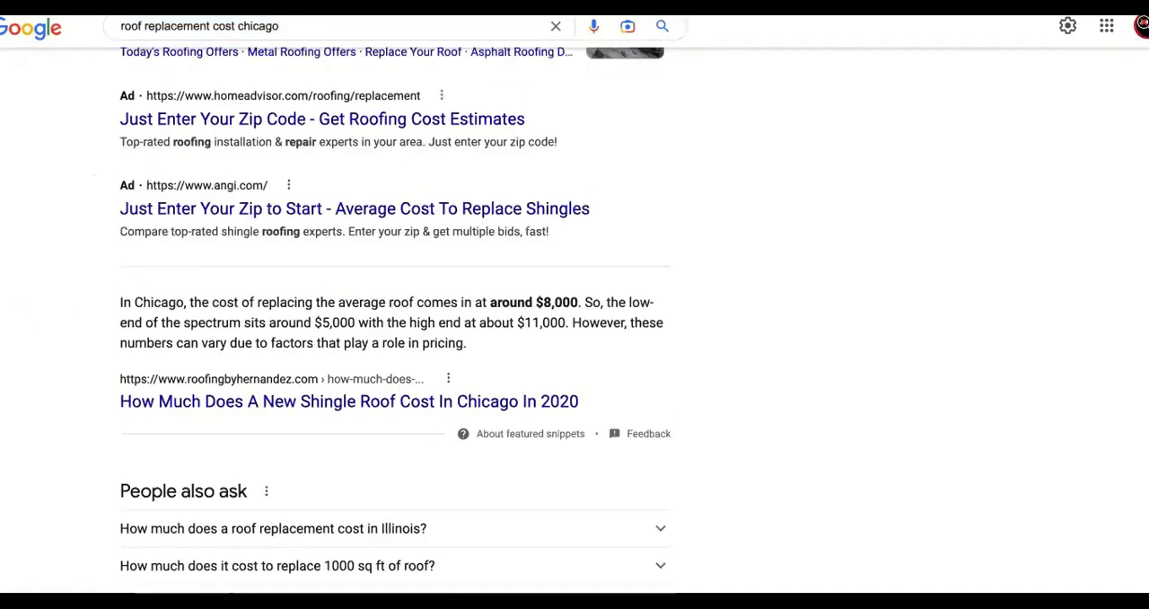
{"action": "scroll", "scroll_direction": "up", "scroll_amount": 3}
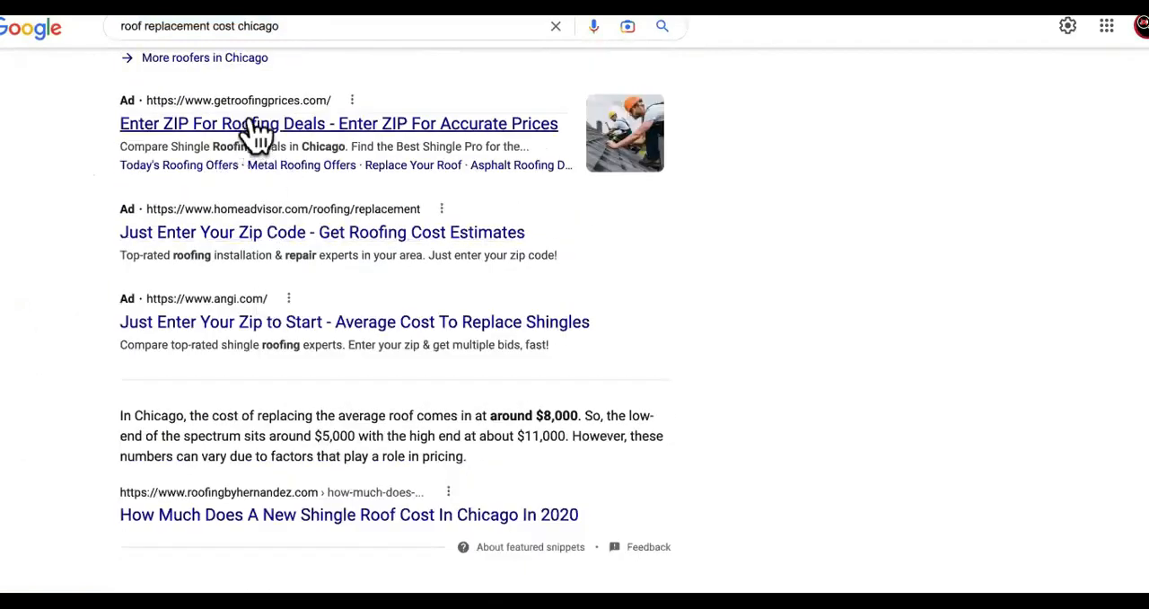
{"action": "mouse_move", "coordinate": [334, 233]}
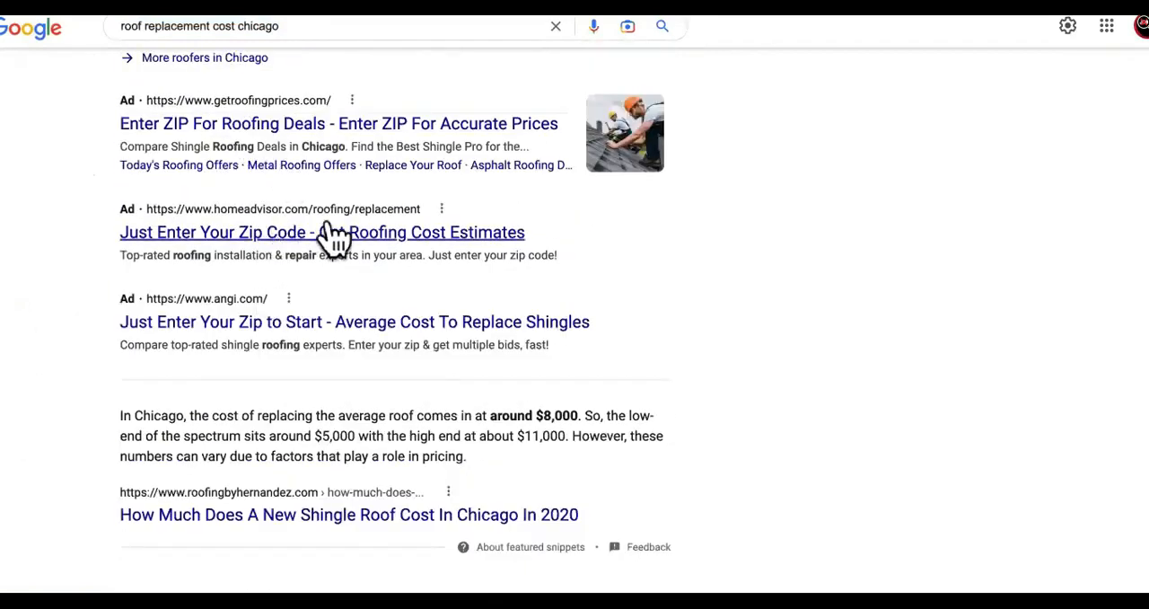
{"action": "mouse_move", "coordinate": [201, 350]}
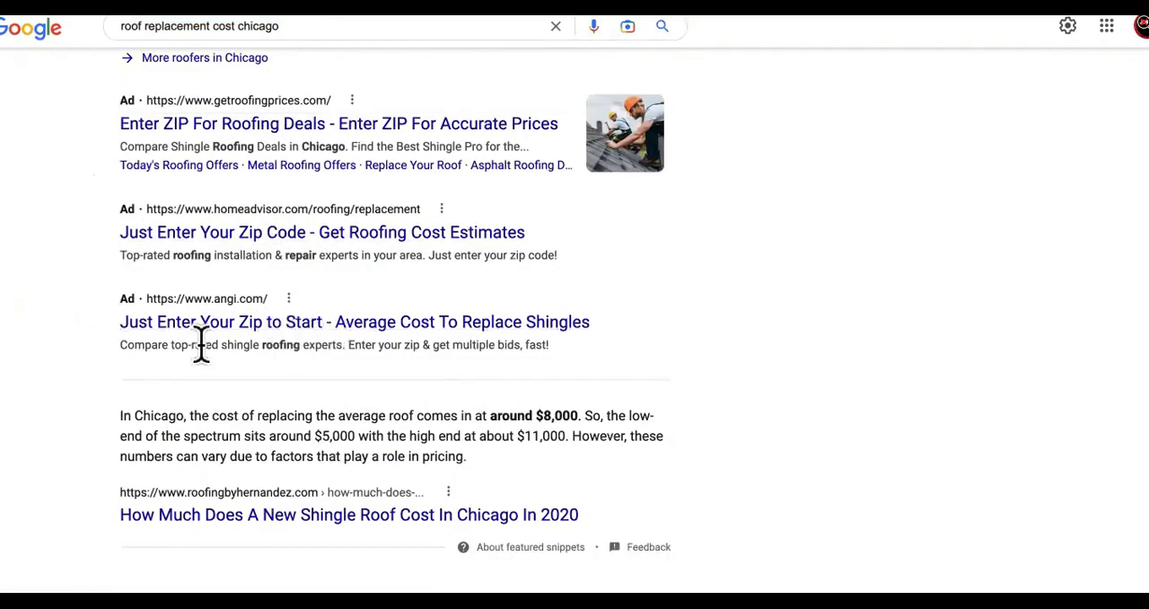
Scroll through the $4,100–$24,500 roof estimates and local roofer listings
{"action": "scroll", "scroll_direction": "down", "scroll_amount": 3}
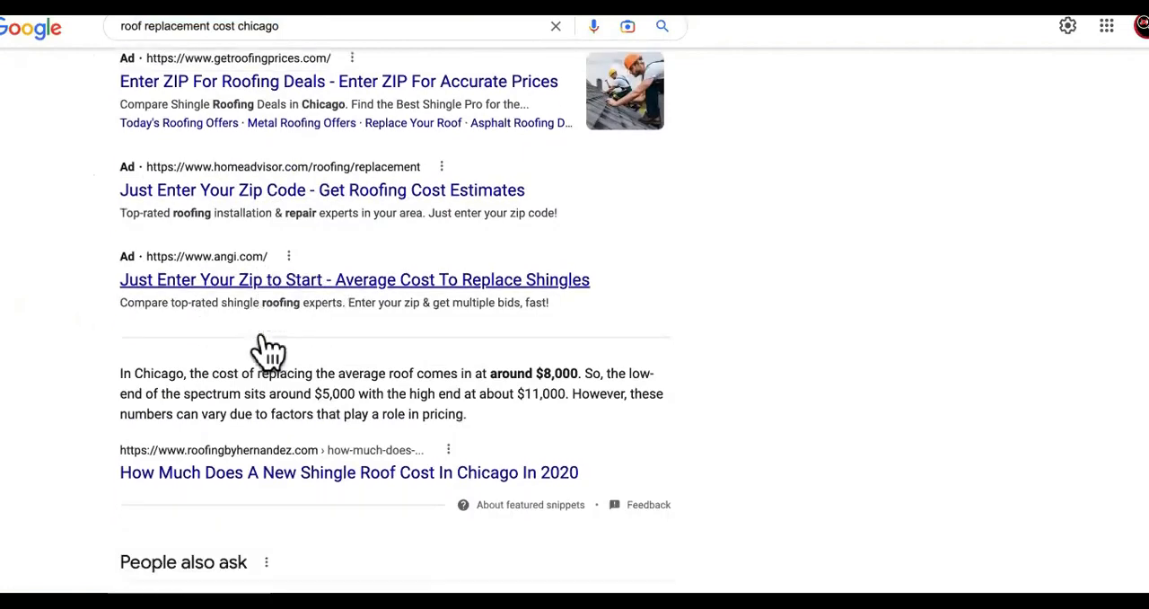
{"action": "scroll", "scroll_direction": "down", "scroll_amount": 3}
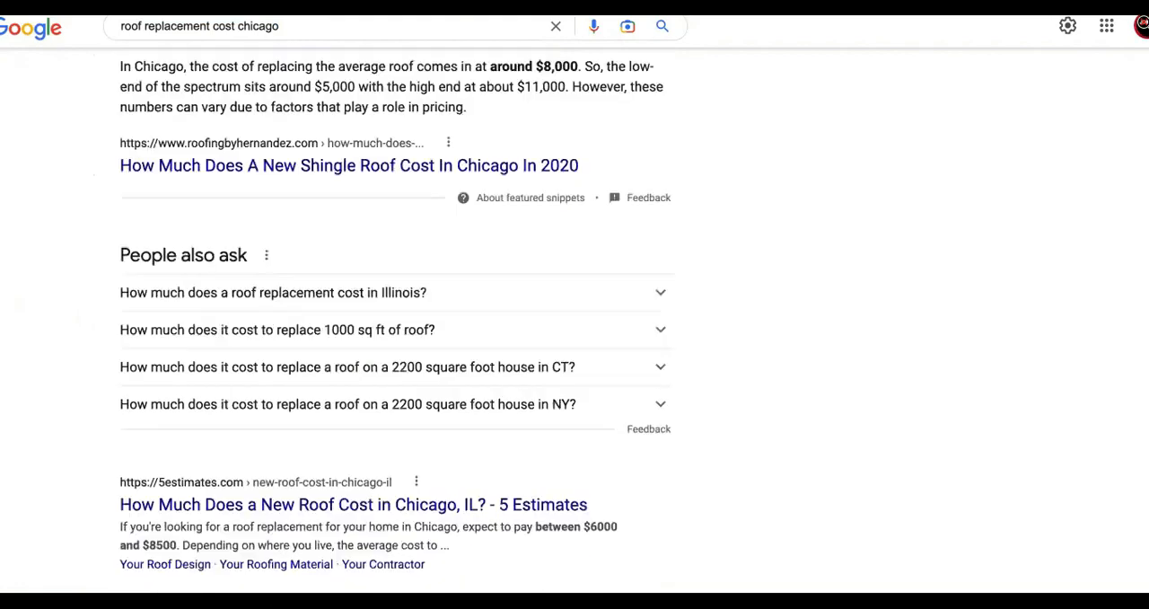
{"action": "scroll", "scroll_direction": "down", "scroll_amount": 3}
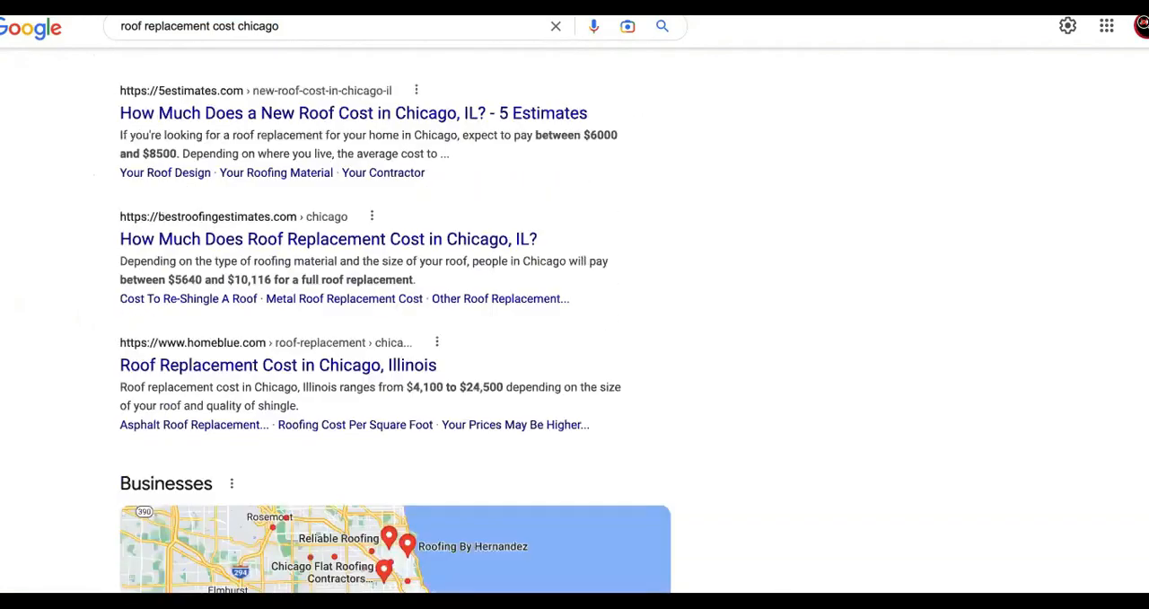
{"action": "scroll", "scroll_direction": "down", "scroll_amount": 3}
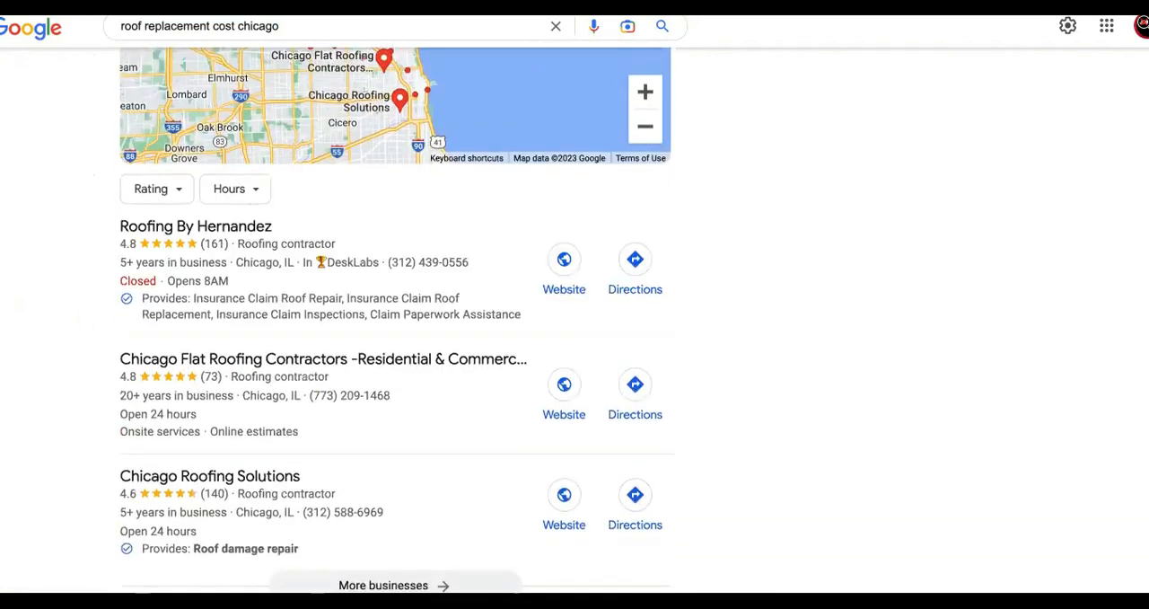
{"action": "scroll", "scroll_direction": "down", "scroll_amount": 3}
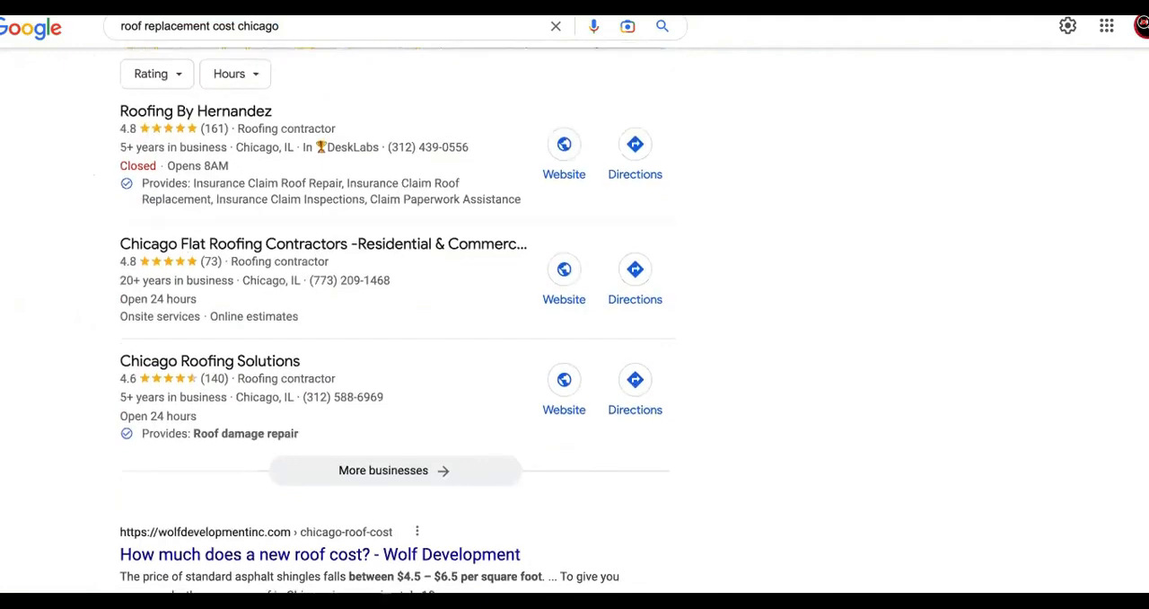
{"action": "scroll", "scroll_direction": "up", "scroll_amount": 3}
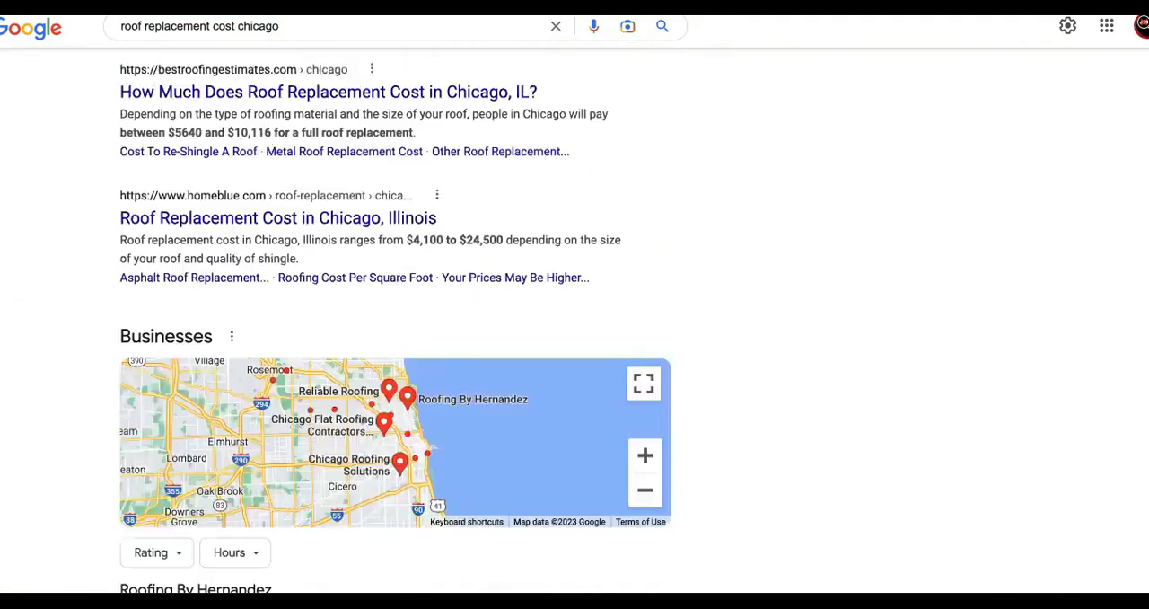
{"action": "scroll", "scroll_direction": "down", "scroll_amount": 3}
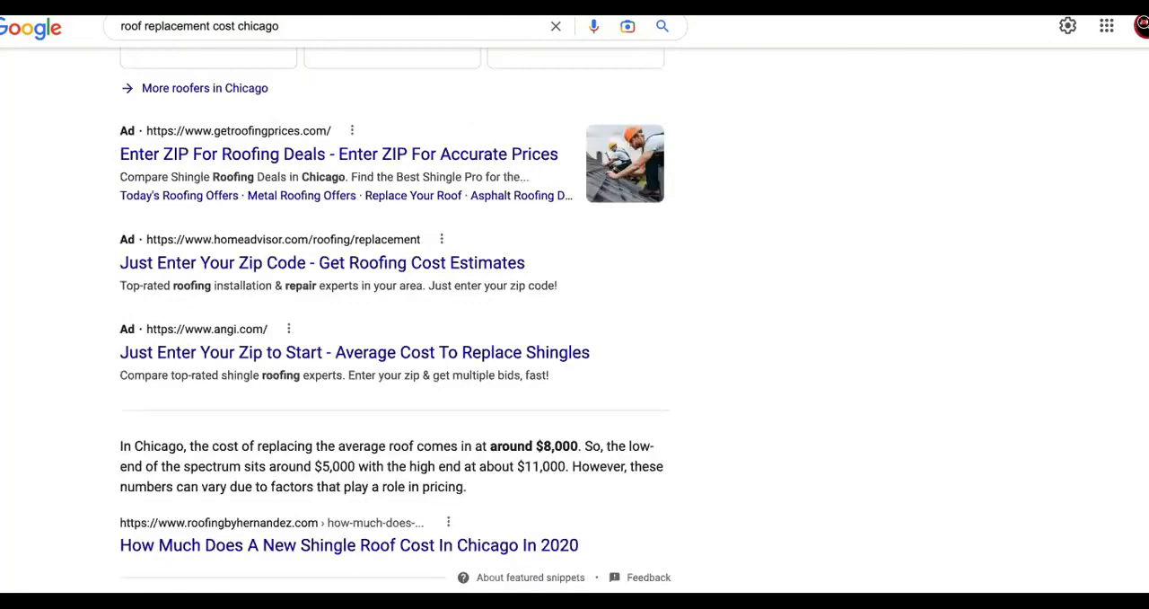
{"action": "scroll", "scroll_direction": "up", "scroll_amount": 3}
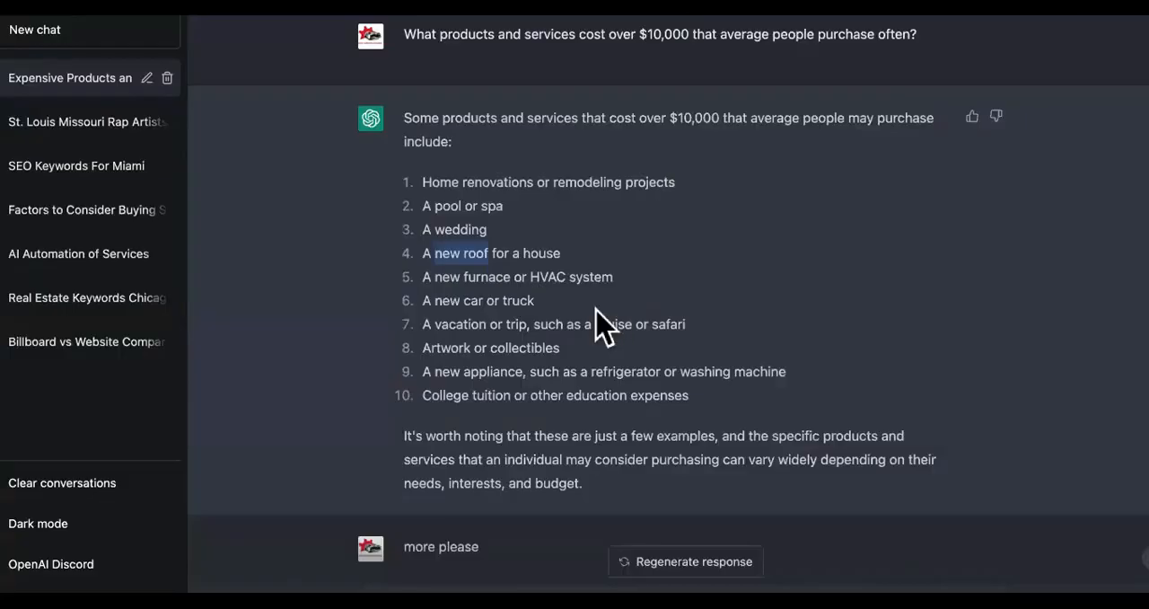
{"action": "mouse_move", "coordinate": [629, 287]}
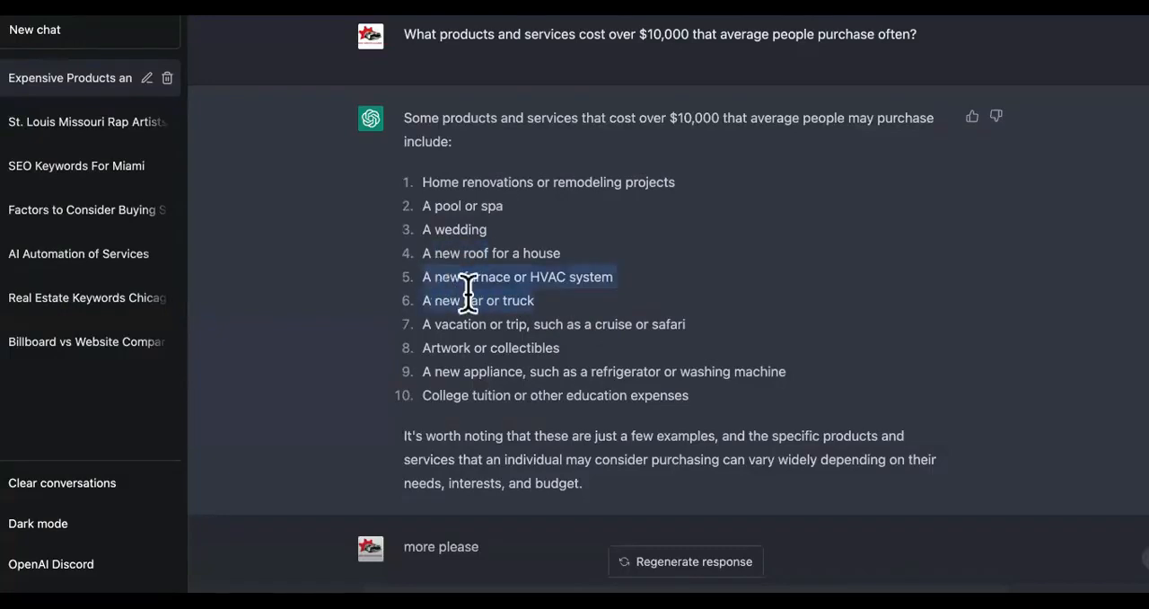
{"action": "mouse_move", "coordinate": [517, 325]}
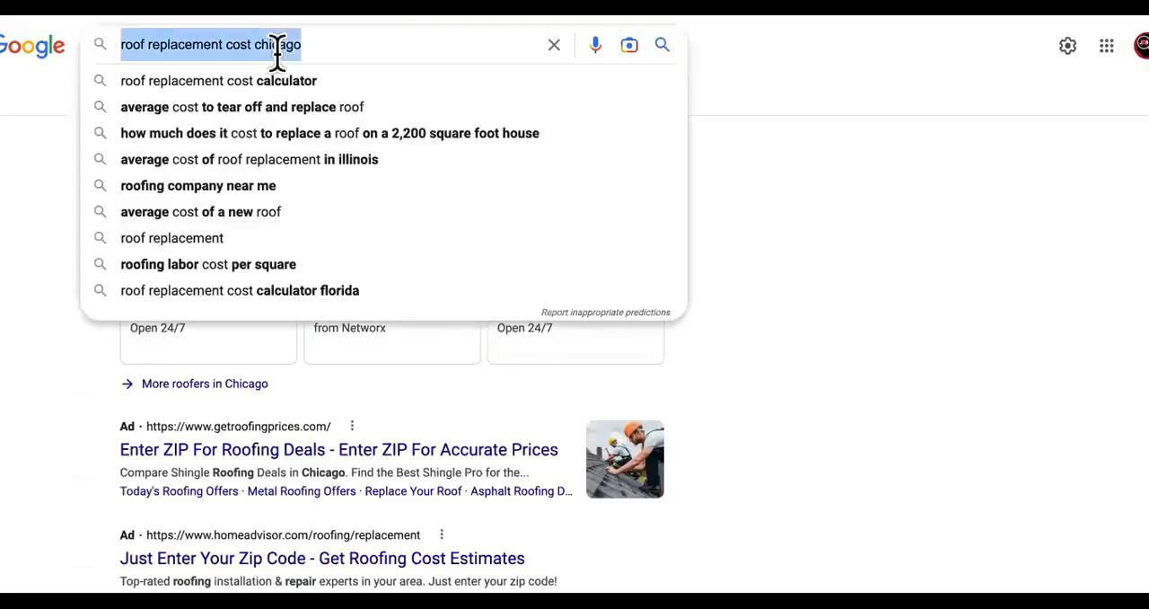
Search 'miami cruise cost' and read the $1,500 average 7-day cruise answer
{"action": "type", "text": "cruise"}
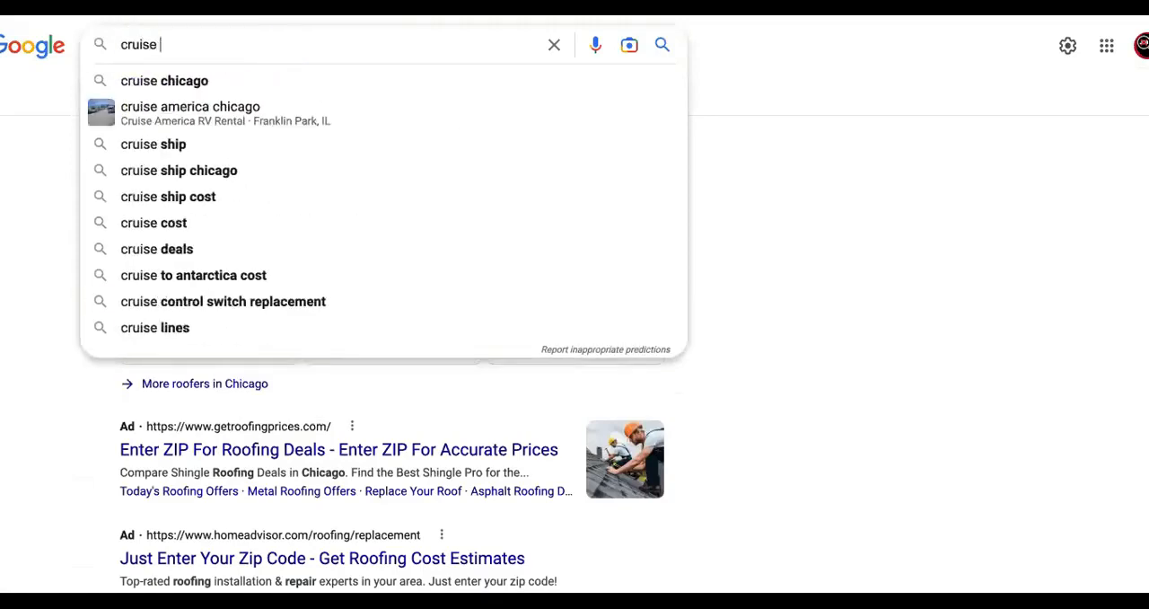
{"action": "type", "text": "mim"}
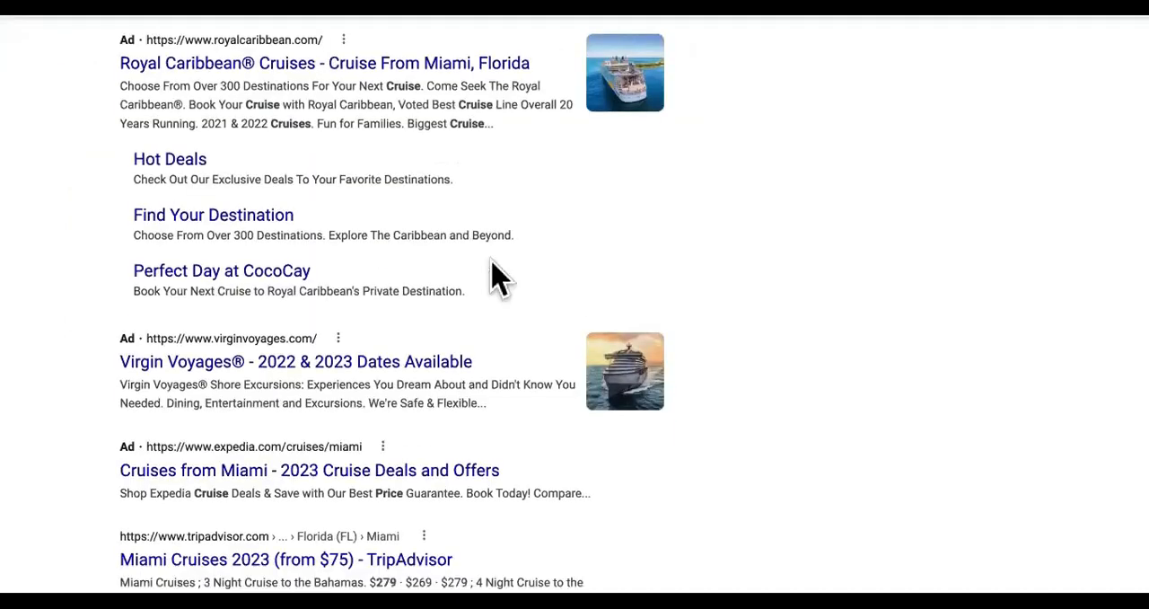
{"action": "scroll", "scroll_direction": "down", "scroll_amount": 3}
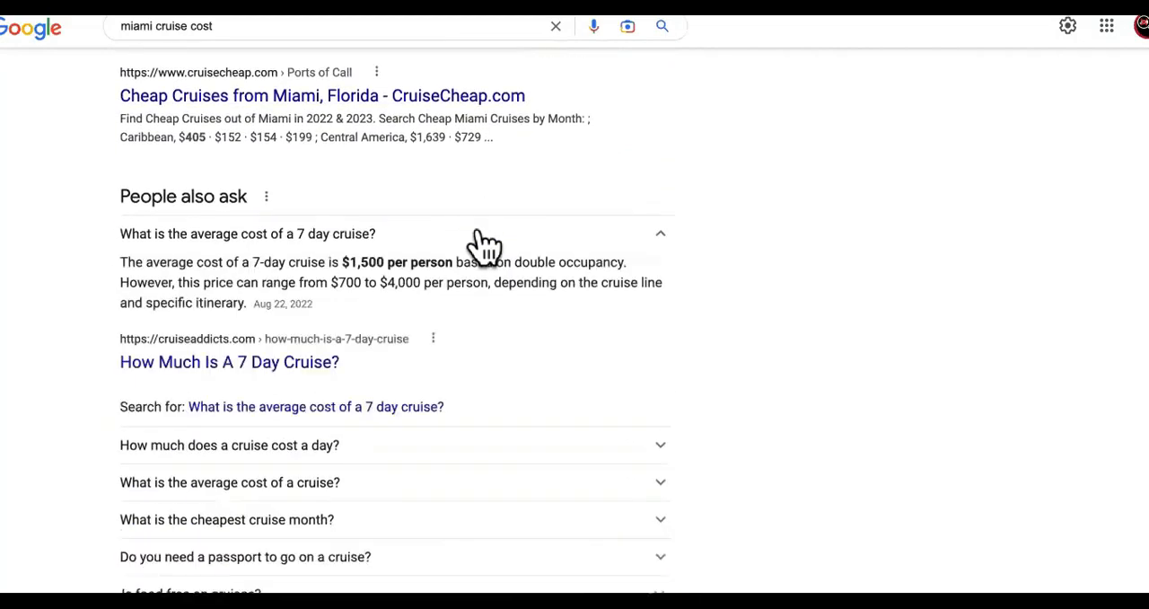
{"action": "mouse_move", "coordinate": [503, 279]}
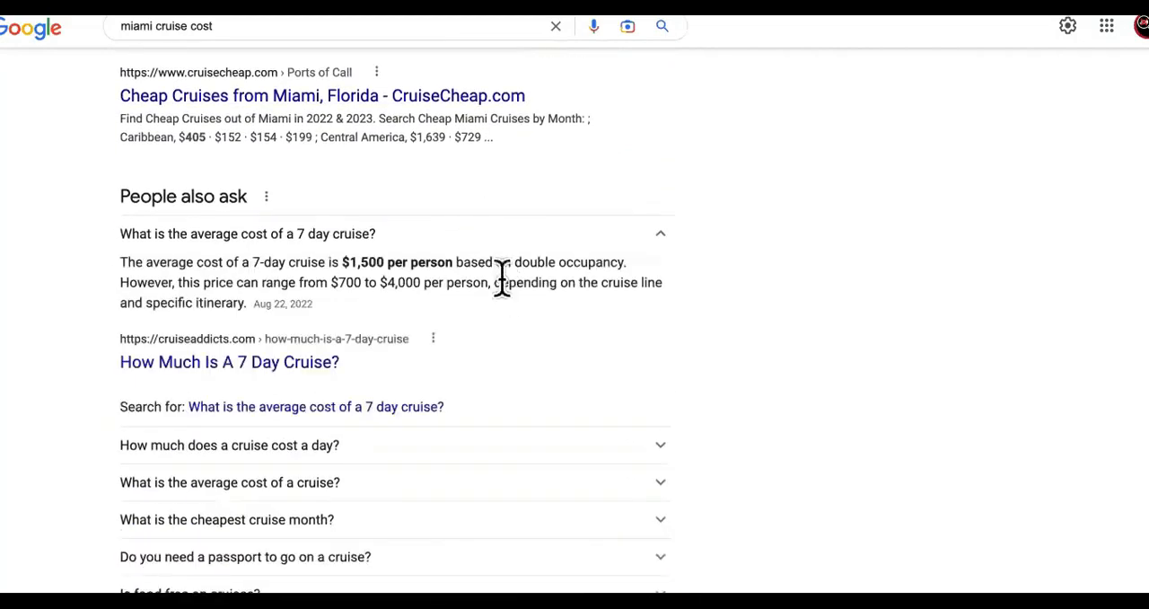
{"action": "scroll", "scroll_direction": "down", "scroll_amount": 3}
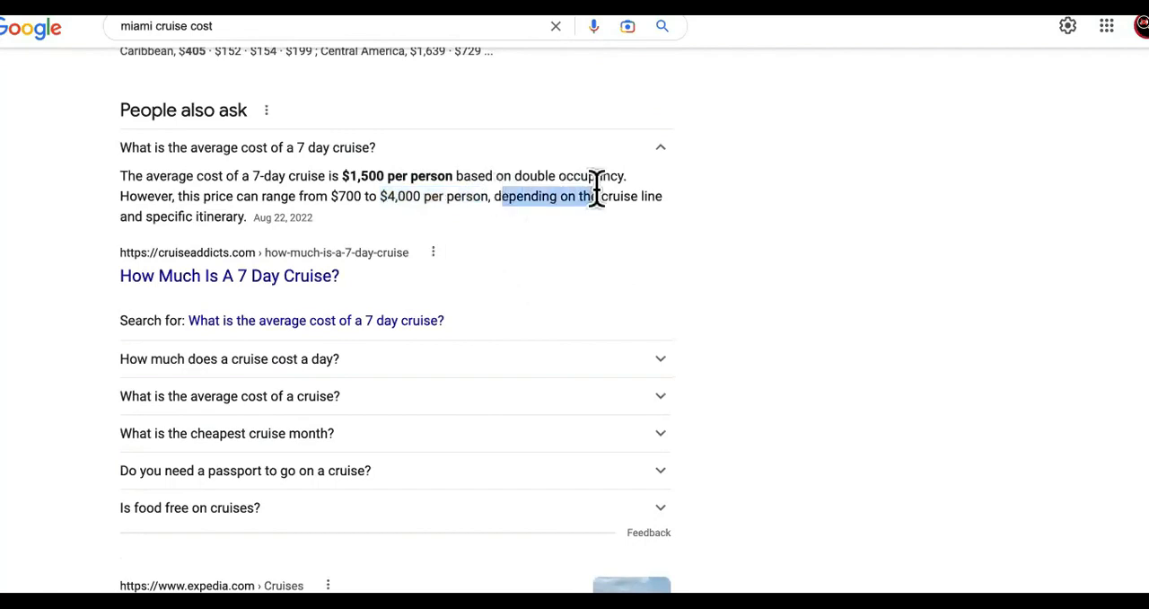
{"action": "scroll", "scroll_direction": "down", "scroll_amount": 3}
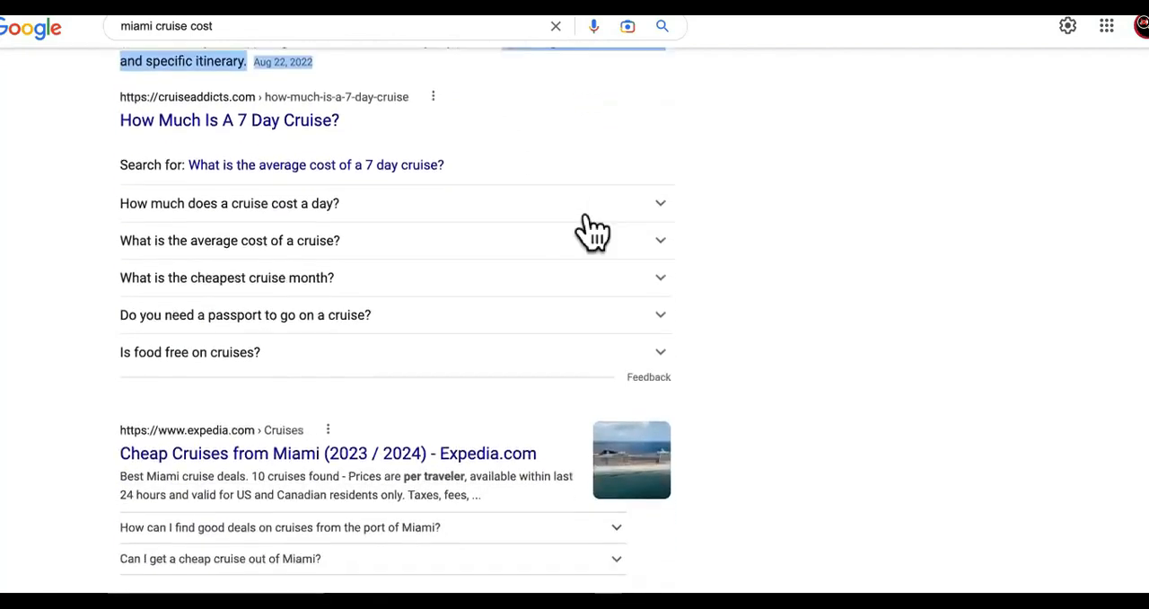
{"action": "scroll", "scroll_direction": "down", "scroll_amount": 3}
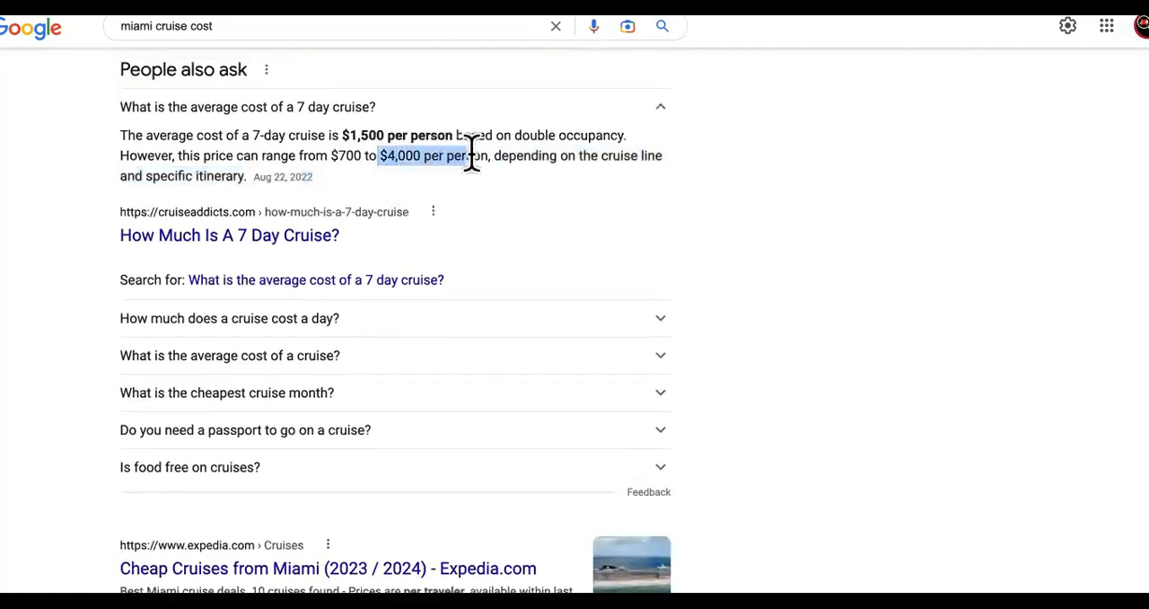
{"action": "mouse_move", "coordinate": [480, 156]}
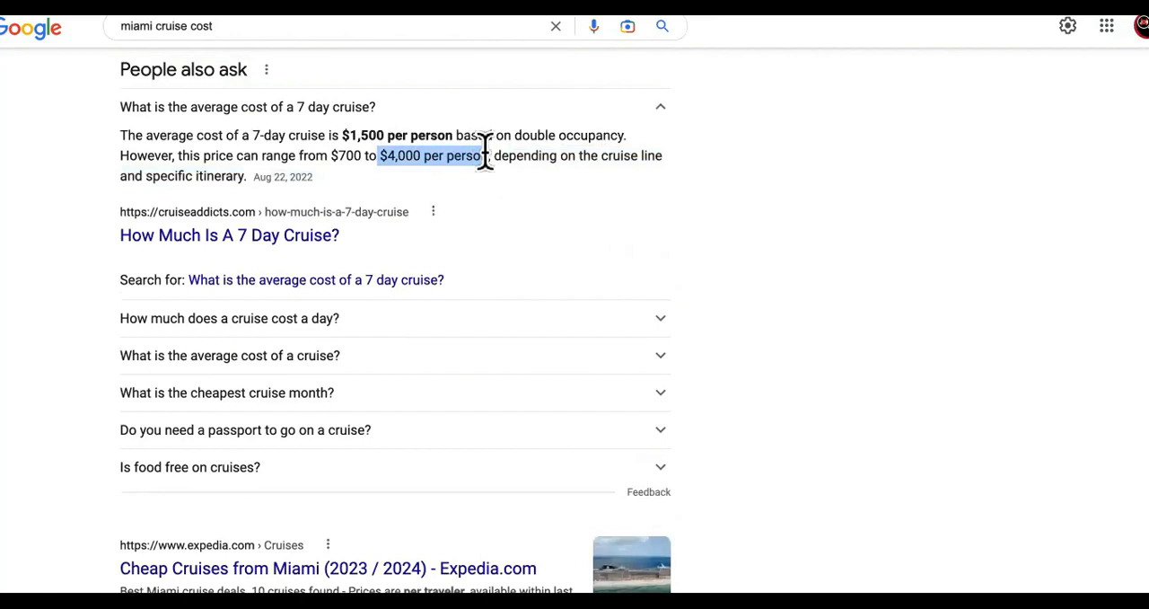
{"action": "scroll", "scroll_direction": "down", "scroll_amount": 3}
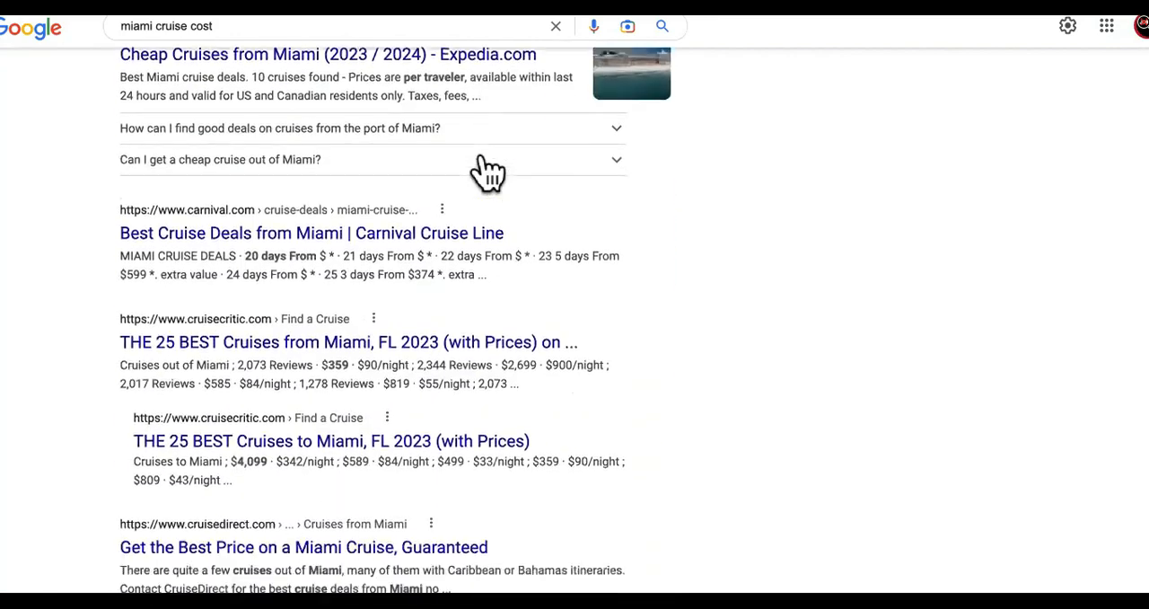
{"action": "scroll", "scroll_direction": "down", "scroll_amount": 3}
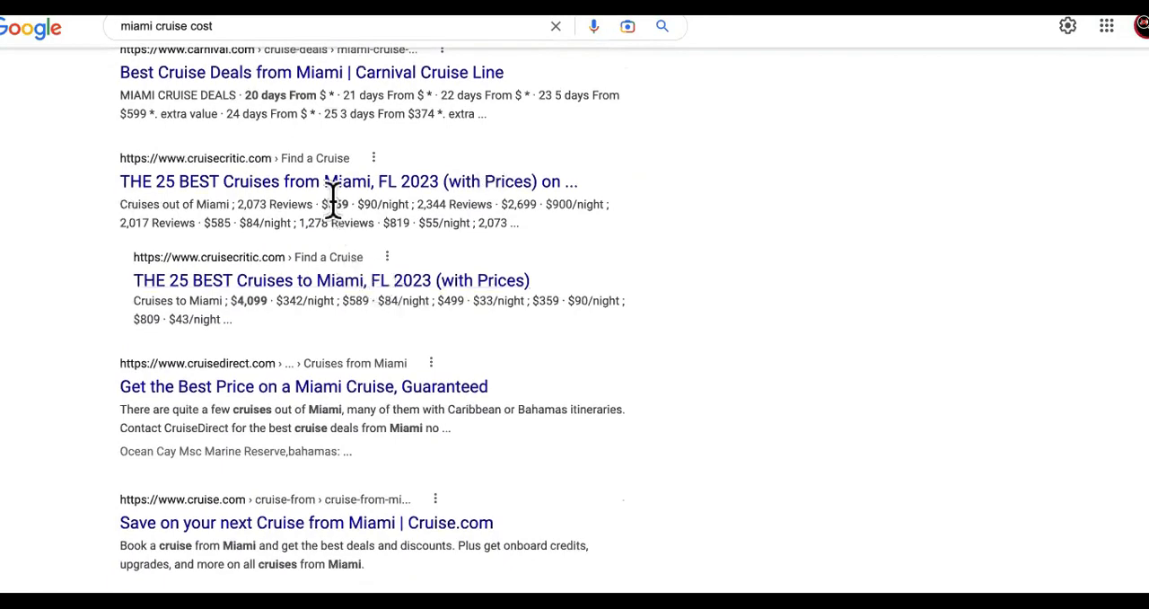
{"action": "scroll", "scroll_direction": "down", "scroll_amount": 3}
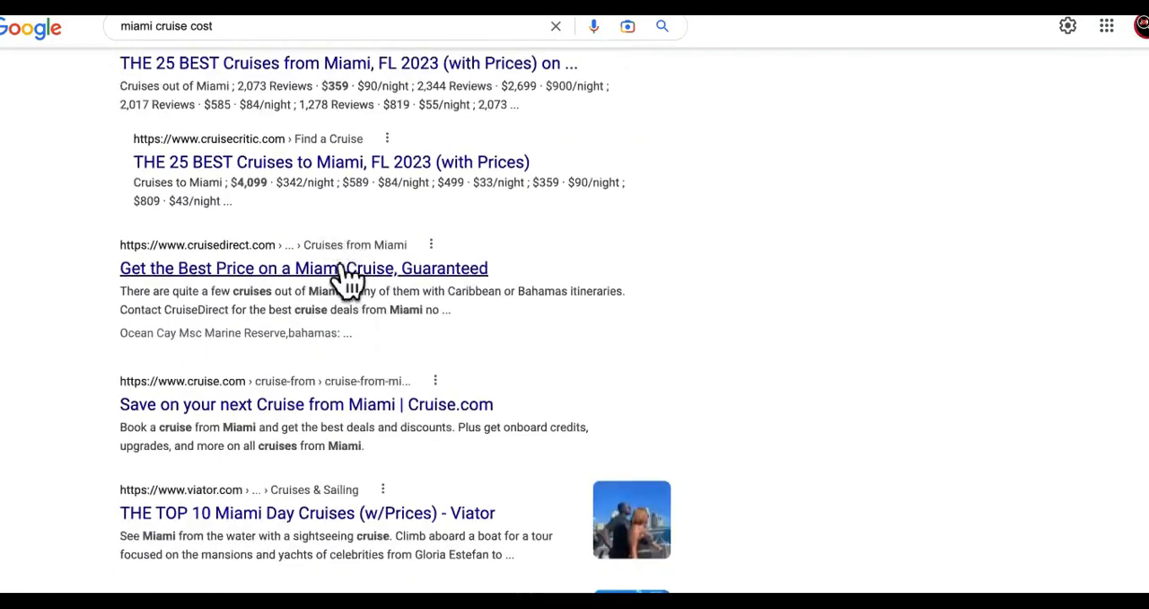
{"action": "scroll", "scroll_direction": "down", "scroll_amount": 3}
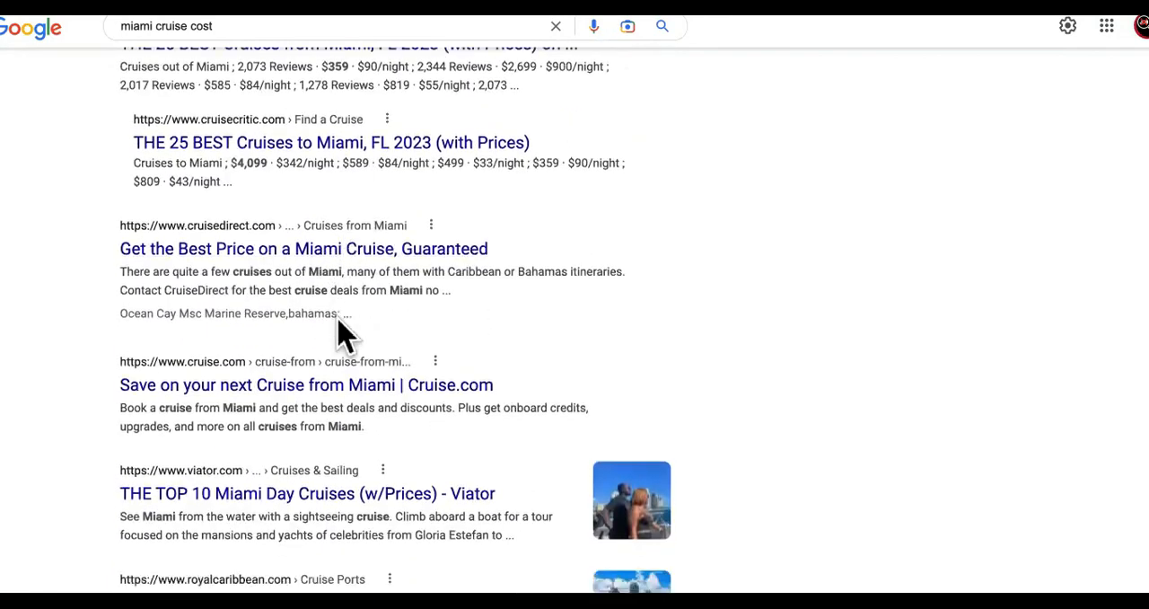
{"action": "scroll", "scroll_direction": "up", "scroll_amount": 3}
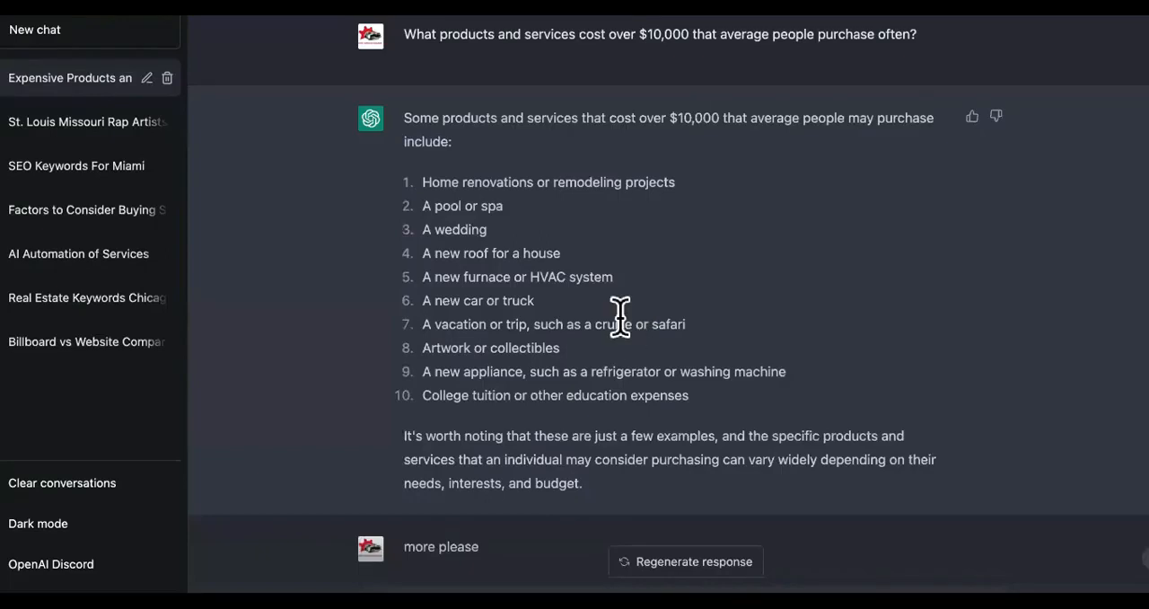
{"action": "scroll", "scroll_direction": "down", "scroll_amount": 3}
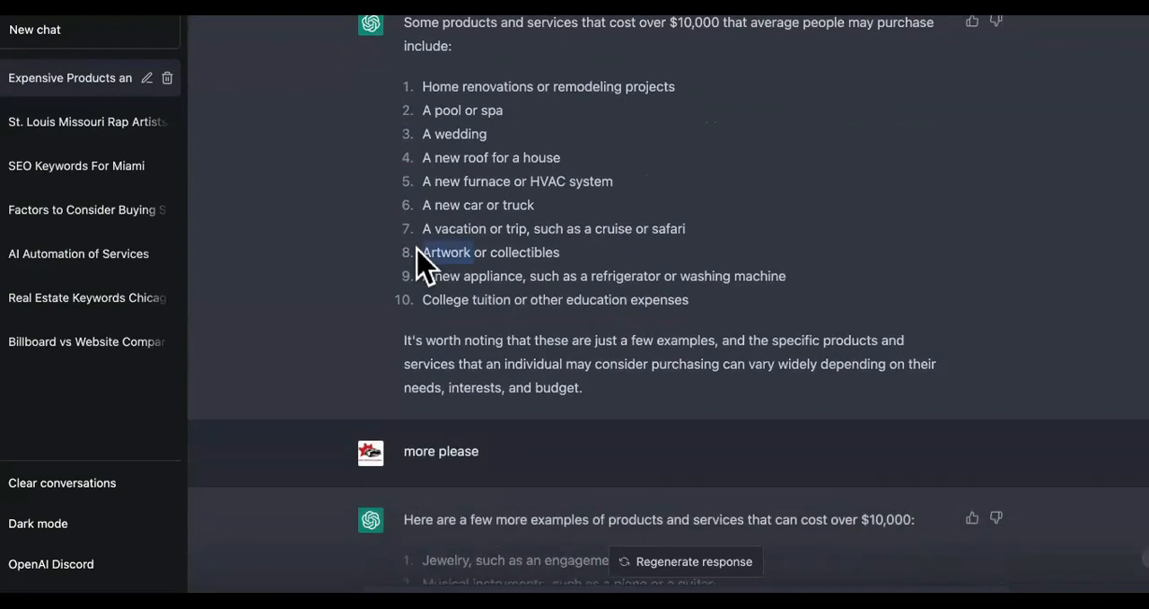
{"action": "scroll", "scroll_direction": "down", "scroll_amount": 3}
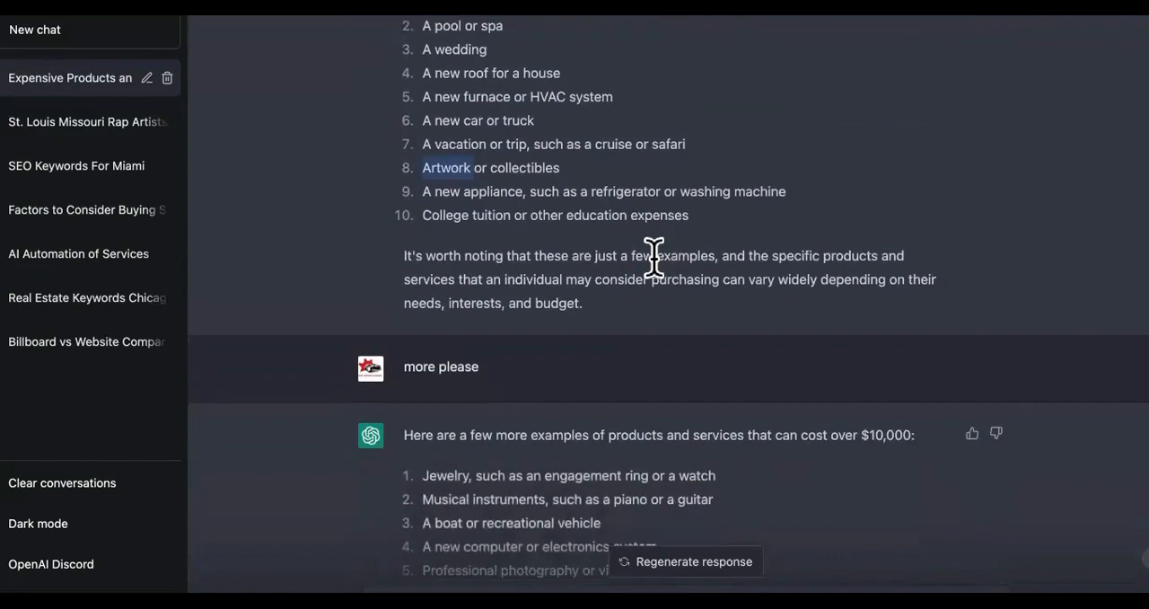
{"action": "mouse_move", "coordinate": [700, 191]}
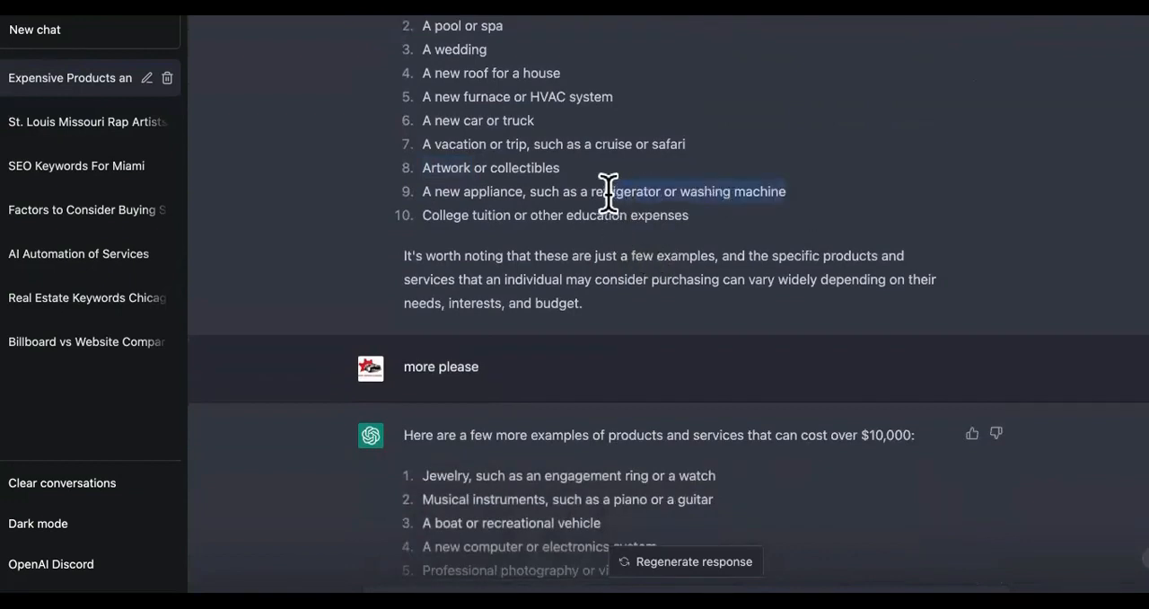
{"action": "scroll", "scroll_direction": "down", "scroll_amount": 3}
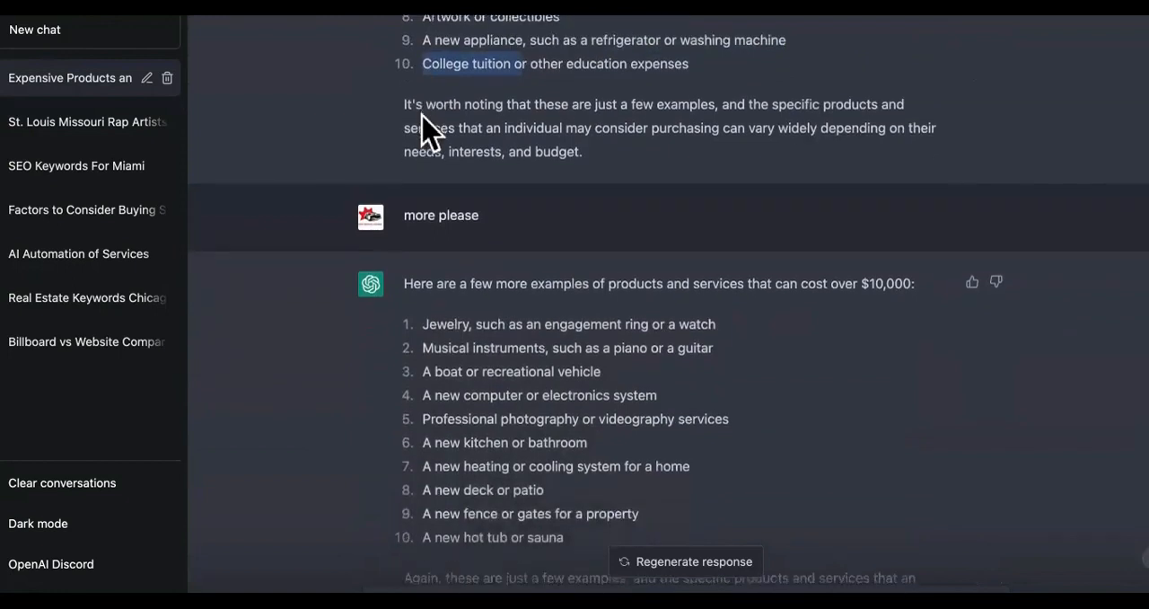
{"action": "scroll", "scroll_direction": "down", "scroll_amount": 3}
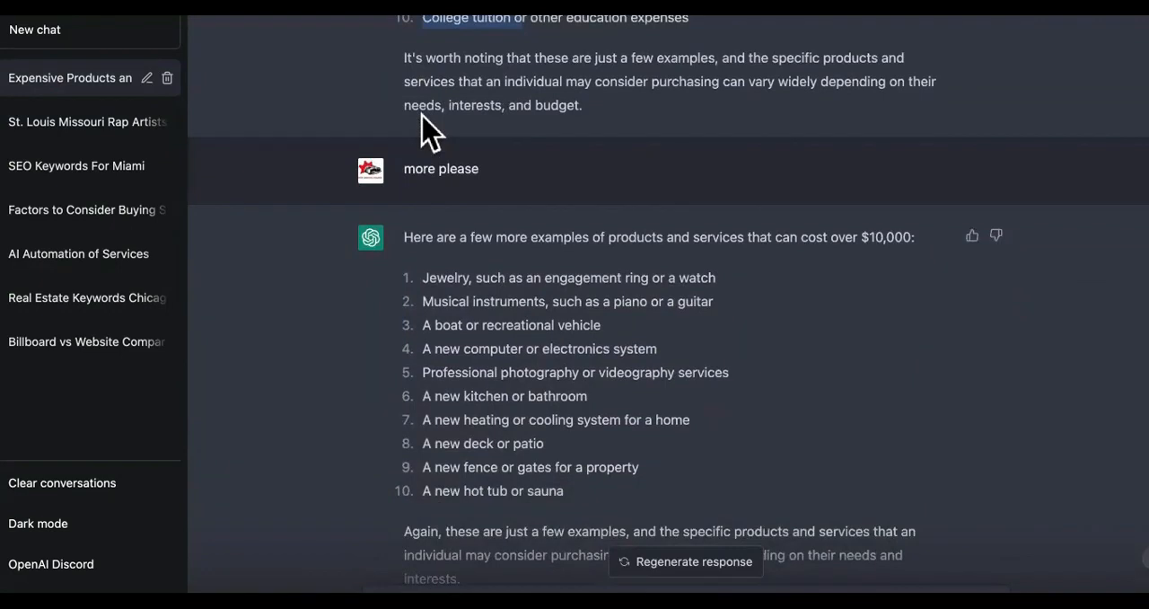
{"action": "scroll", "scroll_direction": "down", "scroll_amount": 3}
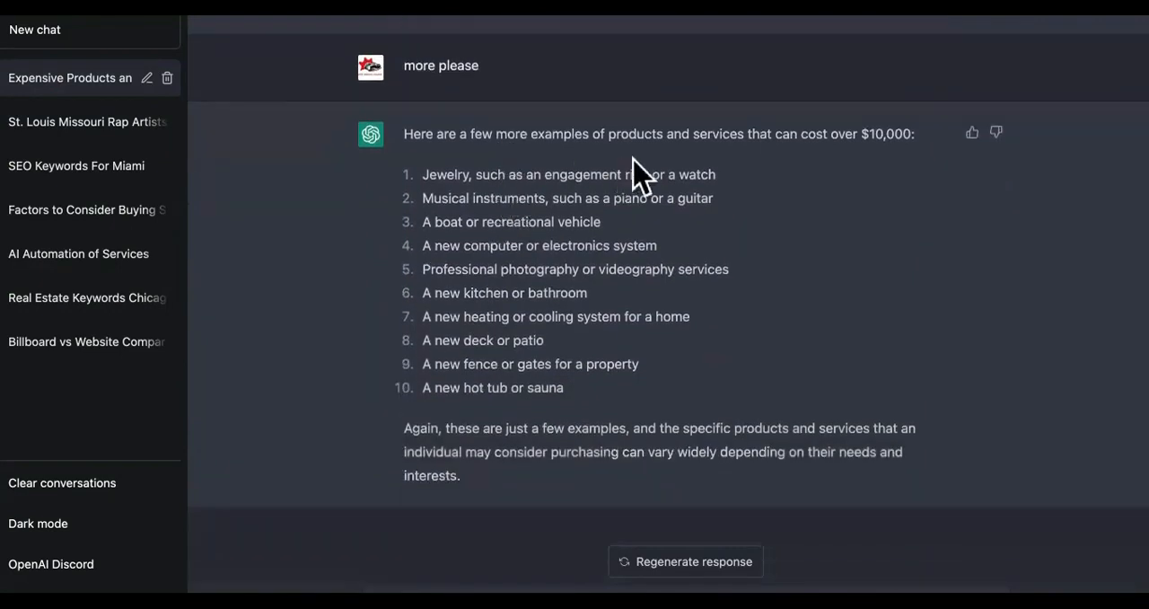
{"action": "mouse_move", "coordinate": [602, 175]}
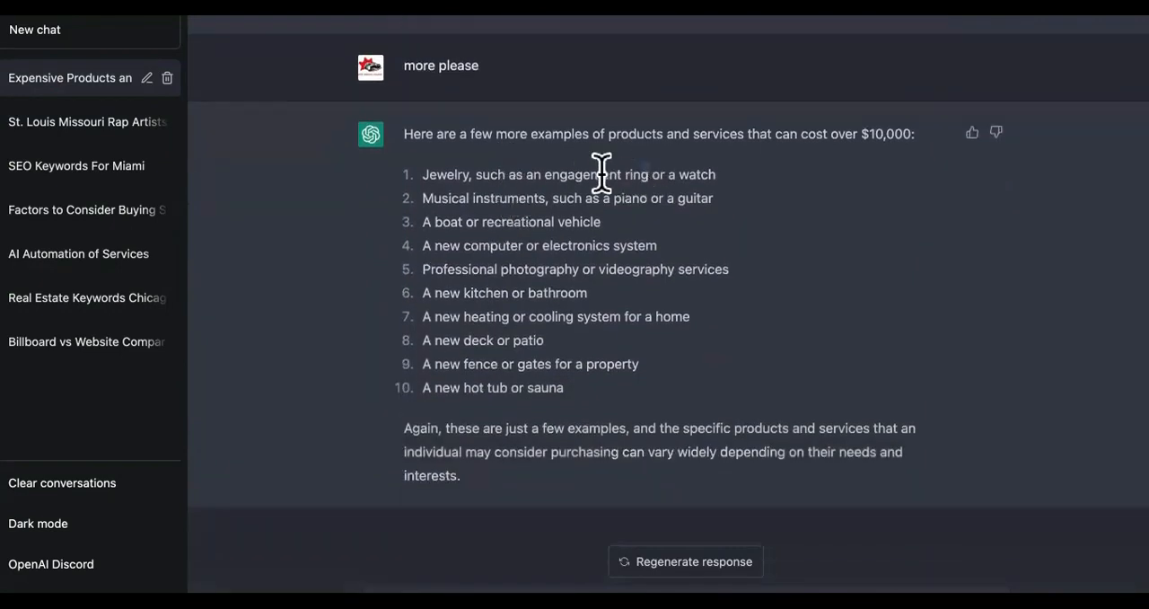
Copy 'engagement ring' from ChatGPT and search Google for 'engagement ring miami costs'
{"action": "right_click", "coordinate": [595, 174]}
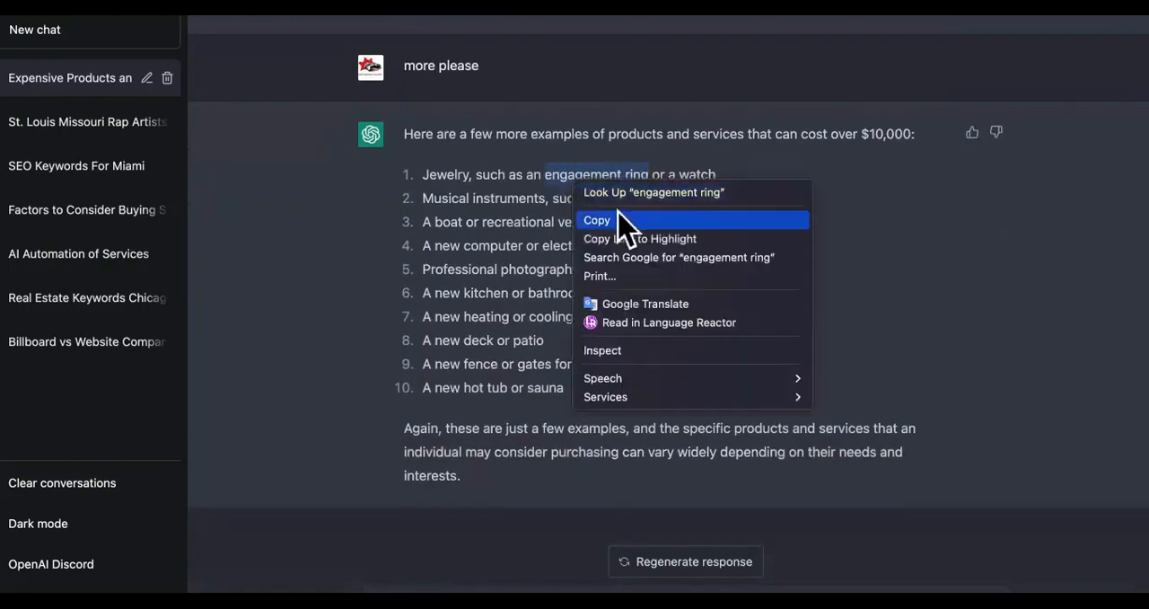
{"action": "left_click", "coordinate": [678, 257]}
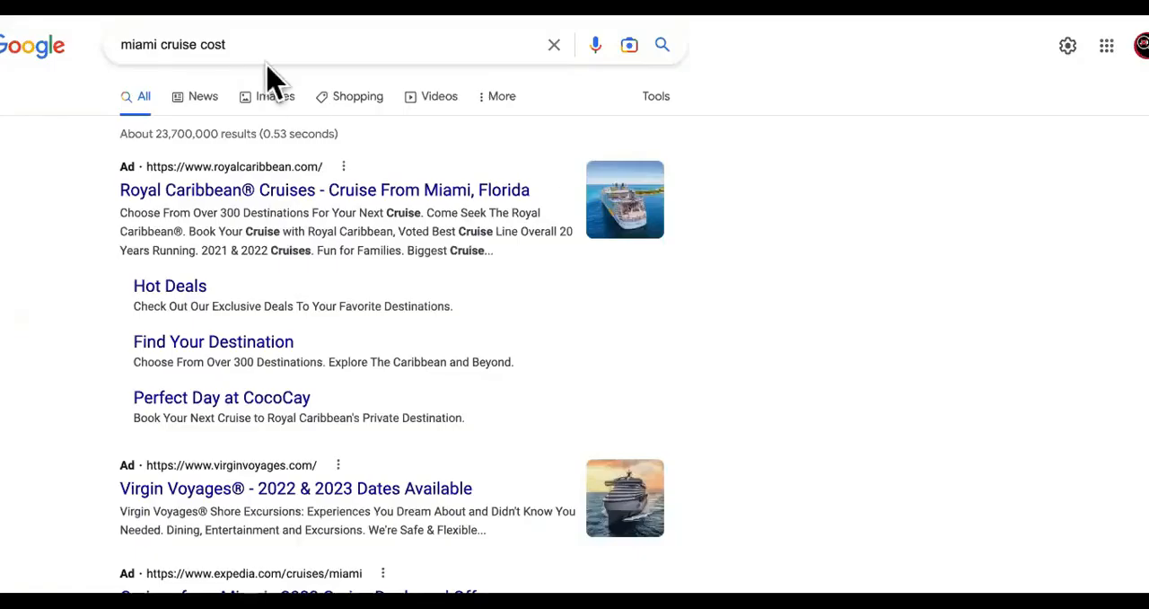
{"action": "type", "text": "engagement ring"}
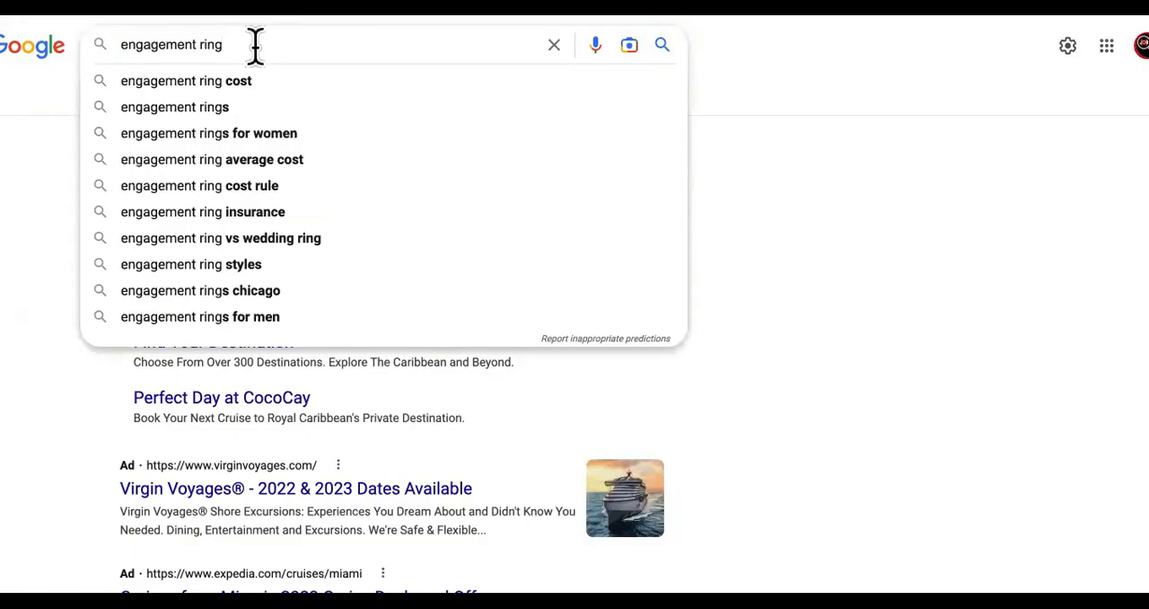
{"action": "type", "text": "mi"}
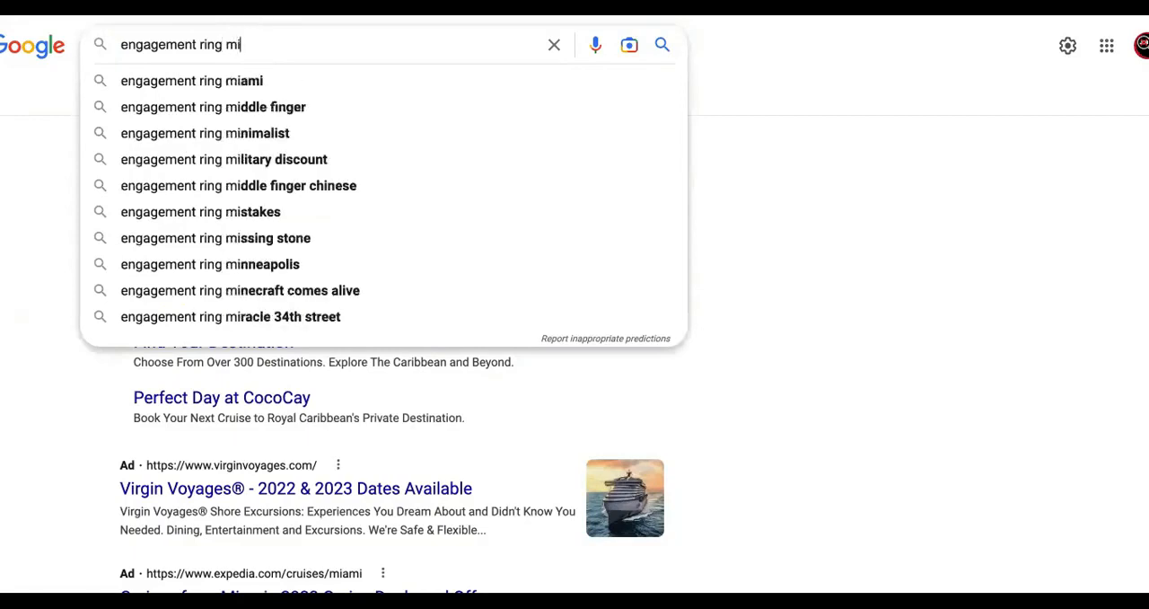
{"action": "left_click", "coordinate": [191, 81]}
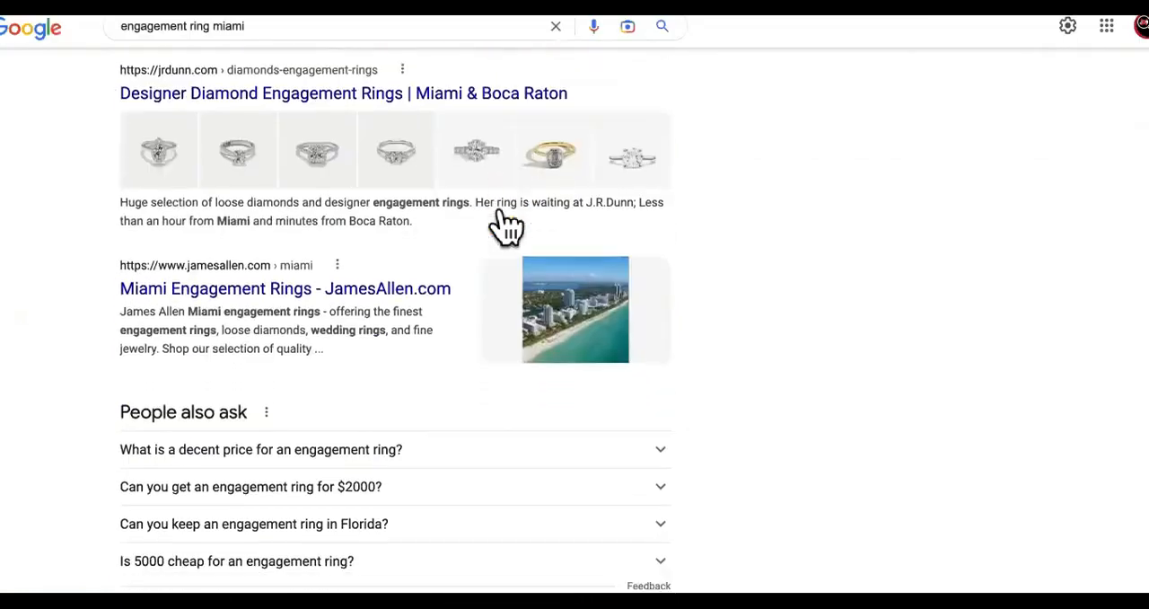
{"action": "scroll", "scroll_direction": "down", "scroll_amount": 3}
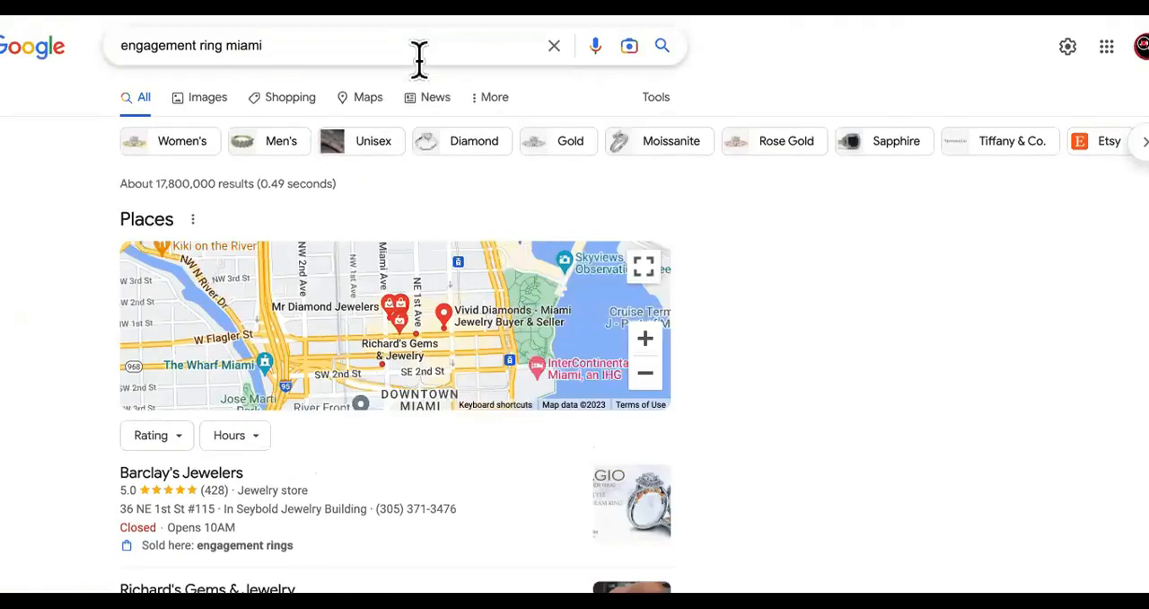
{"action": "type", "text": "costs"}
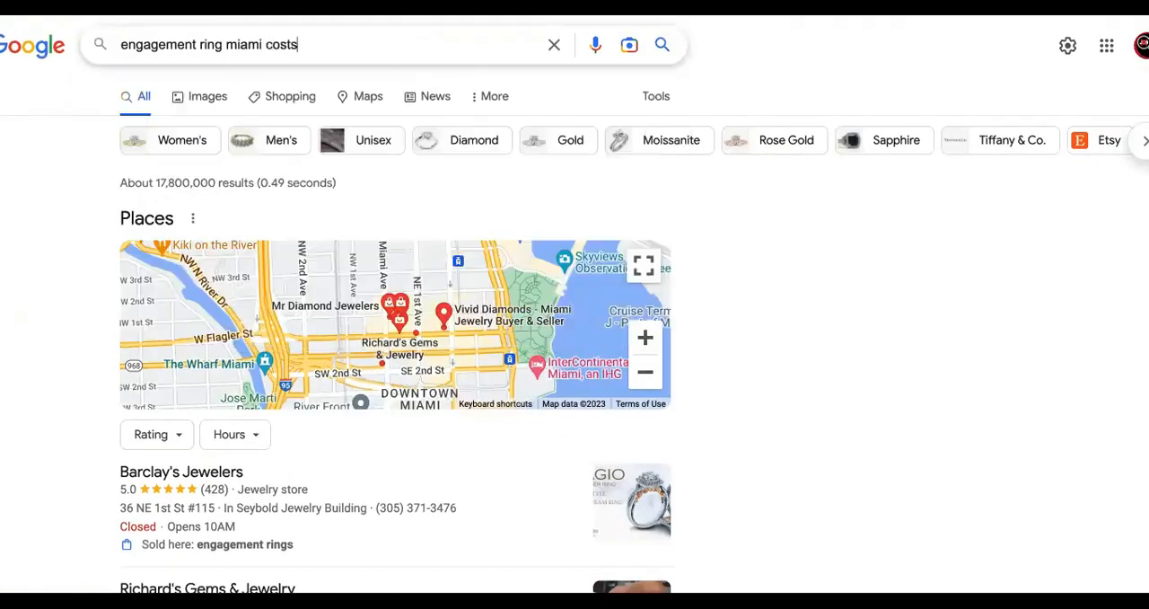
{"action": "scroll", "scroll_direction": "down", "scroll_amount": 3}
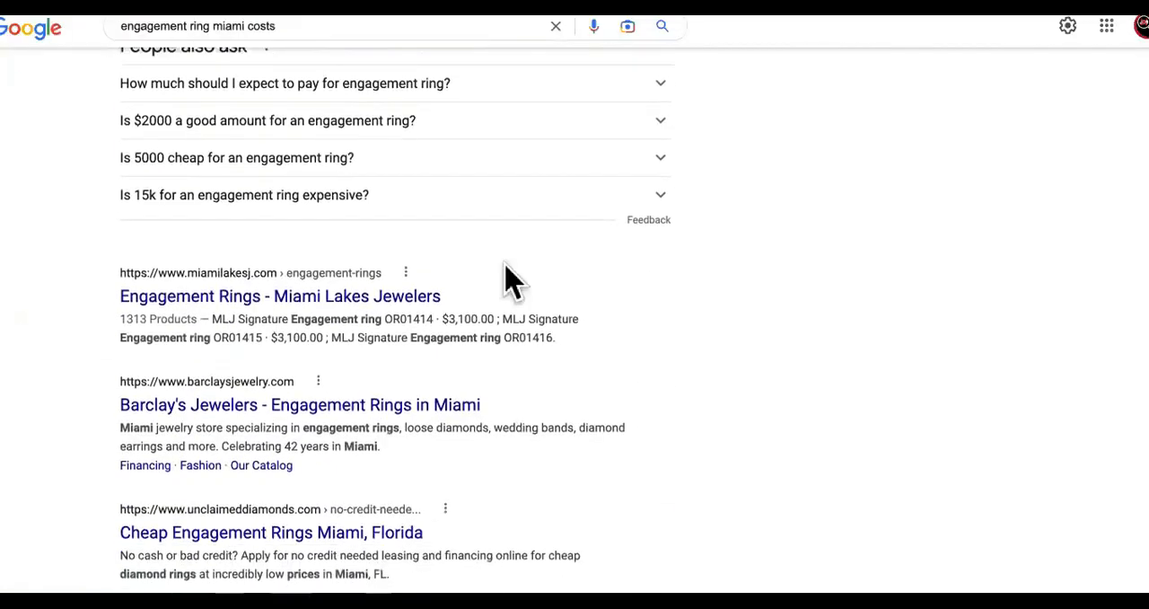
{"action": "scroll", "scroll_direction": "down", "scroll_amount": 3}
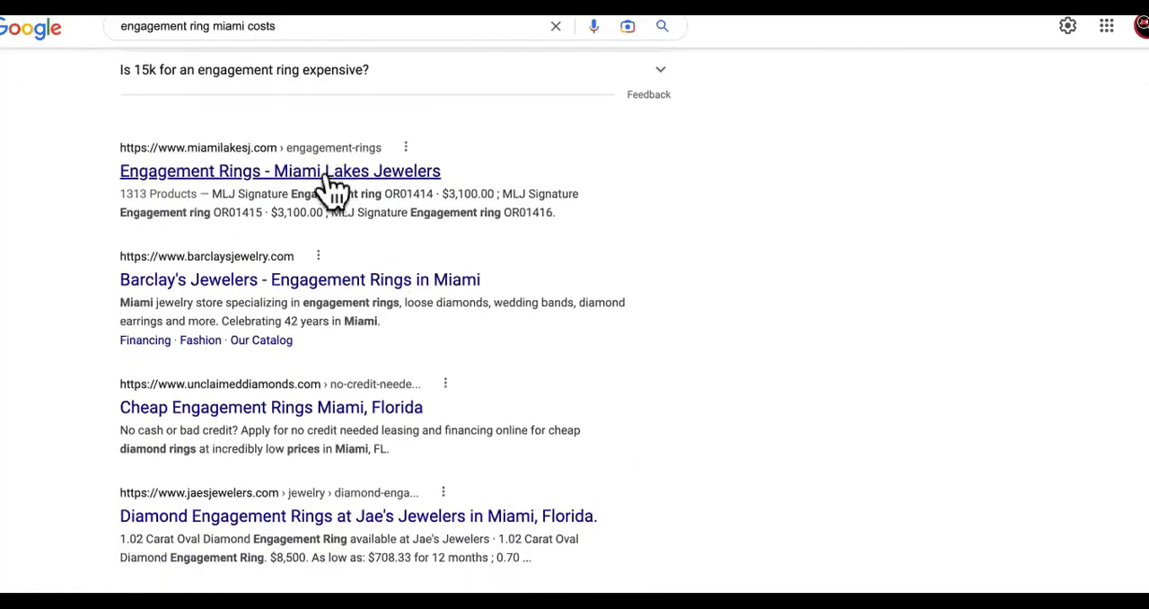
{"action": "mouse_move", "coordinate": [494, 319]}
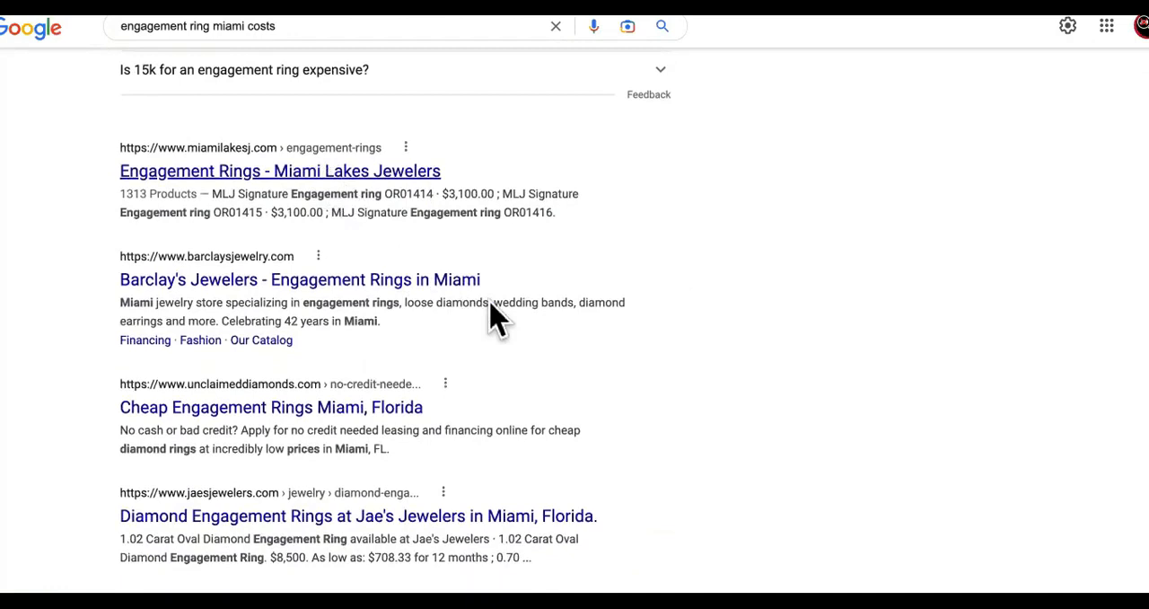
Open Miami Lakes Jewelers' engagement rings page and browse rings priced about $1,575–$4,275
{"action": "left_click", "coordinate": [279, 171]}
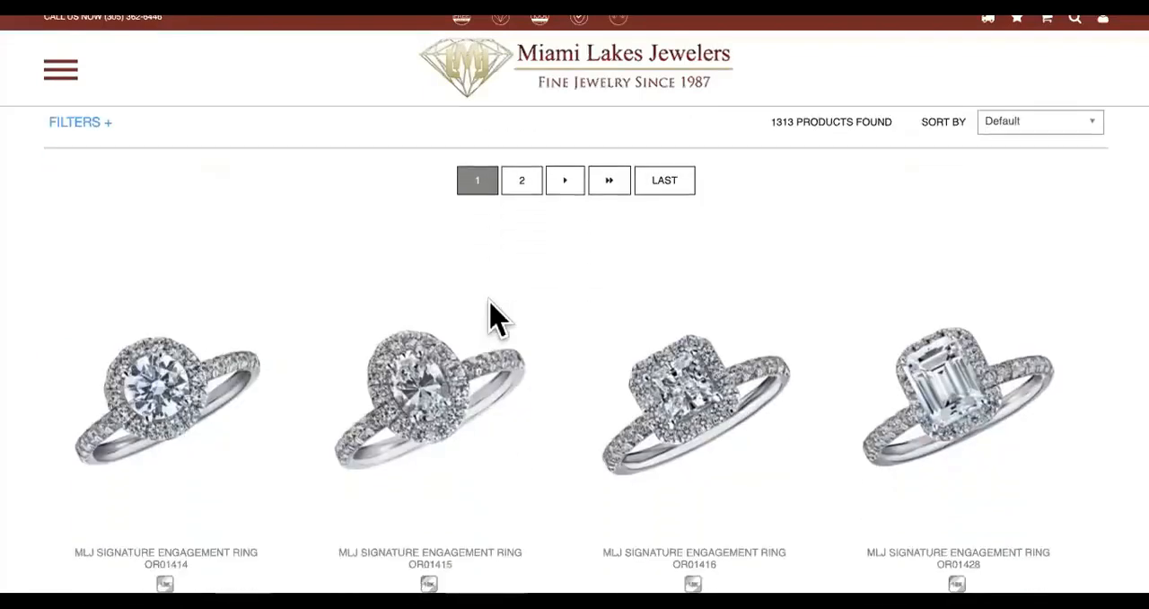
{"action": "scroll", "scroll_direction": "down", "scroll_amount": 3}
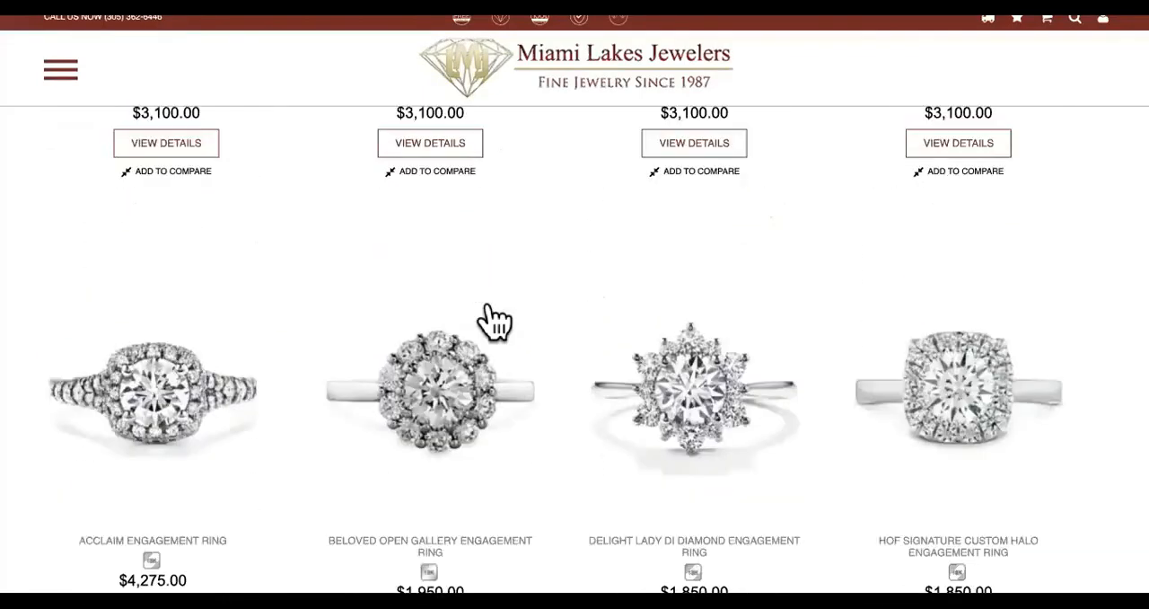
{"action": "scroll", "scroll_direction": "down", "scroll_amount": 3}
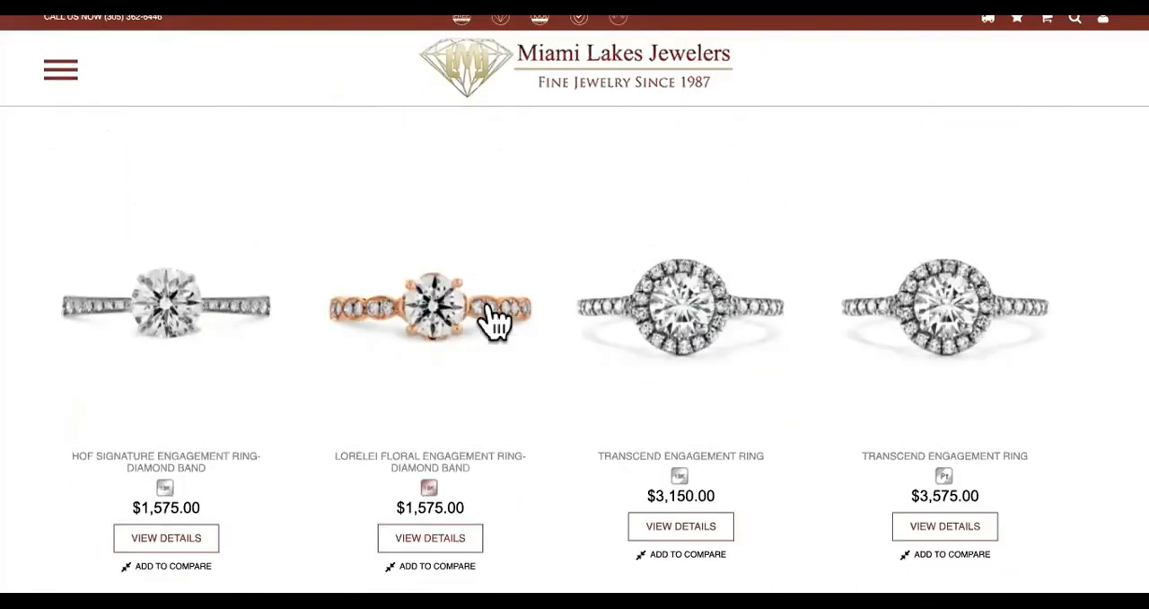
{"action": "scroll", "scroll_direction": "down", "scroll_amount": 3}
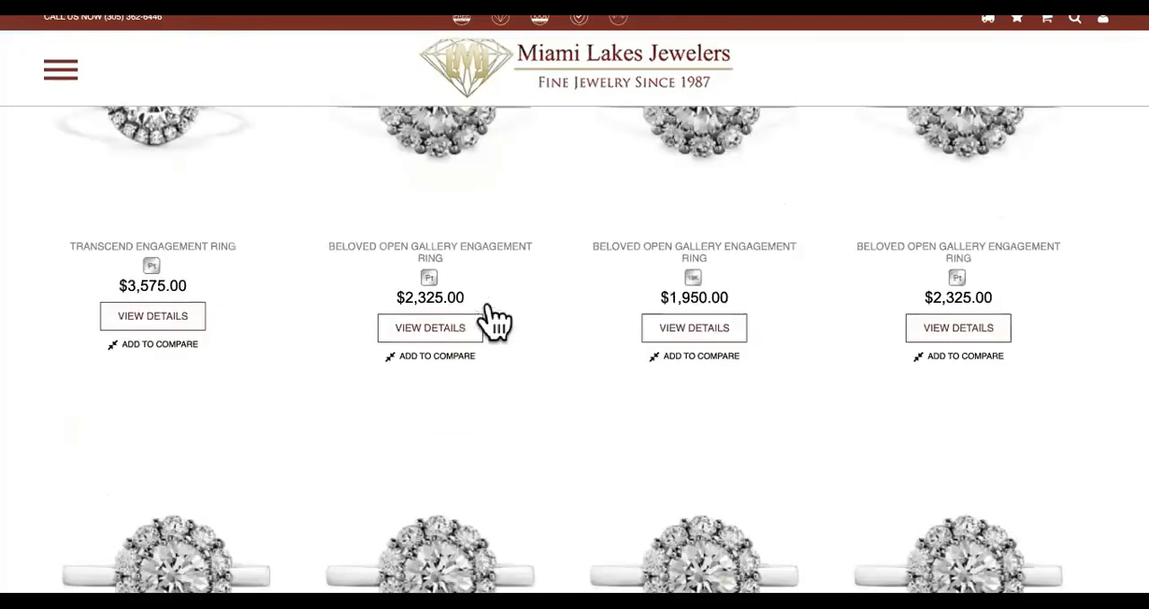
{"action": "scroll", "scroll_direction": "down", "scroll_amount": 3}
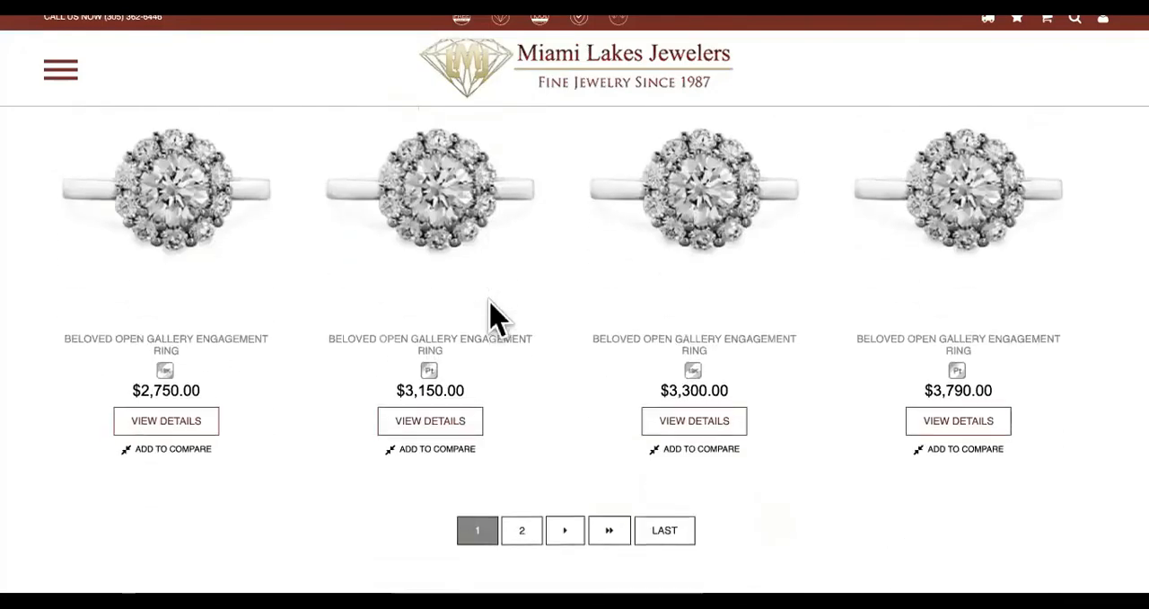
{"action": "scroll", "scroll_direction": "down", "scroll_amount": 3}
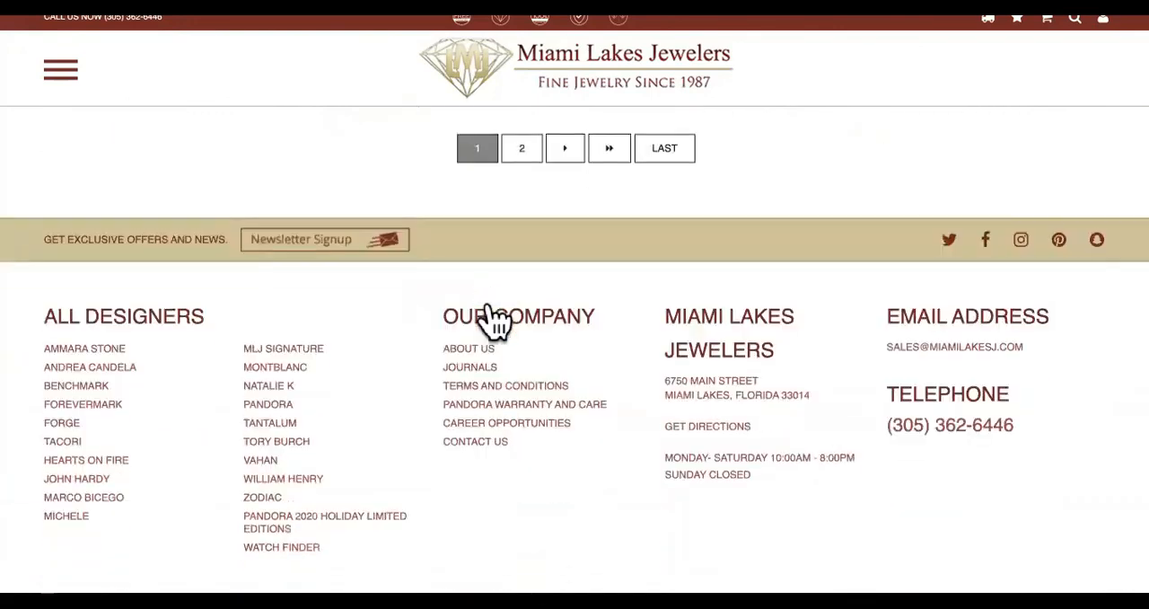
{"action": "scroll", "scroll_direction": "up", "scroll_amount": 3}
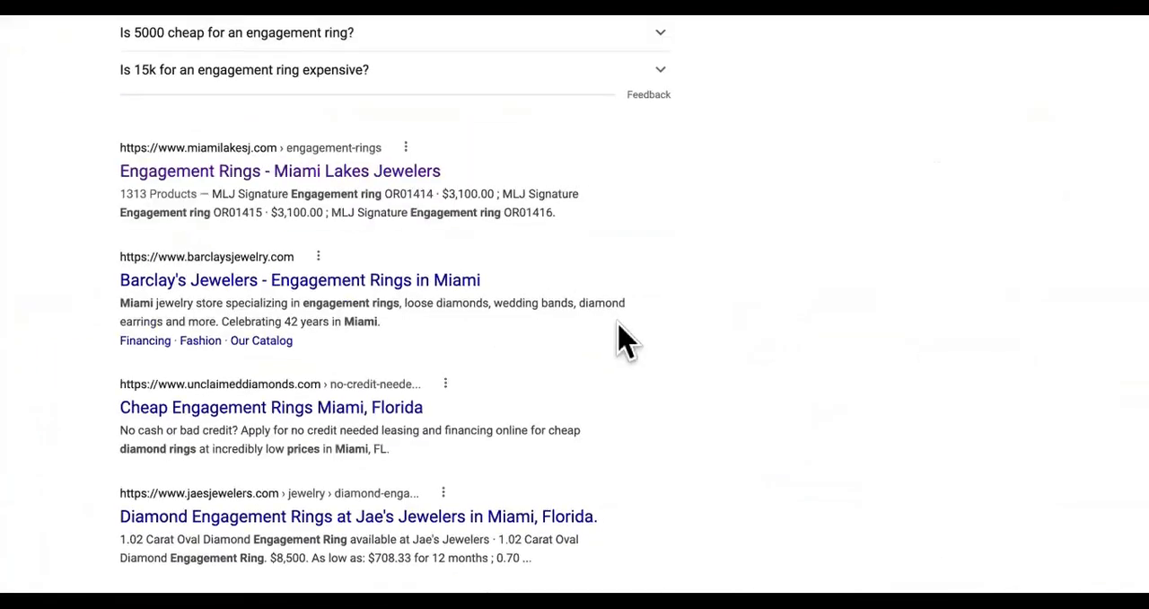
Scroll through the 'engagement ring miami costs' results past Miami Lakes Jewelers, back to the top
{"action": "scroll", "scroll_direction": "up", "scroll_amount": 3}
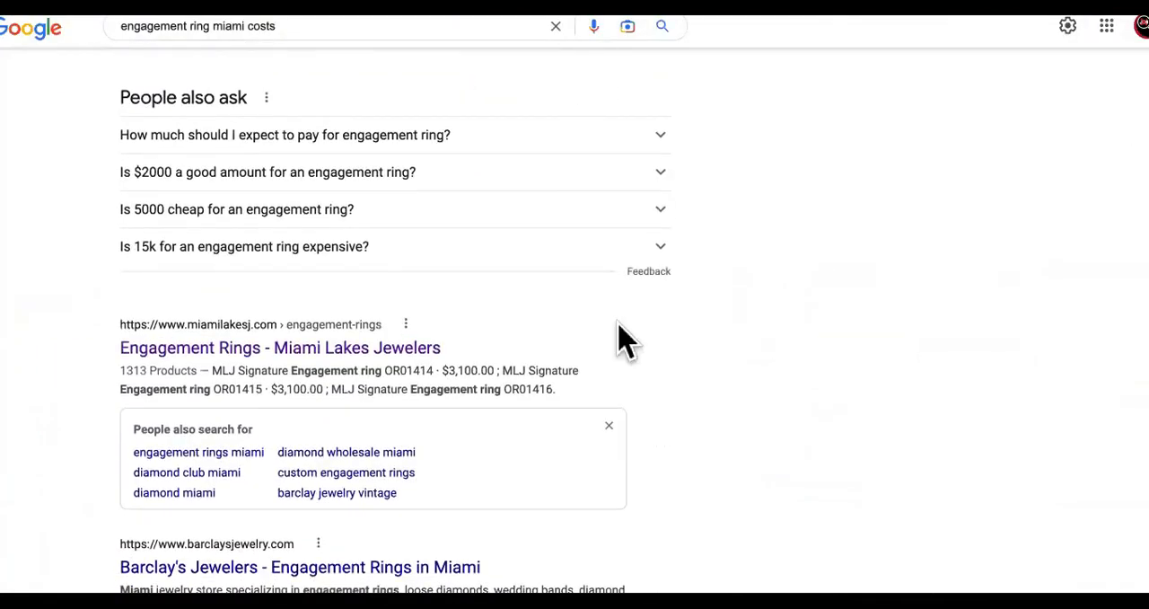
{"action": "scroll", "scroll_direction": "up", "scroll_amount": 3}
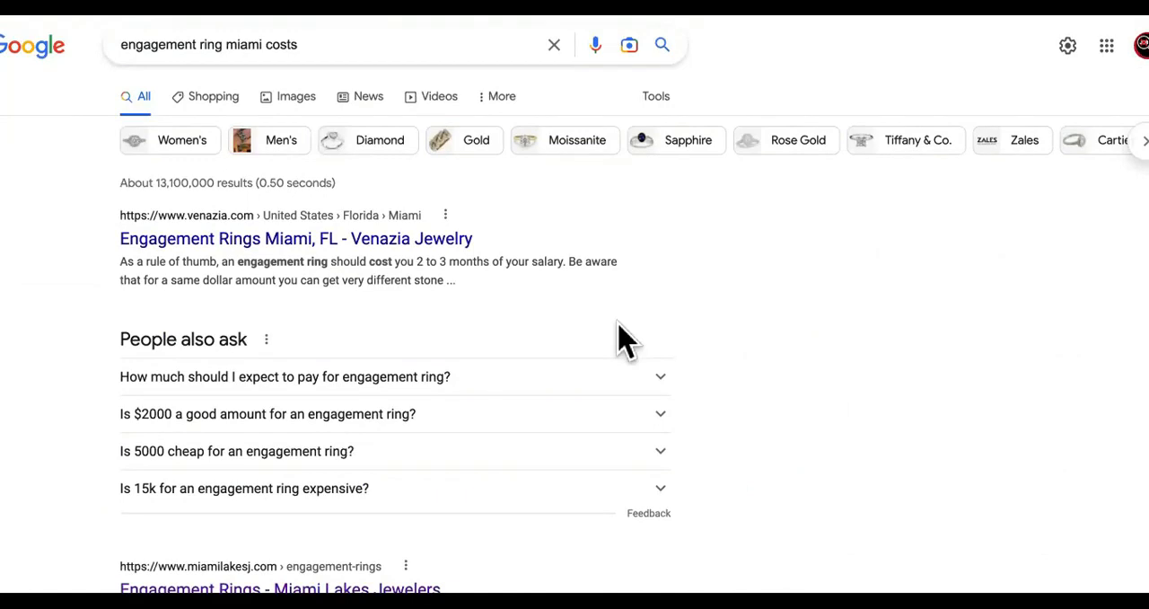
{"action": "mouse_move", "coordinate": [892, 282]}
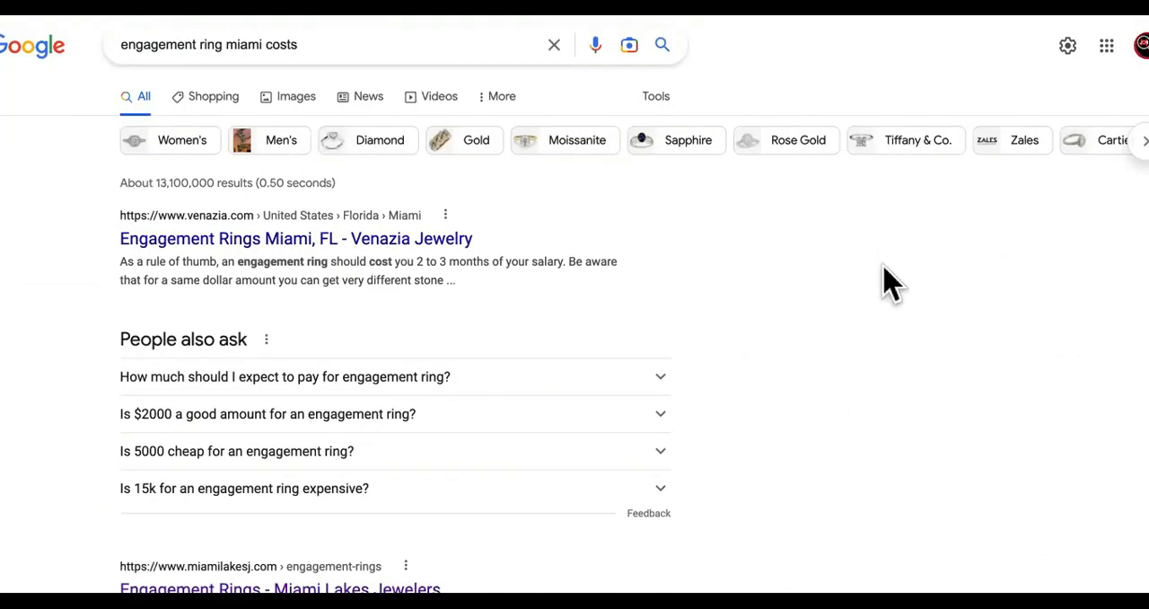
{"action": "scroll", "scroll_direction": "down", "scroll_amount": 3}
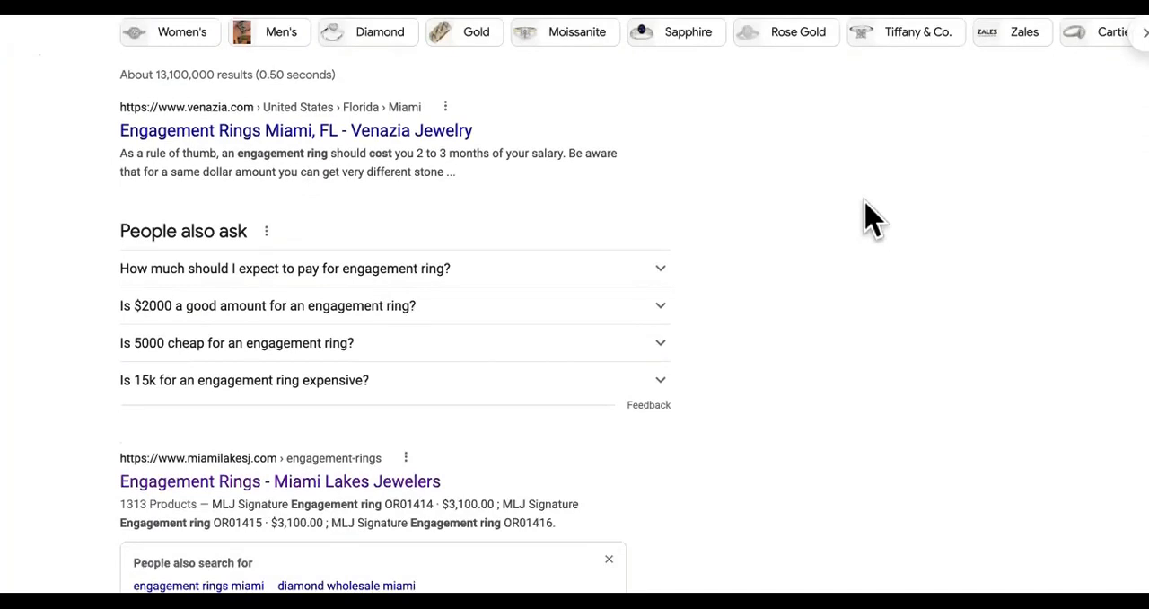
{"action": "scroll", "scroll_direction": "up", "scroll_amount": 3}
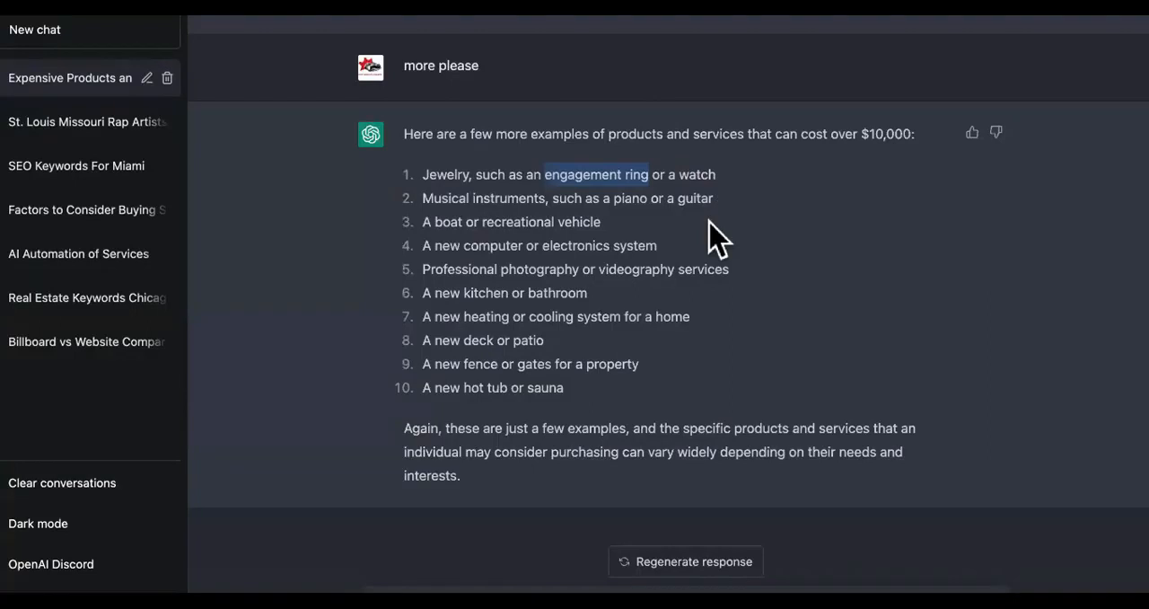
{"action": "mouse_move", "coordinate": [646, 233]}
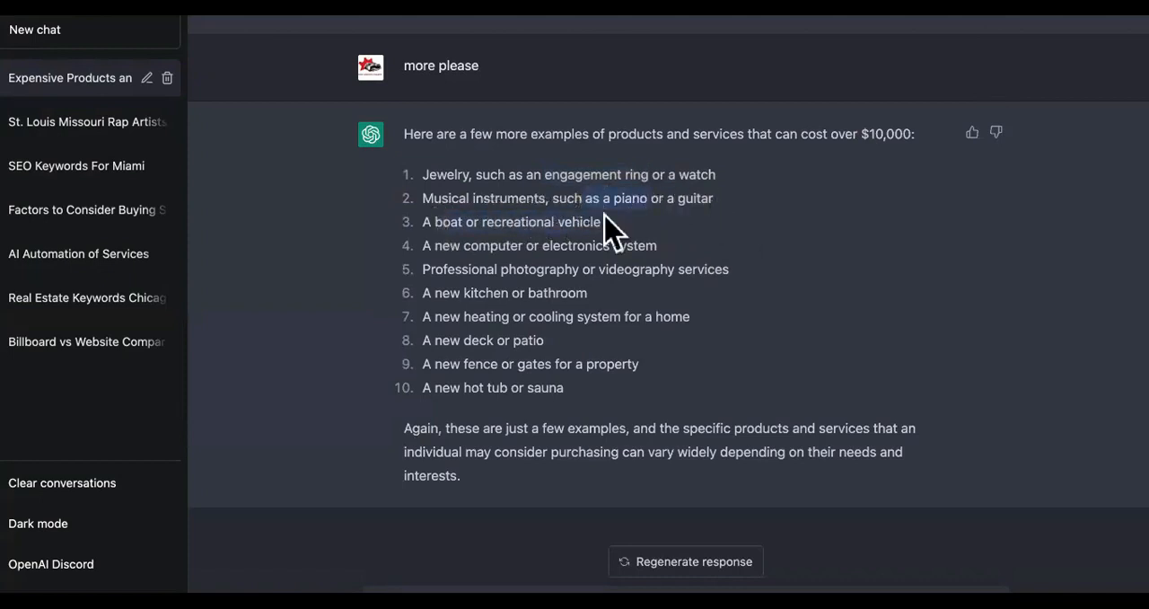
{"action": "mouse_move", "coordinate": [597, 243]}
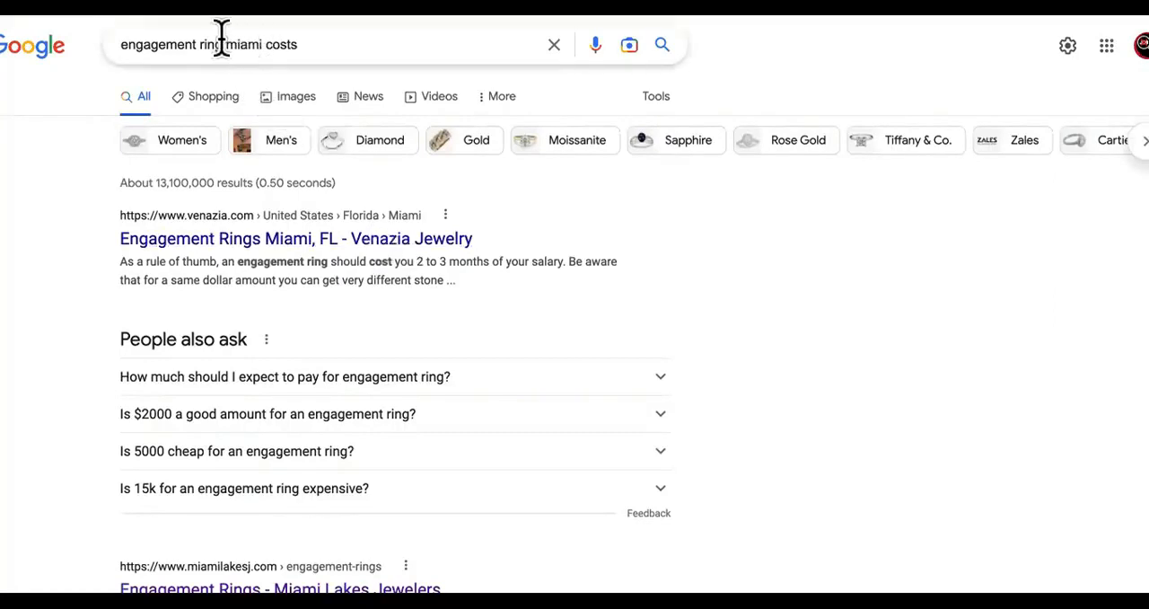
Search Google for 'boats for sale miami beach' and scroll down to the Boat Trader listings
{"action": "type", "text": "boats for sale miami beach"}
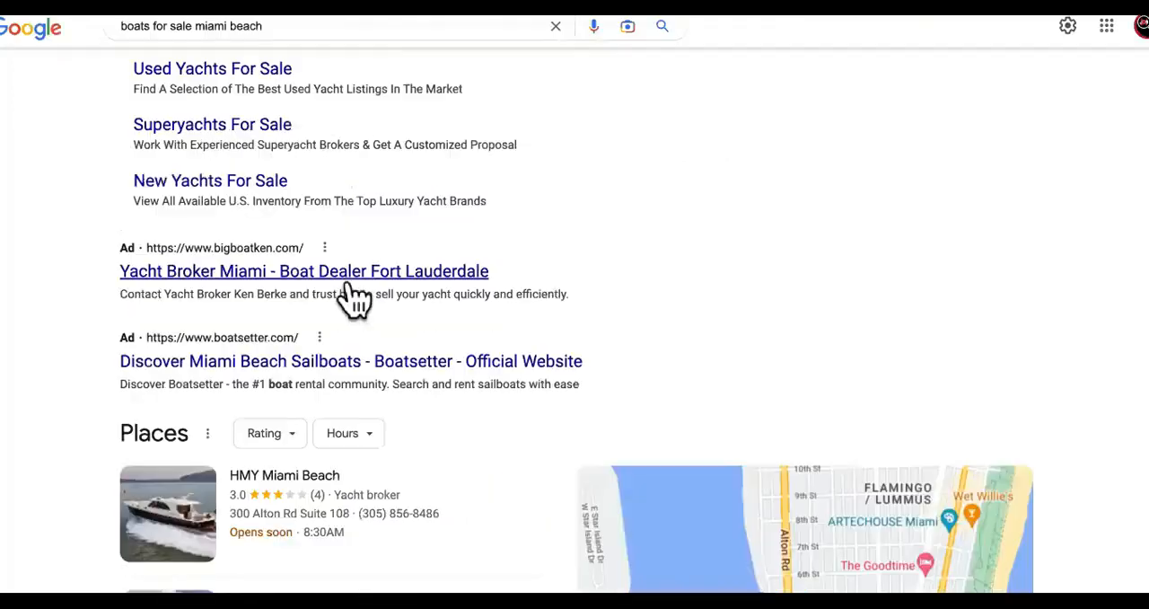
{"action": "scroll", "scroll_direction": "down", "scroll_amount": 3}
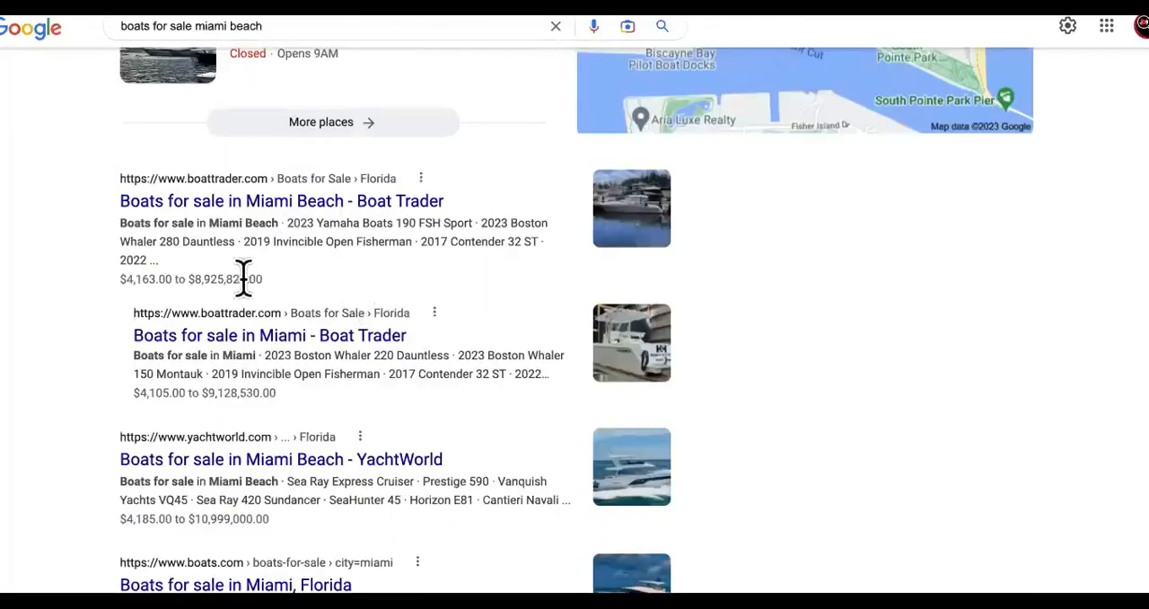
{"action": "scroll", "scroll_direction": "down", "scroll_amount": 3}
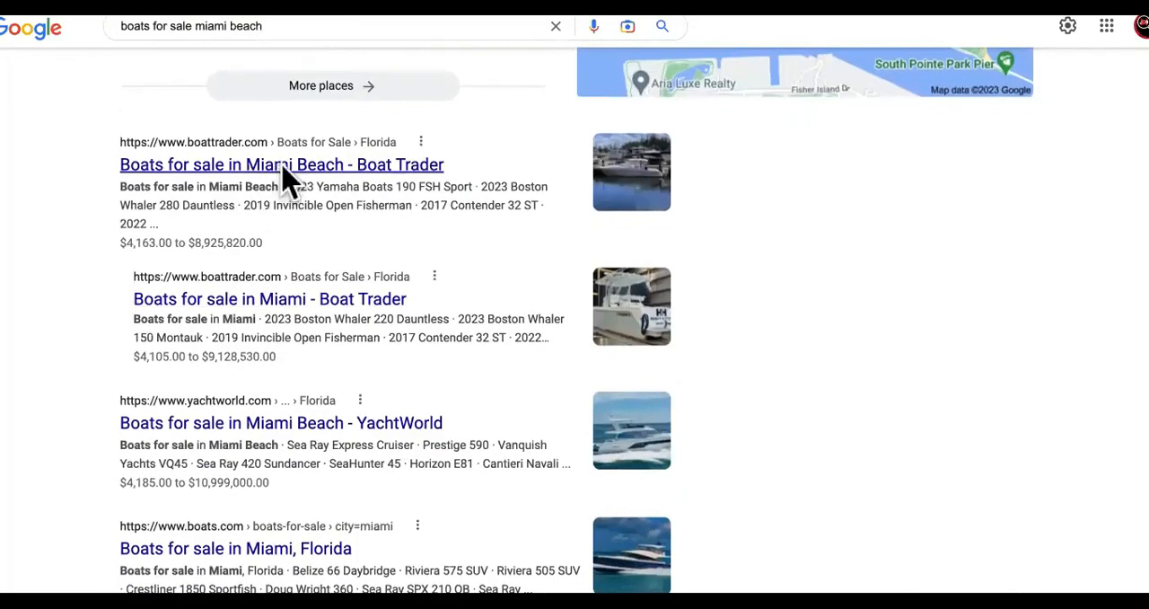
Browse Boat Trader's Miami Beach listings, from an $819,000 Invincible down to Robalos near $80,000
{"action": "left_click", "coordinate": [281, 164]}
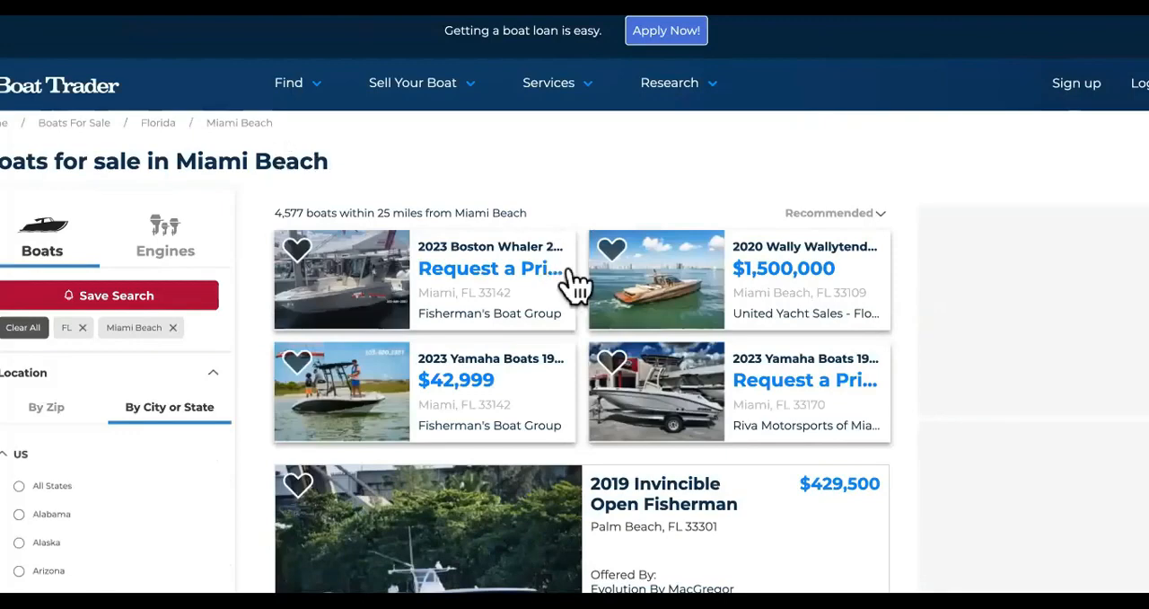
{"action": "scroll", "scroll_direction": "down", "scroll_amount": 3}
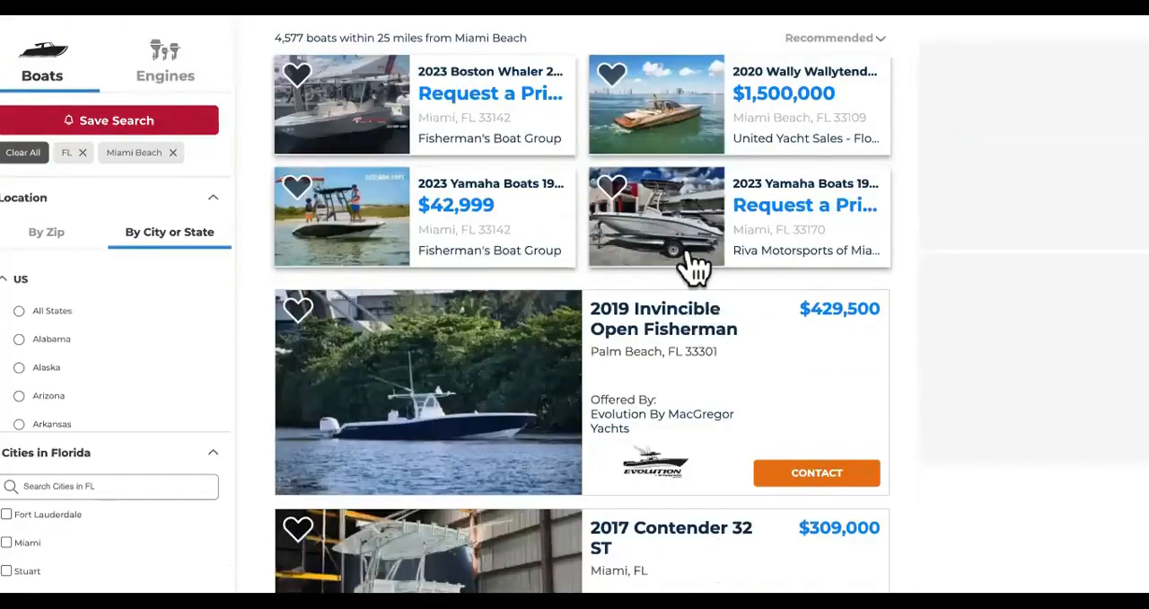
{"action": "scroll", "scroll_direction": "down", "scroll_amount": 3}
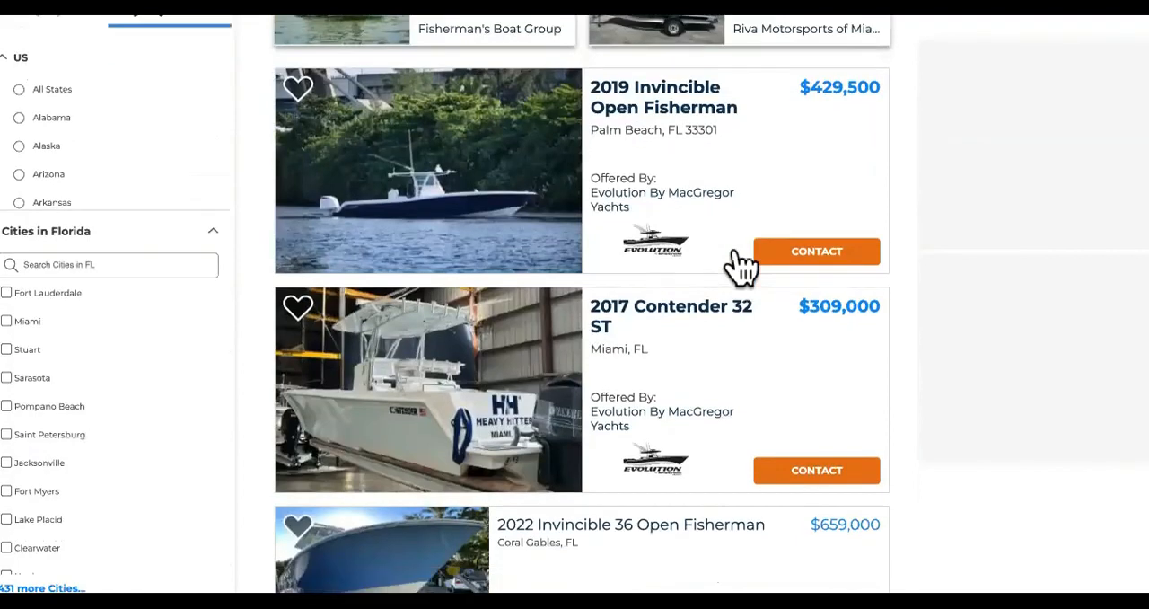
{"action": "scroll", "scroll_direction": "down", "scroll_amount": 3}
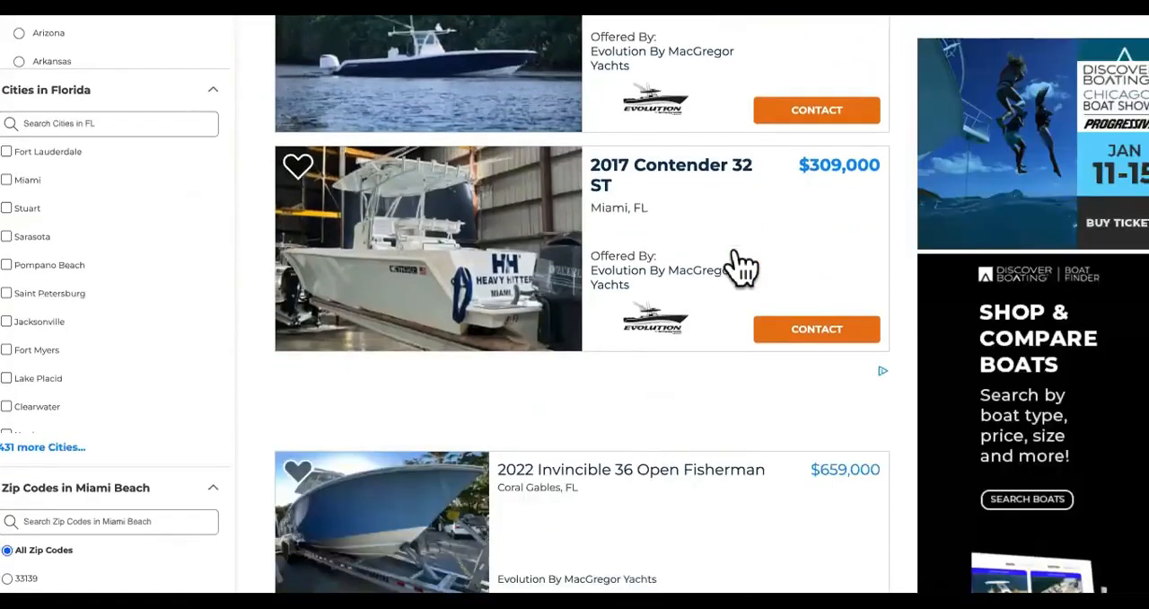
{"action": "scroll", "scroll_direction": "down", "scroll_amount": 3}
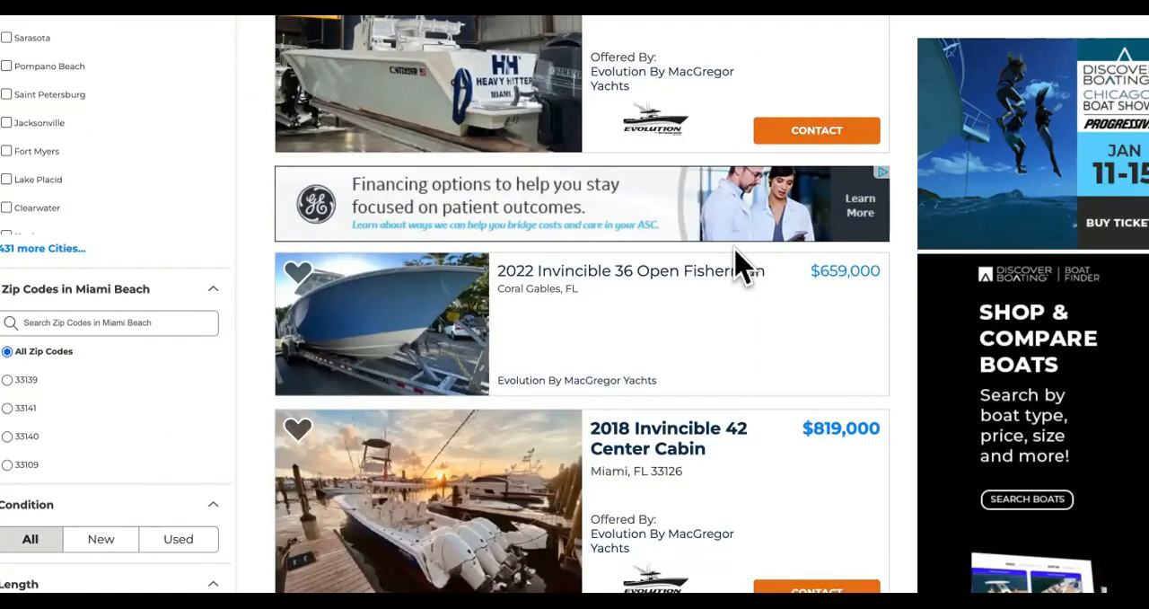
{"action": "scroll", "scroll_direction": "down", "scroll_amount": 3}
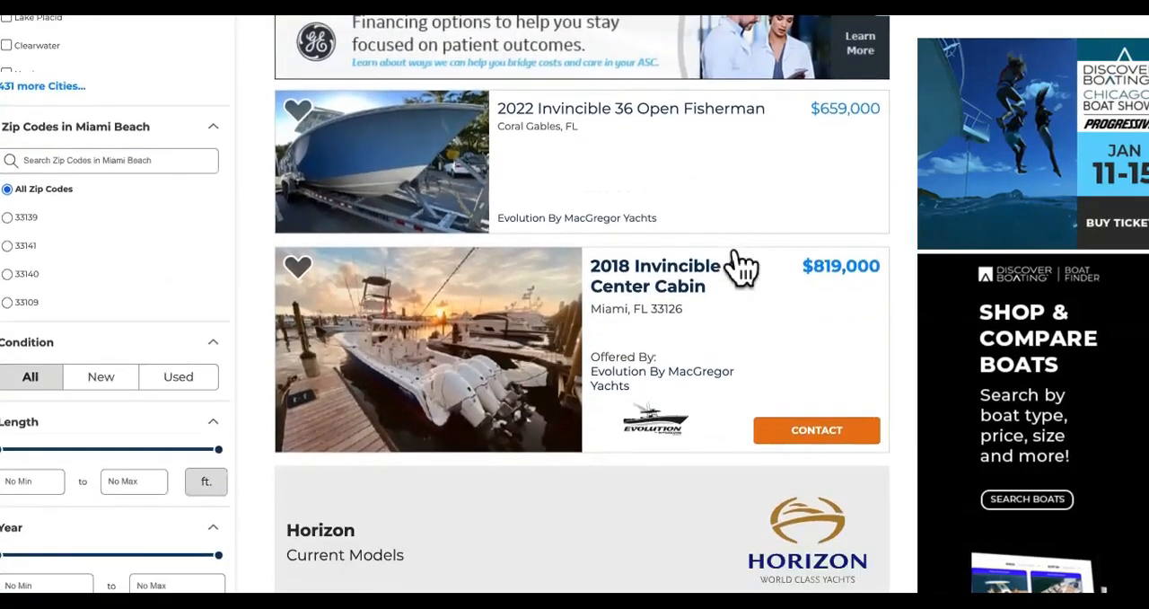
{"action": "scroll", "scroll_direction": "down", "scroll_amount": 3}
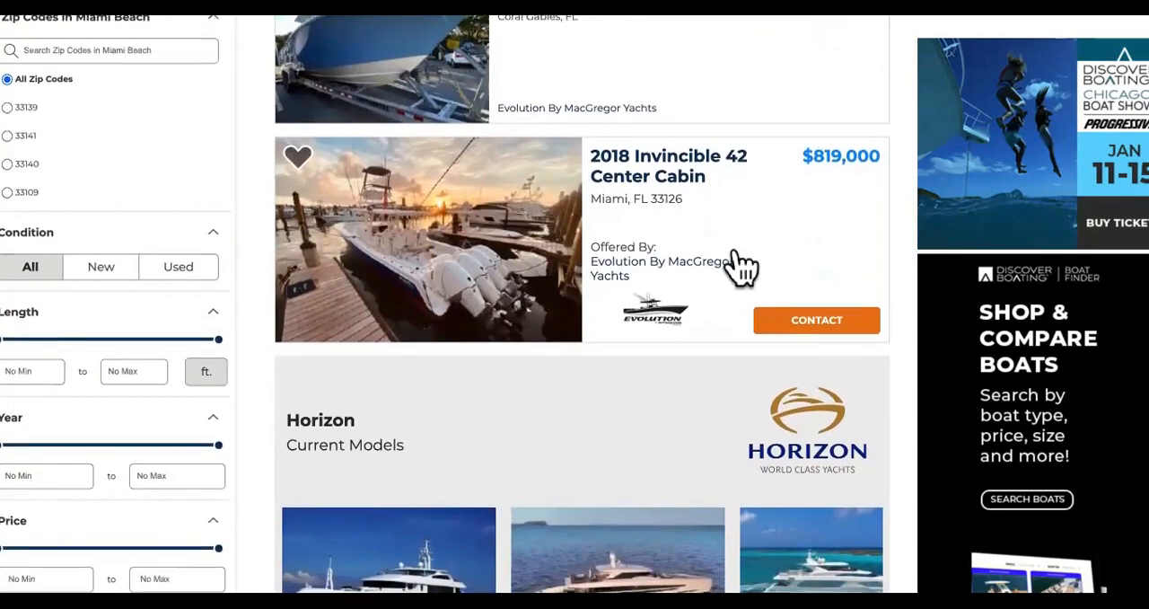
{"action": "scroll", "scroll_direction": "down", "scroll_amount": 3}
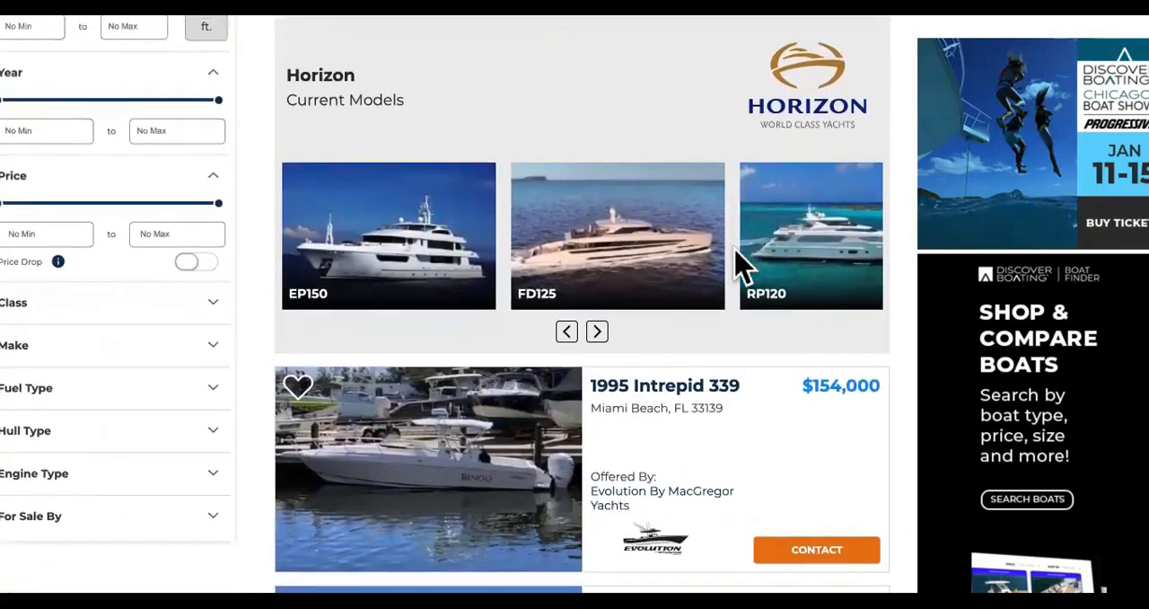
{"action": "scroll", "scroll_direction": "down", "scroll_amount": 3}
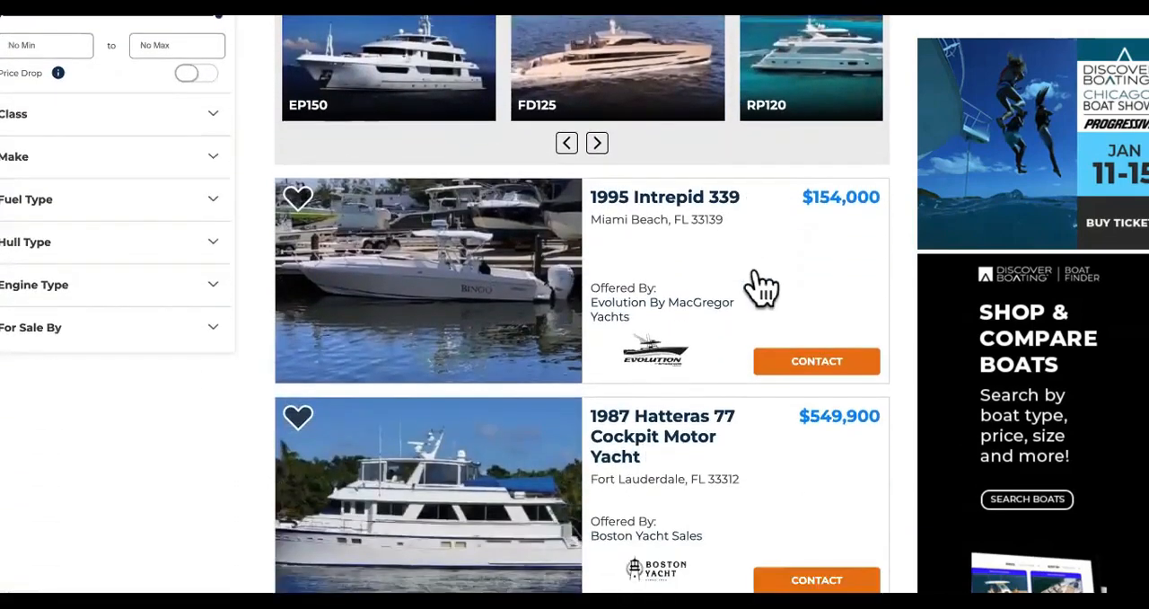
{"action": "scroll", "scroll_direction": "down", "scroll_amount": 3}
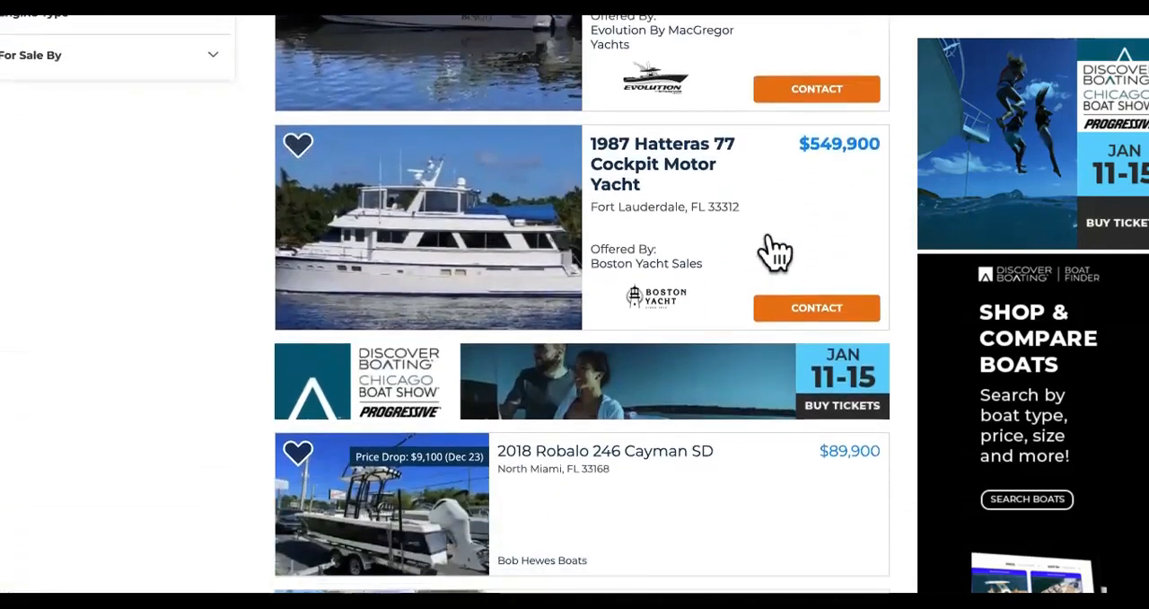
{"action": "scroll", "scroll_direction": "down", "scroll_amount": 3}
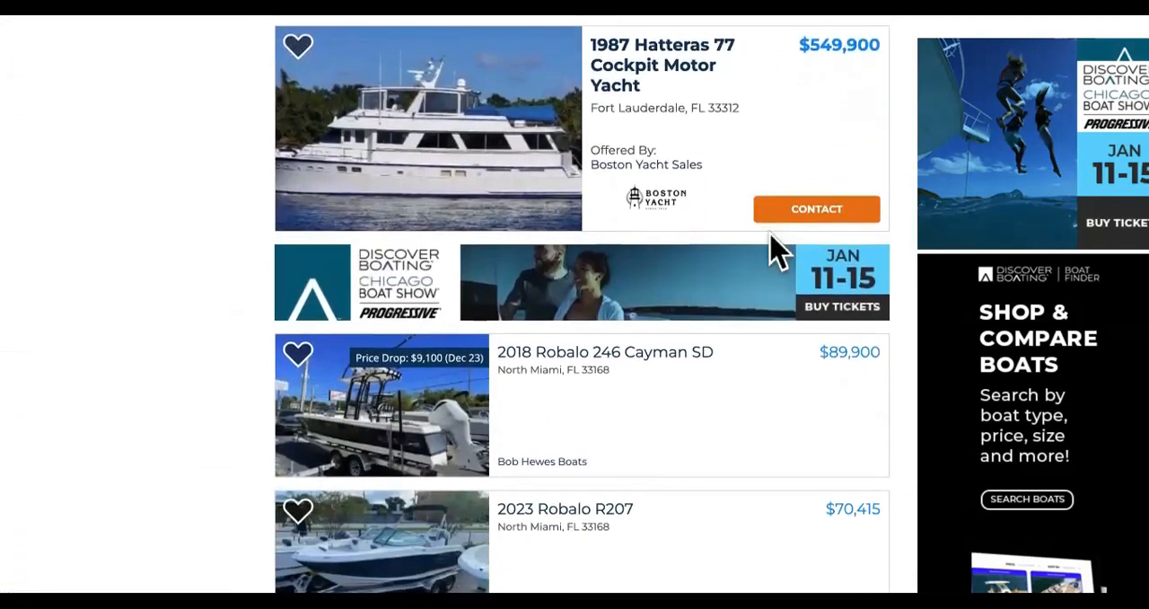
{"action": "scroll", "scroll_direction": "down", "scroll_amount": 3}
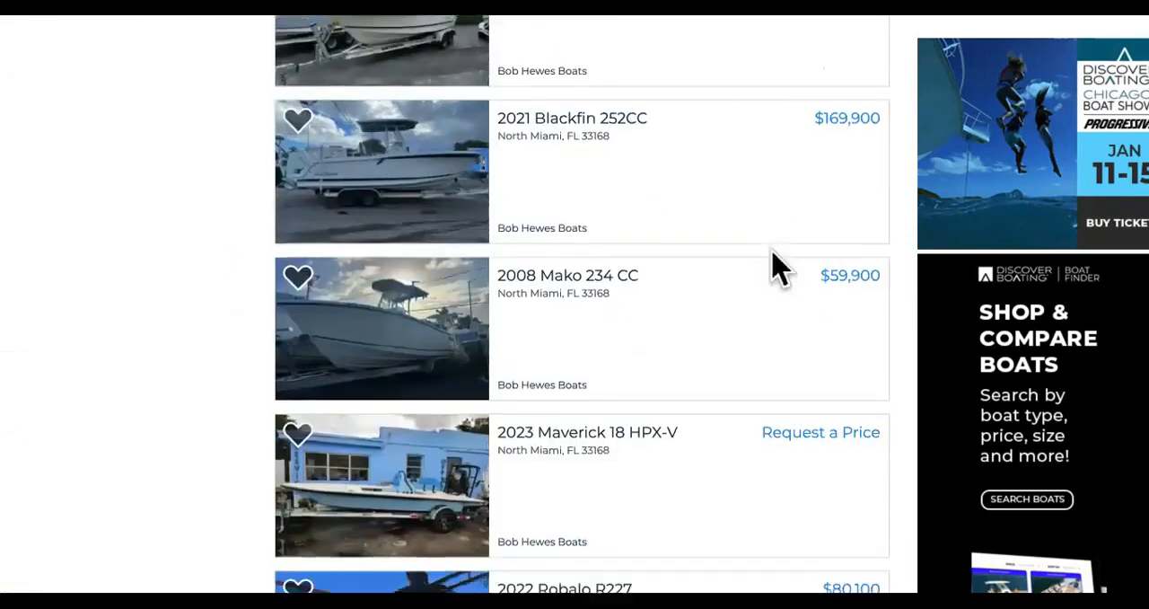
{"action": "scroll", "scroll_direction": "down", "scroll_amount": 3}
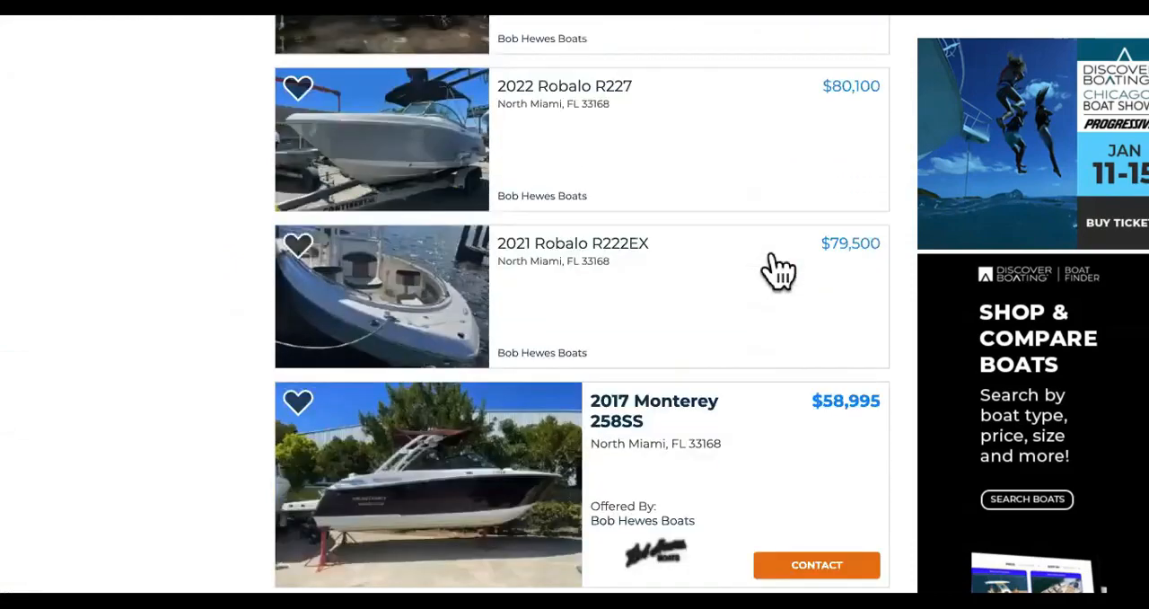
{"action": "scroll", "scroll_direction": "down", "scroll_amount": 3}
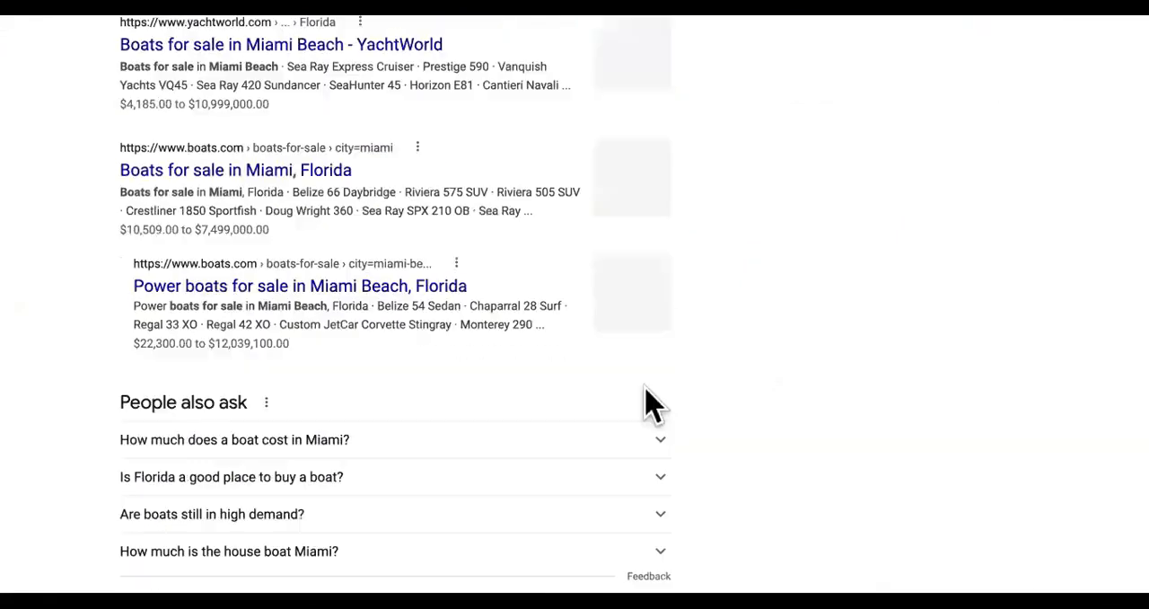
Scroll the Google boat results, reviewing the local dealers pack and the Boat Trader listings
{"action": "scroll", "scroll_direction": "down", "scroll_amount": 3}
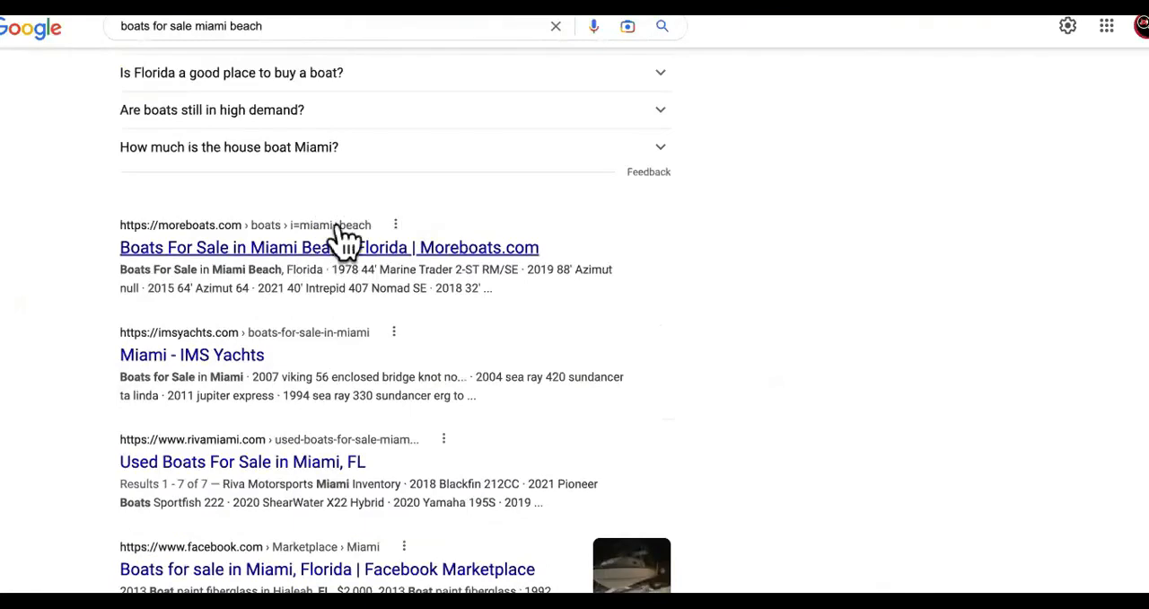
{"action": "scroll", "scroll_direction": "up", "scroll_amount": 3}
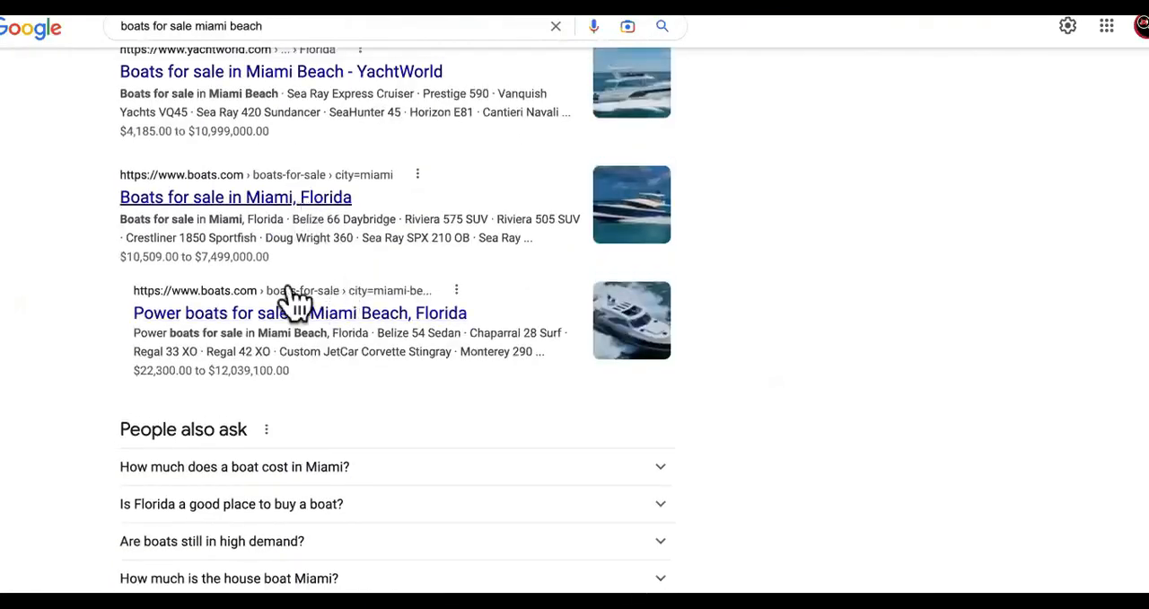
{"action": "scroll", "scroll_direction": "up", "scroll_amount": 3}
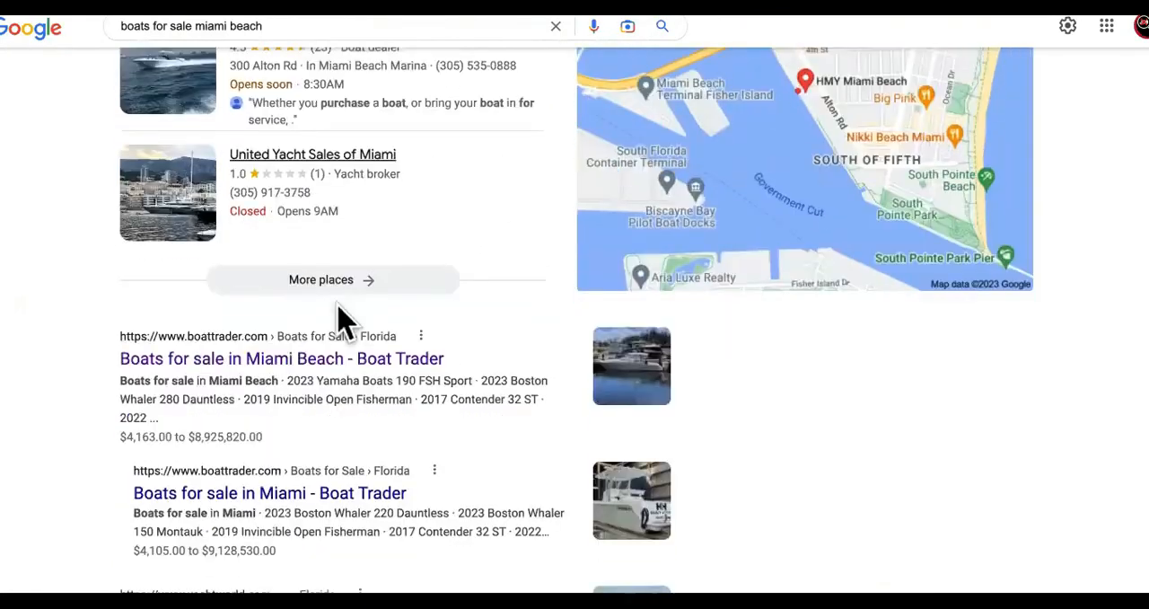
{"action": "scroll", "scroll_direction": "down", "scroll_amount": 3}
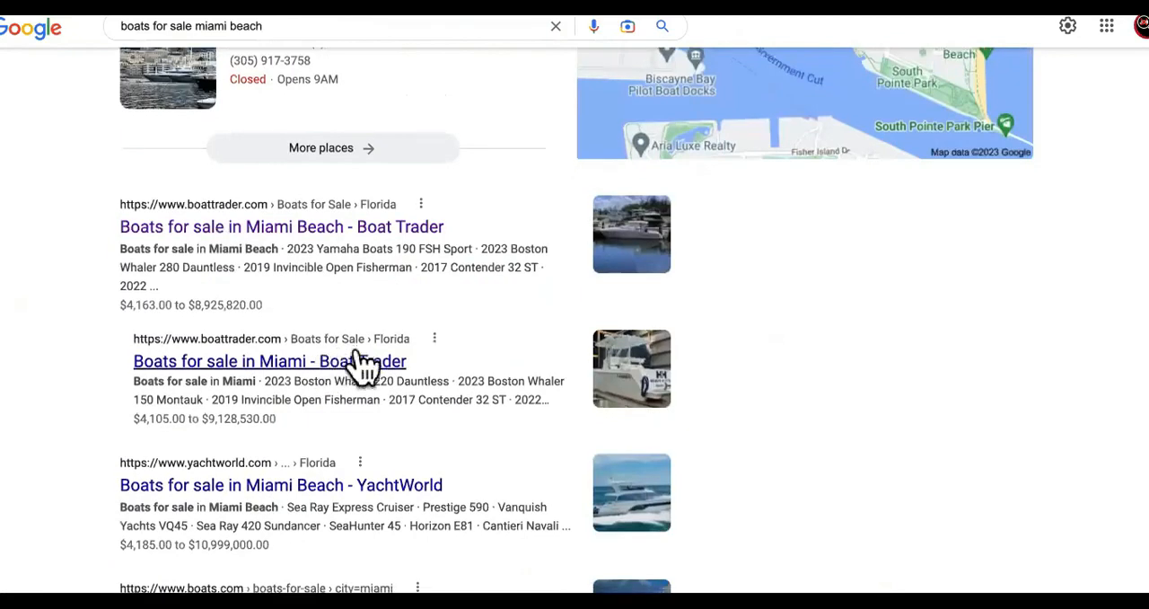
{"action": "scroll", "scroll_direction": "up", "scroll_amount": 3}
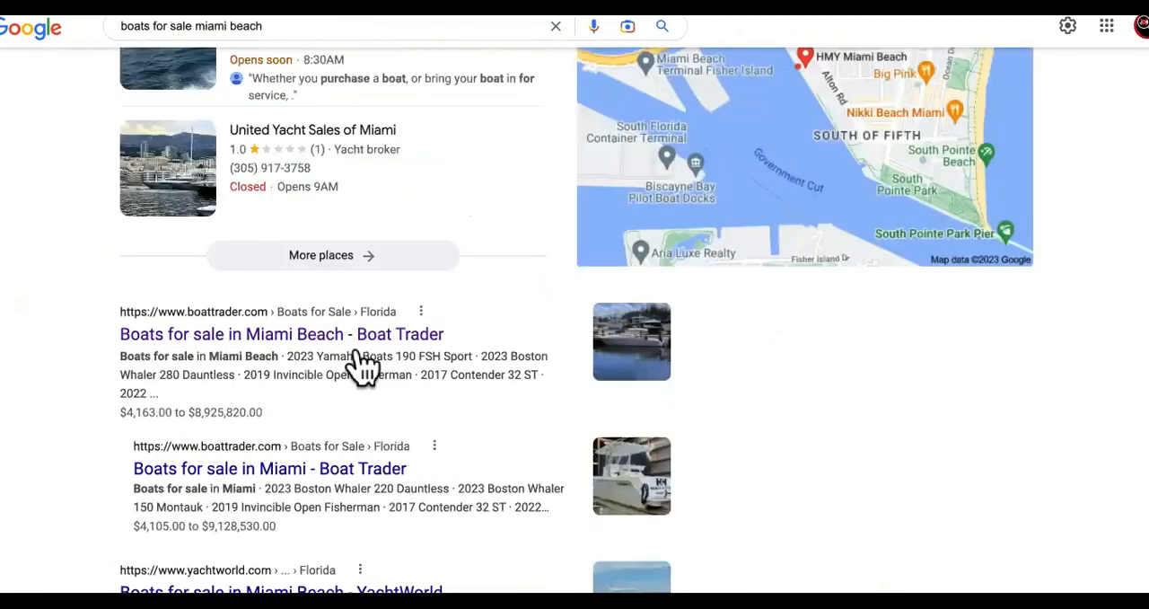
{"action": "scroll", "scroll_direction": "up", "scroll_amount": 3}
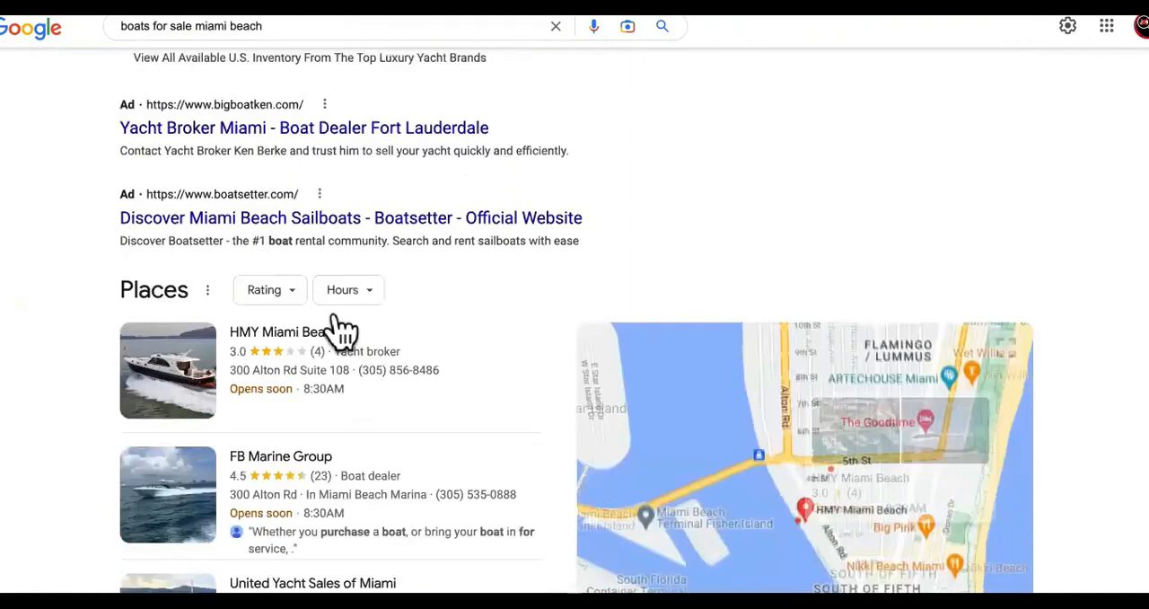
{"action": "scroll", "scroll_direction": "down", "scroll_amount": 3}
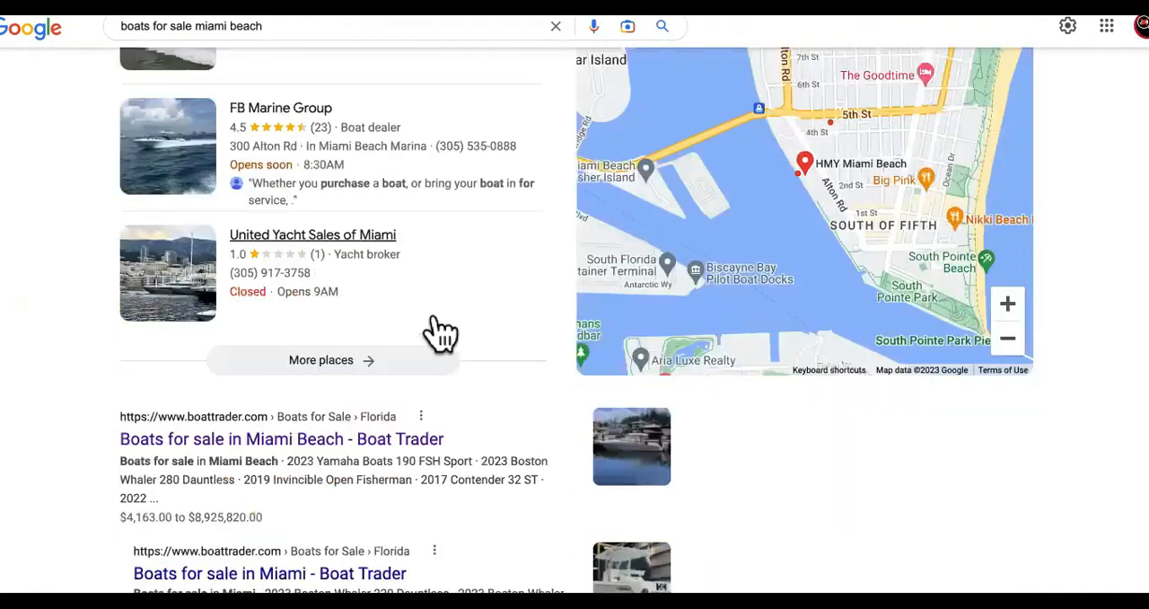
{"action": "scroll", "scroll_direction": "up", "scroll_amount": 3}
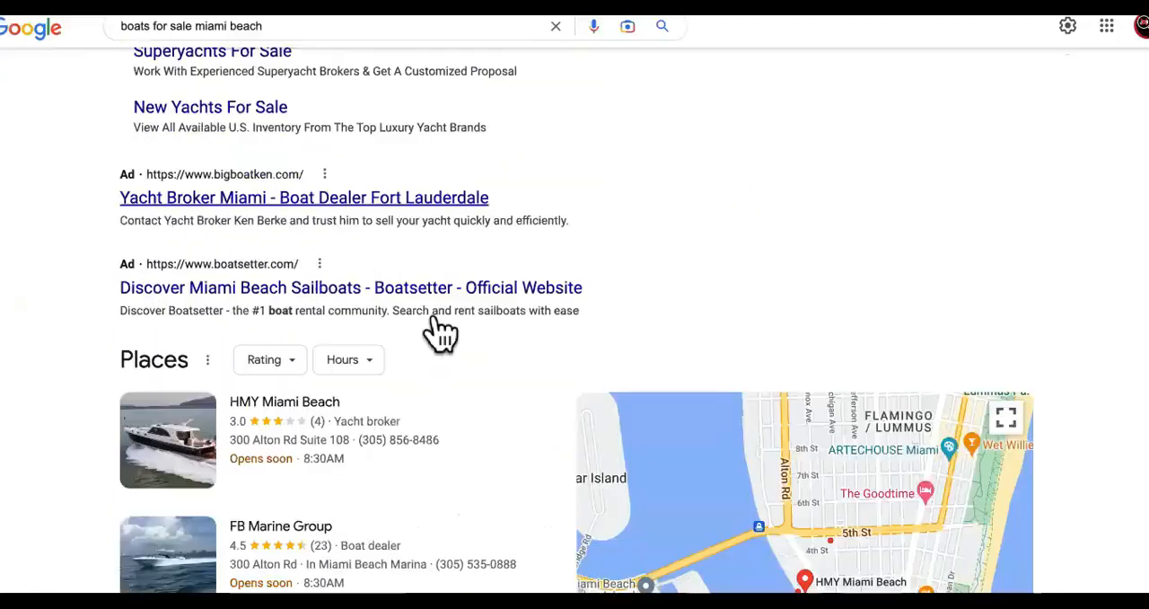
{"action": "scroll", "scroll_direction": "down", "scroll_amount": 3}
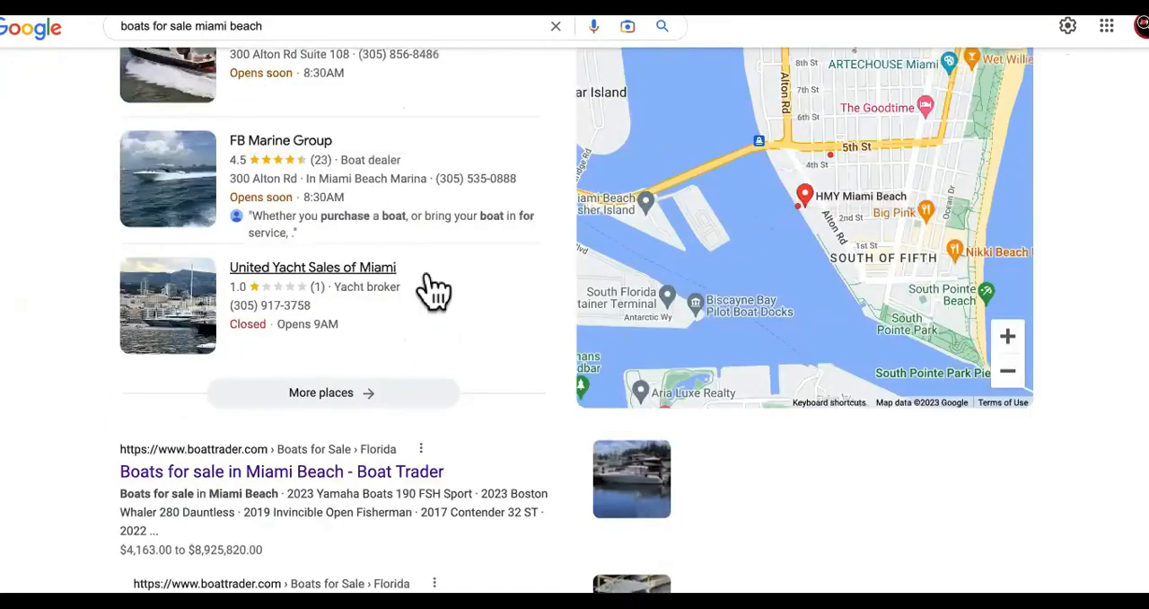
{"action": "scroll", "scroll_direction": "up", "scroll_amount": 3}
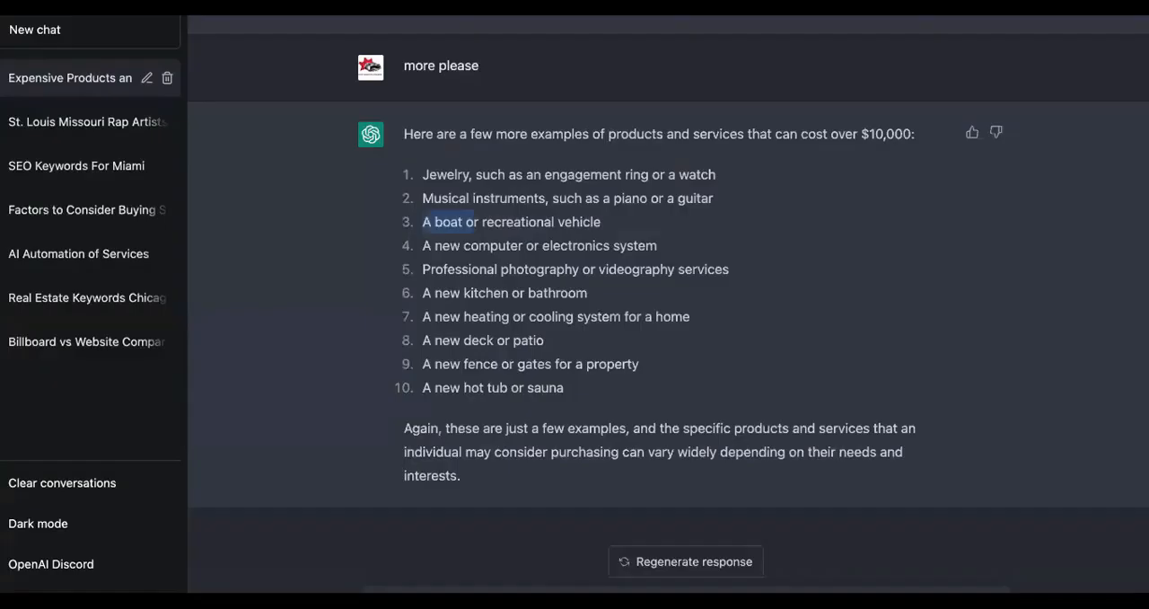
{"action": "mouse_move", "coordinate": [545, 276]}
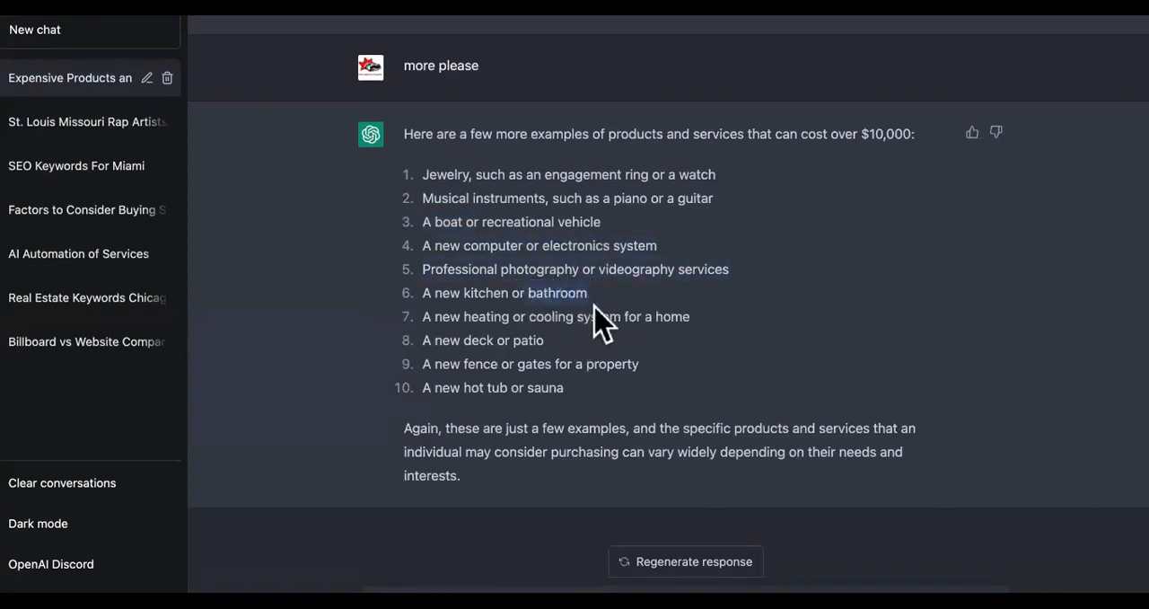
{"action": "mouse_move", "coordinate": [606, 363]}
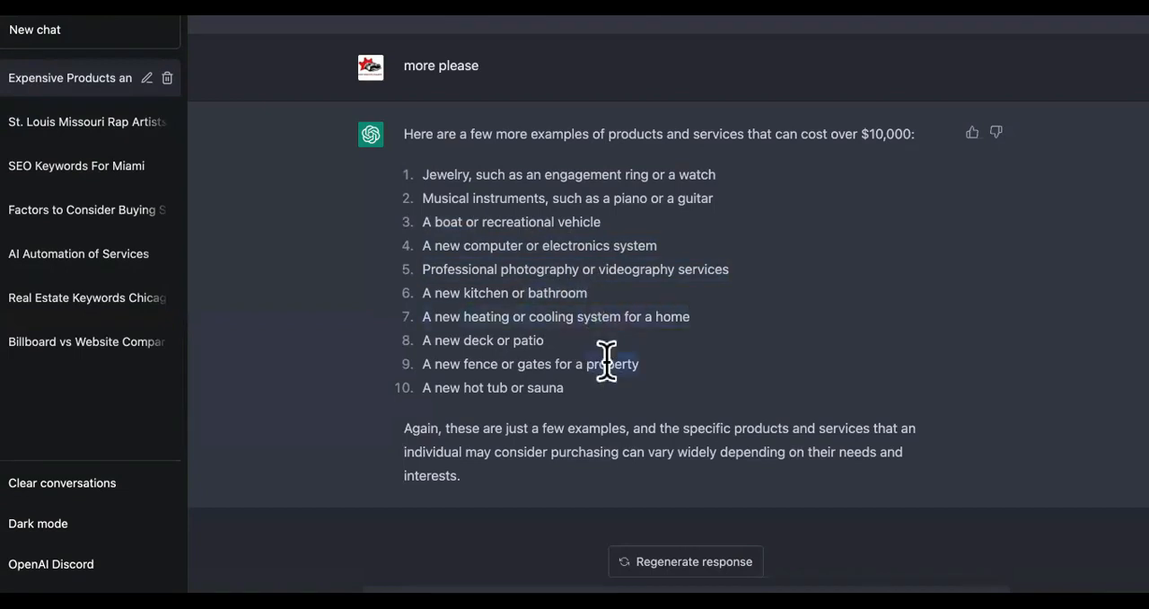
{"action": "mouse_move", "coordinate": [556, 350]}
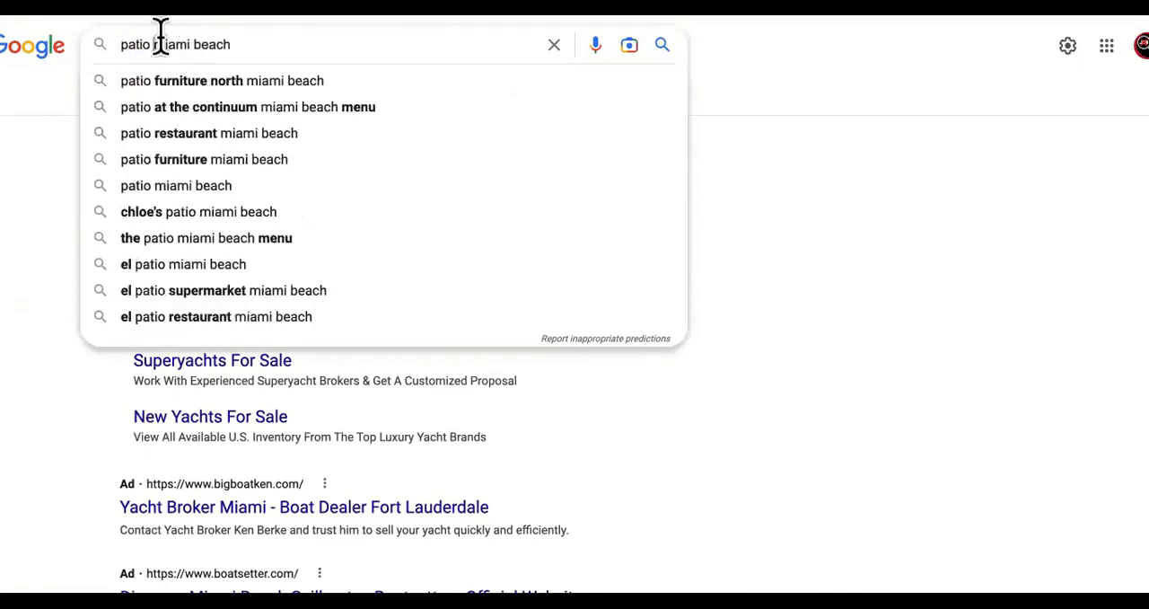
Search 'patio building miami beach', skim local deck builders, and begin editing the query
{"action": "type", "text": "building"}
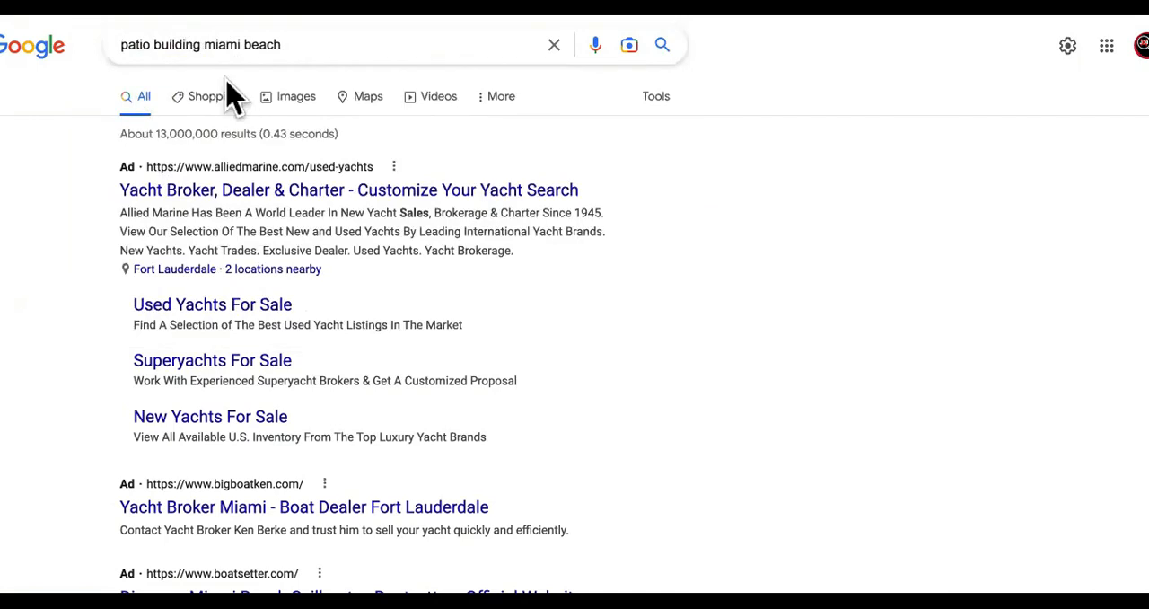
{"action": "scroll", "scroll_direction": "down", "scroll_amount": 3}
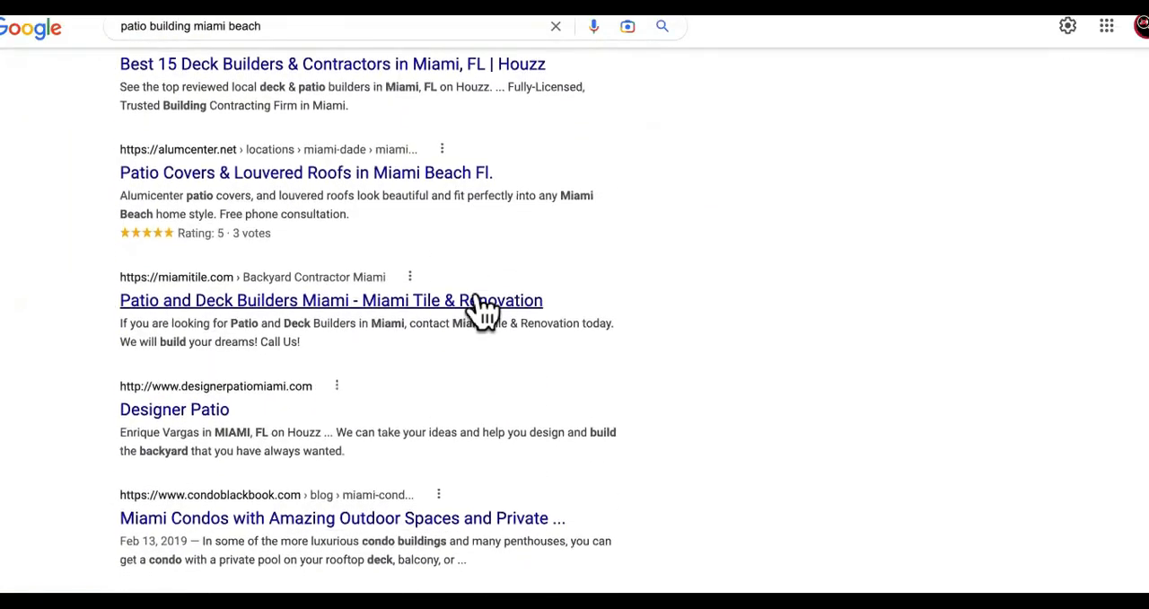
{"action": "scroll", "scroll_direction": "up", "scroll_amount": 3}
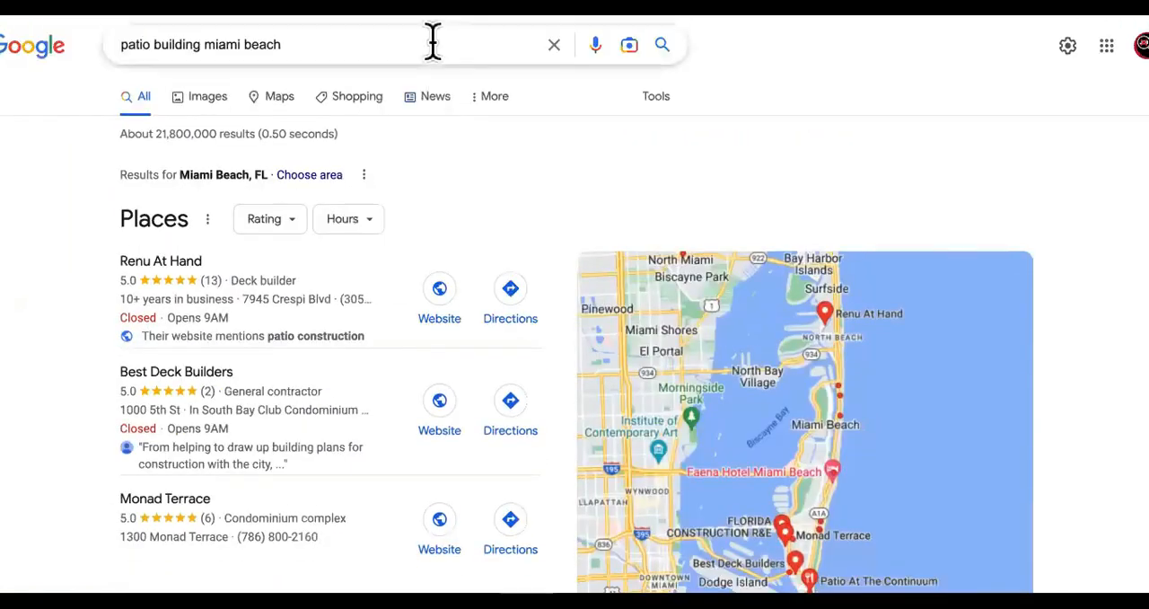
{"action": "left_click", "coordinate": [359, 44]}
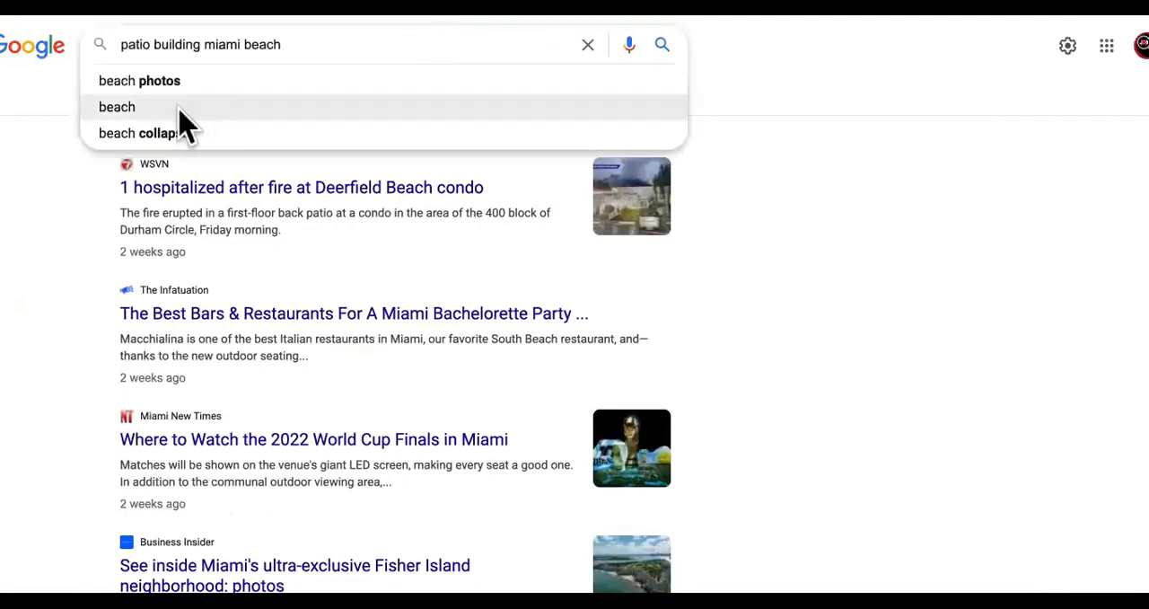
{"action": "left_click", "coordinate": [662, 44]}
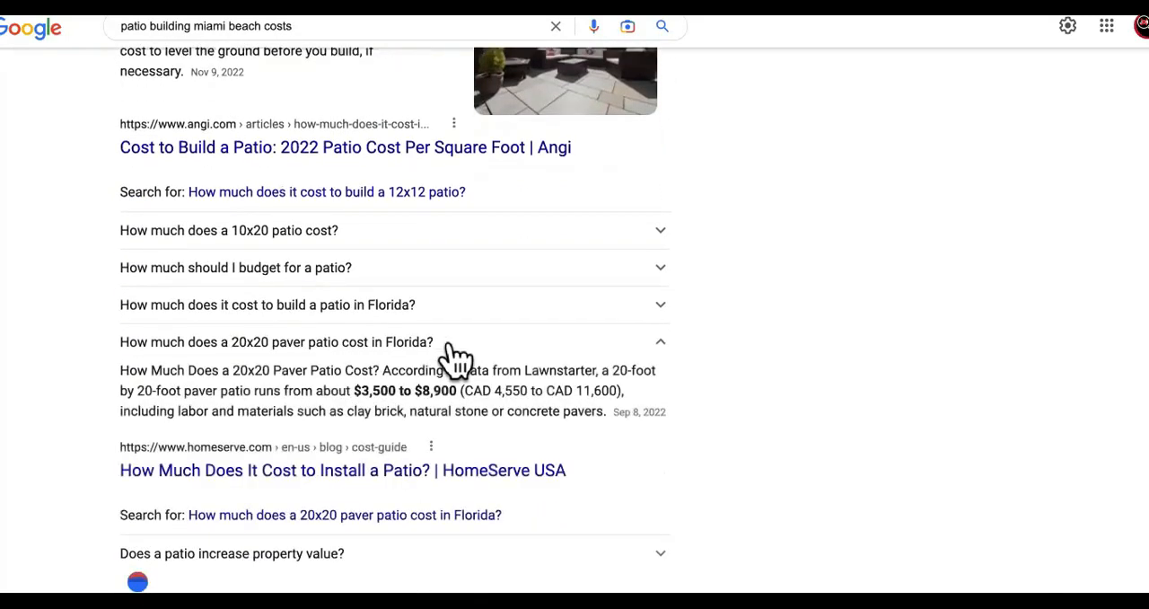
Review patio cost results, highlighting the Miami-Dade $11,752.00 and $90,400.00 estimates
{"action": "scroll", "scroll_direction": "down", "scroll_amount": 3}
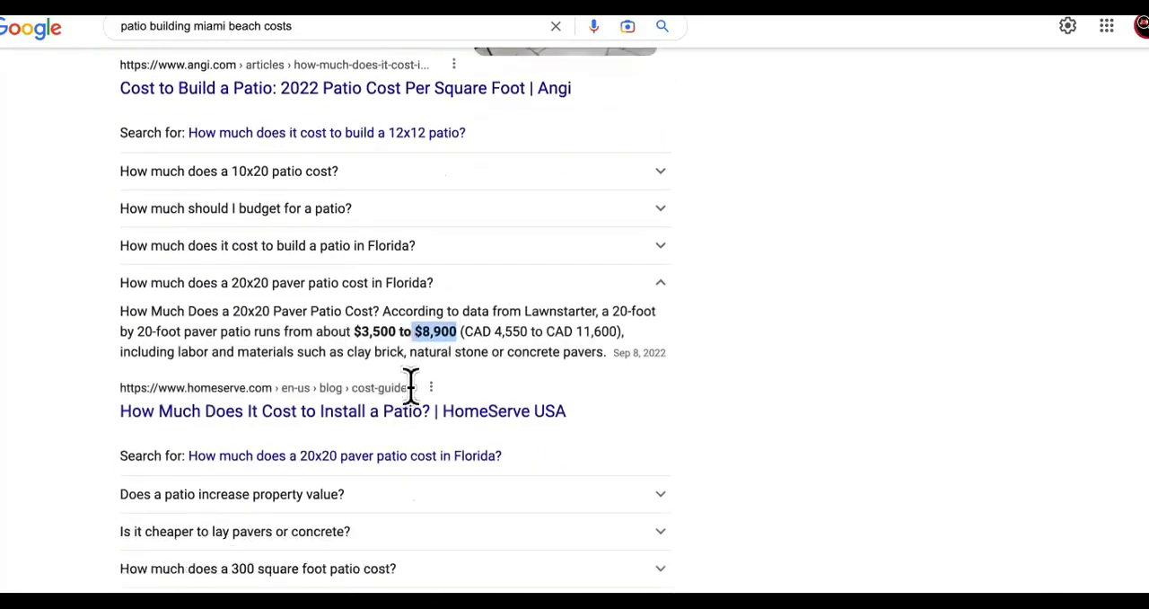
{"action": "scroll", "scroll_direction": "down", "scroll_amount": 3}
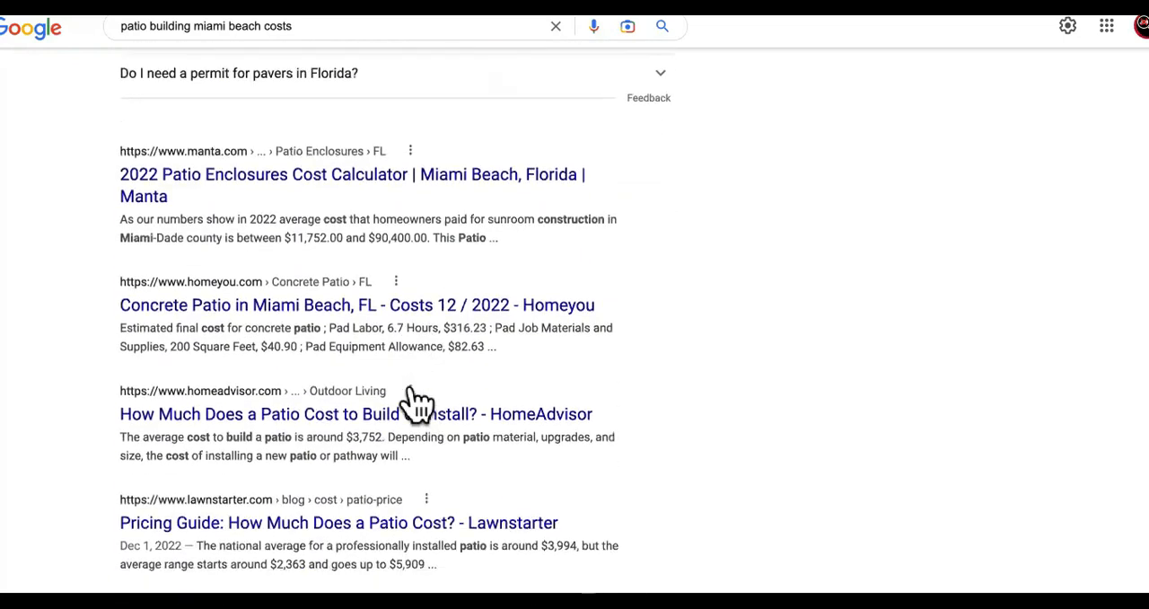
{"action": "double_click", "coordinate": [321, 232]}
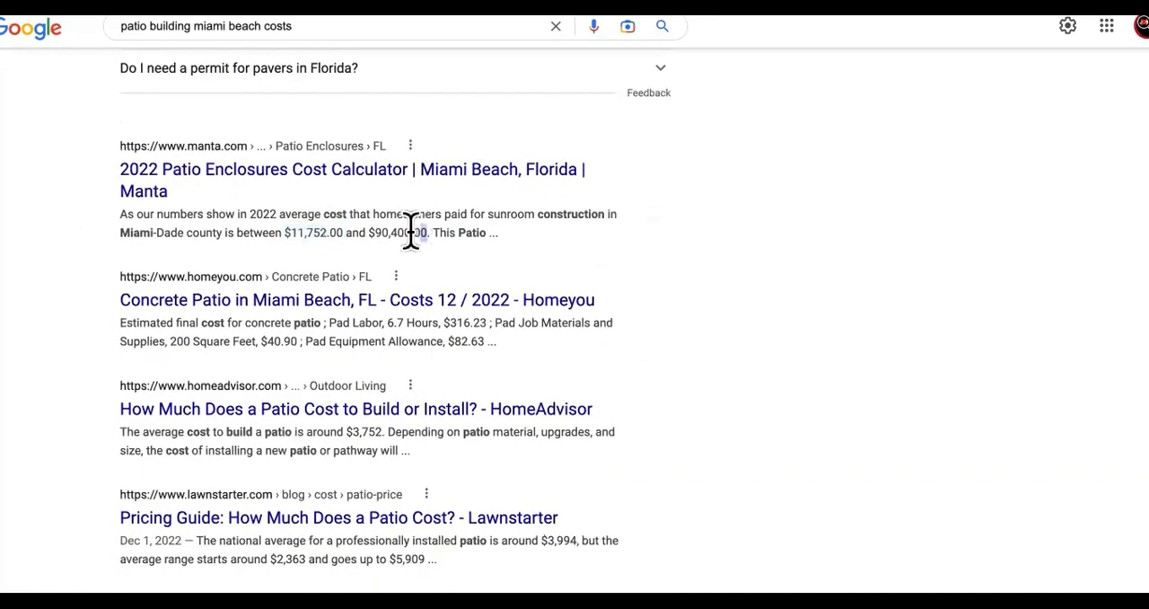
{"action": "double_click", "coordinate": [399, 232]}
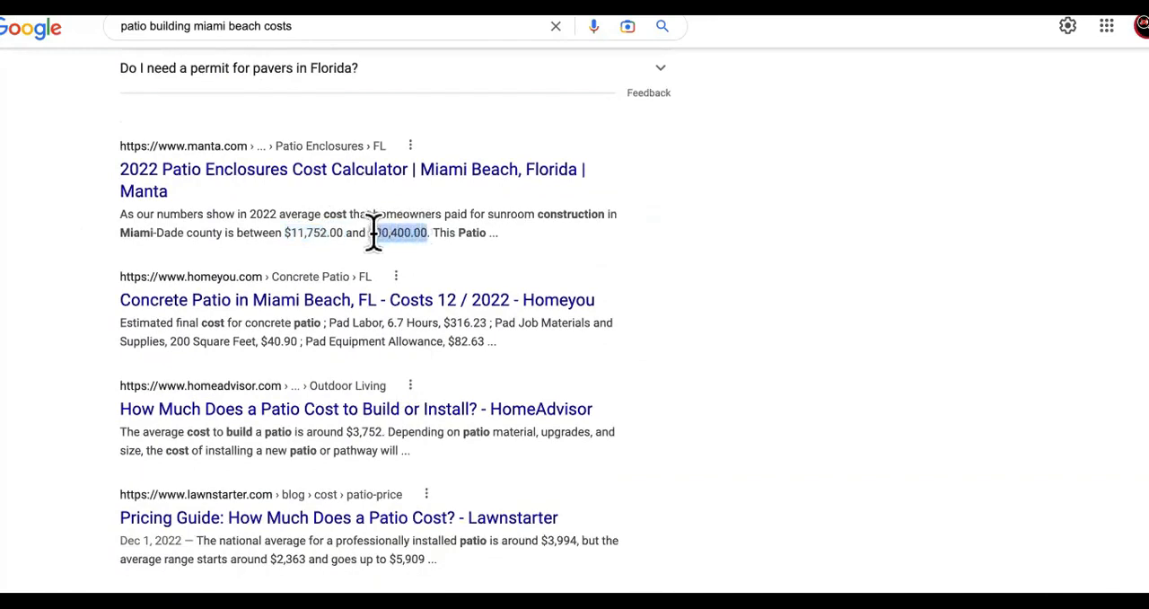
{"action": "scroll", "scroll_direction": "down", "scroll_amount": 3}
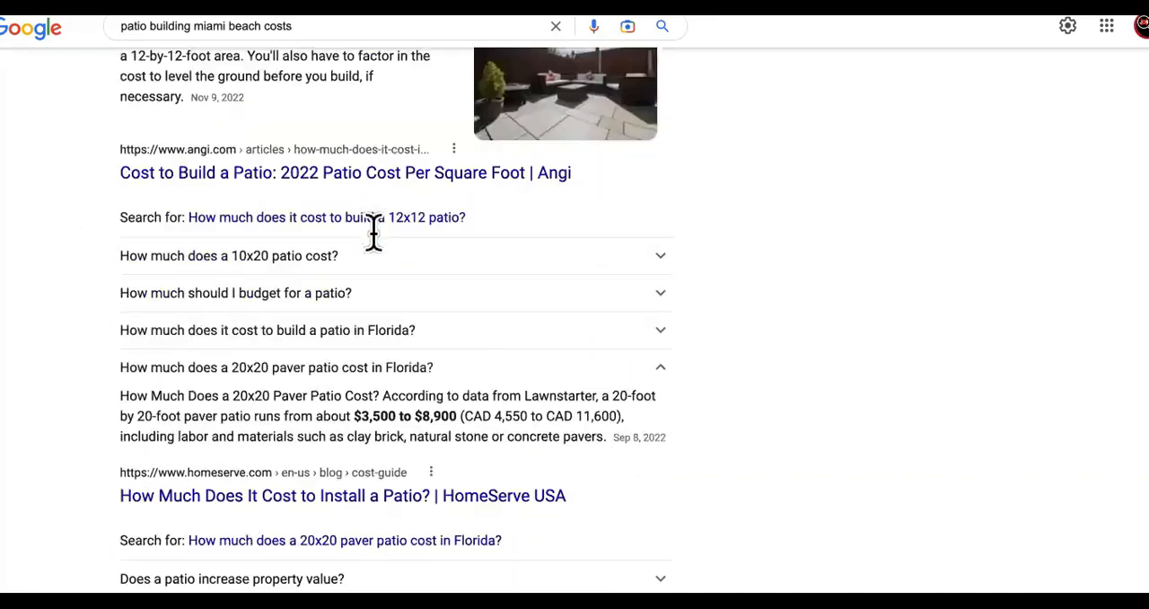
{"action": "scroll", "scroll_direction": "up", "scroll_amount": 3}
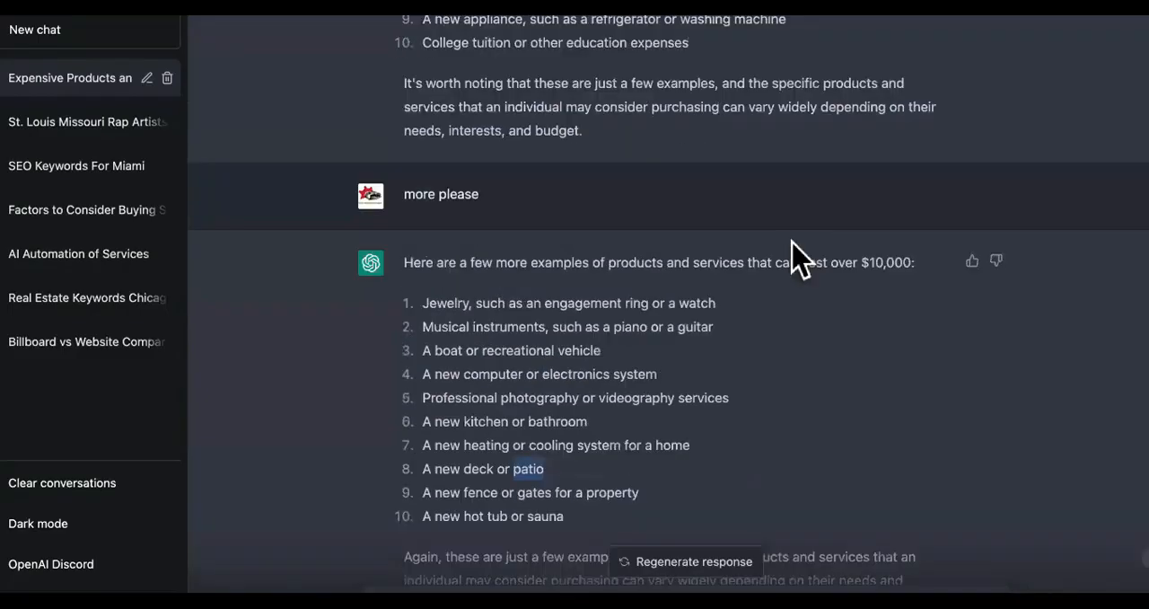
Scroll between ChatGPT's two over-$10,000 lists, ending on the second list's patio item
{"action": "scroll", "scroll_direction": "down", "scroll_amount": 3}
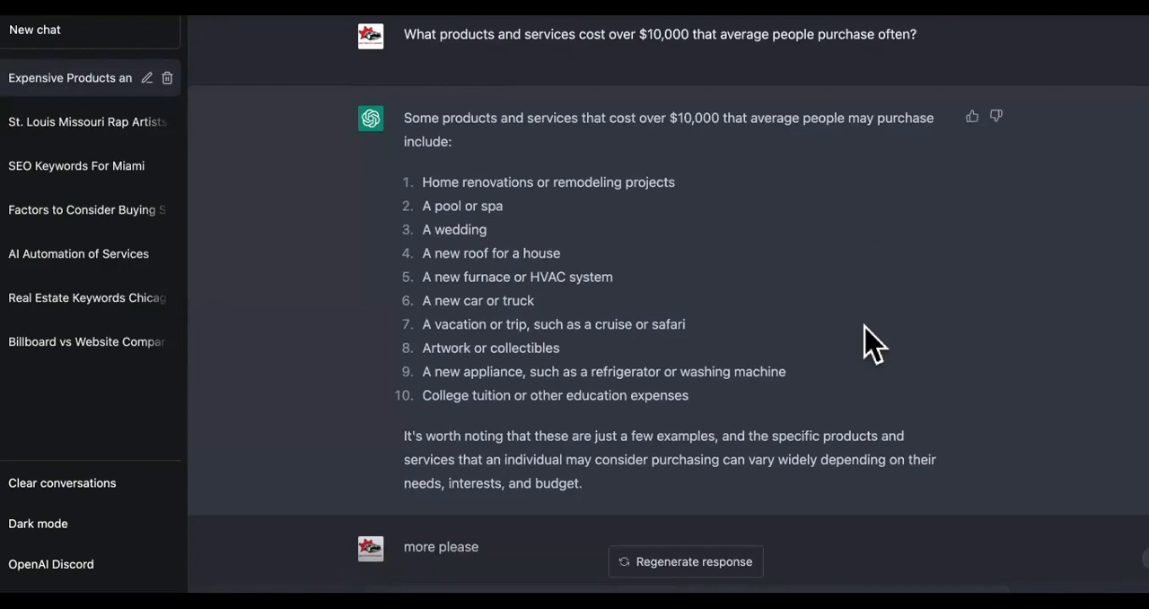
{"action": "scroll", "scroll_direction": "down", "scroll_amount": 3}
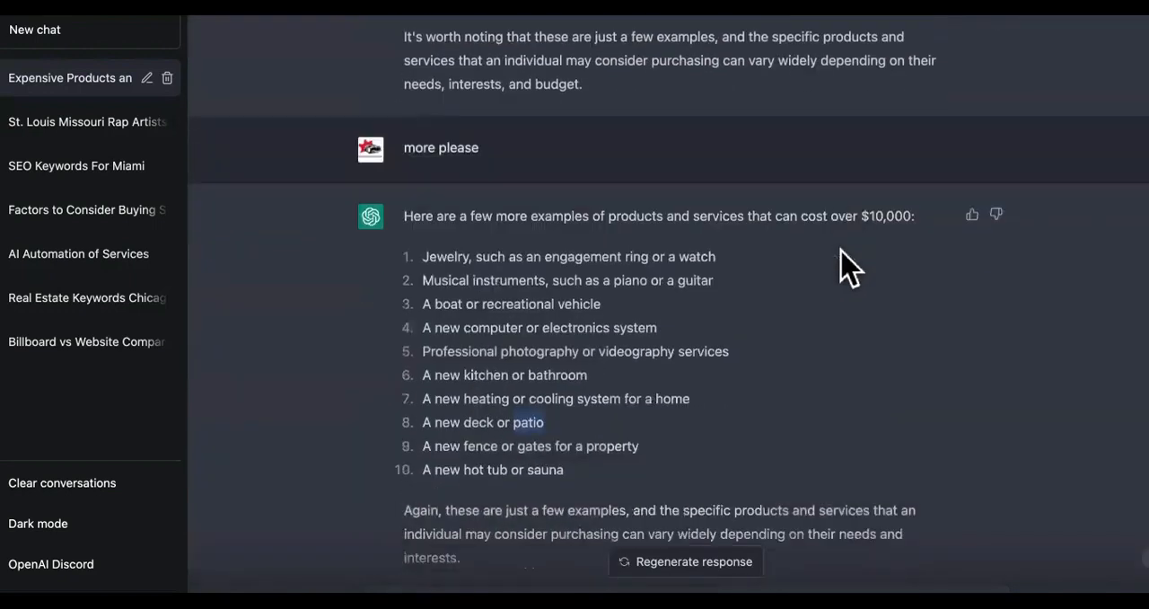
{"action": "scroll", "scroll_direction": "up", "scroll_amount": 3}
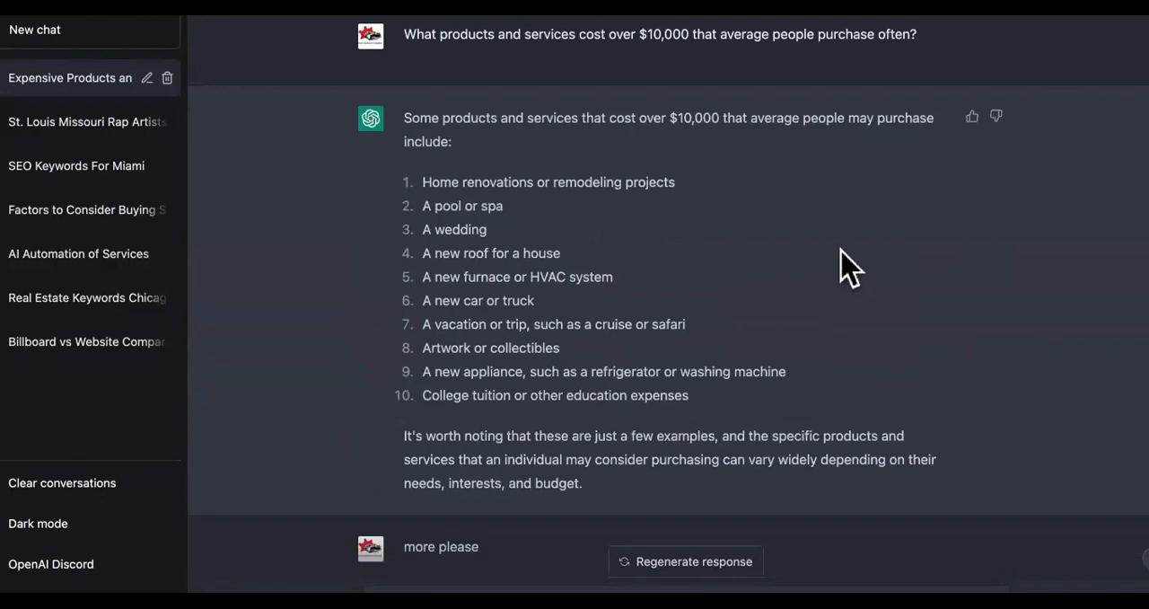
{"action": "scroll", "scroll_direction": "up", "scroll_amount": 3}
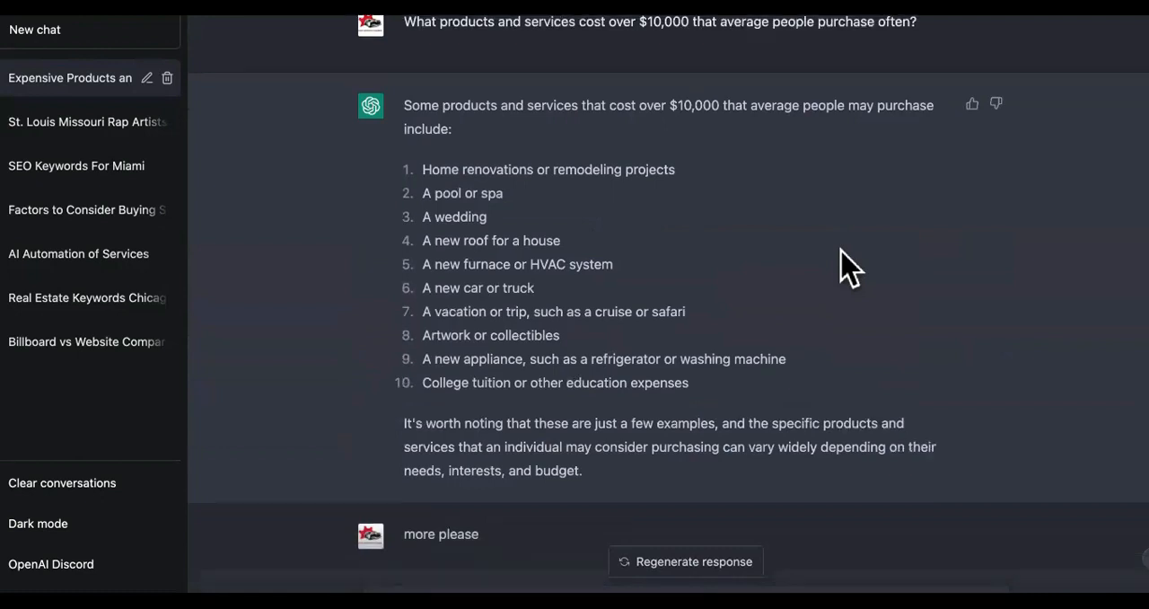
{"action": "scroll", "scroll_direction": "down", "scroll_amount": 3}
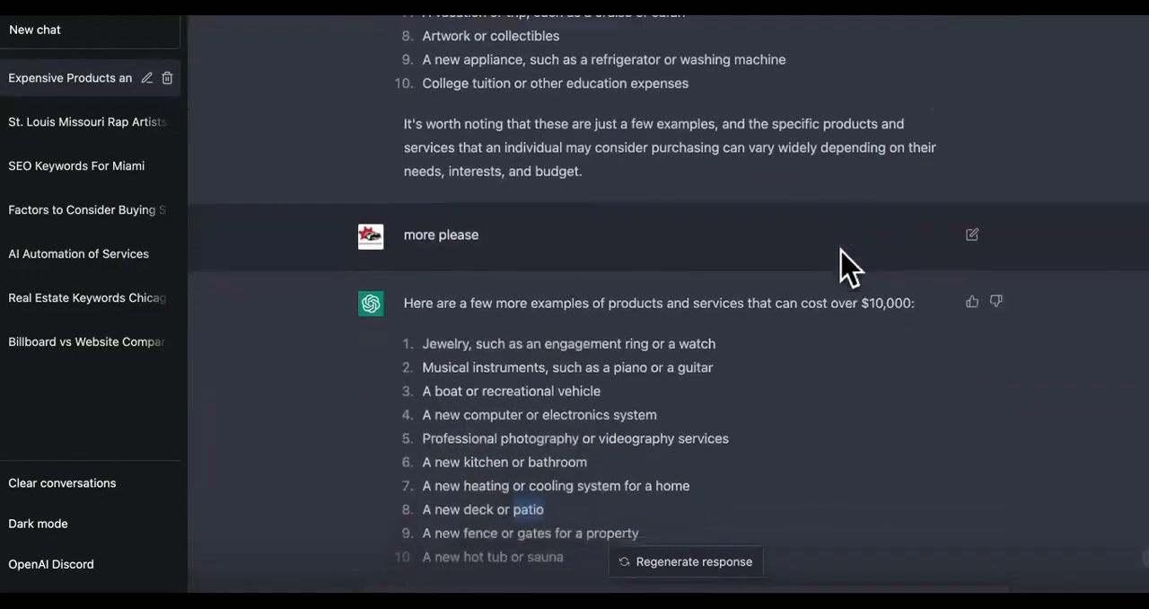
{"action": "scroll", "scroll_direction": "up", "scroll_amount": 3}
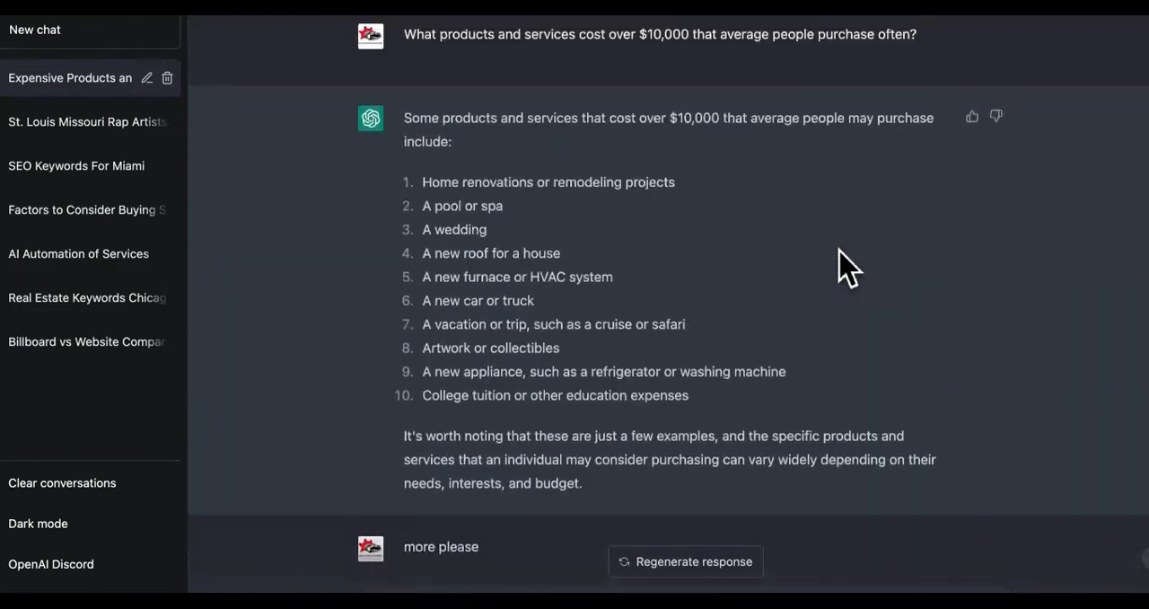
{"action": "scroll", "scroll_direction": "down", "scroll_amount": 3}
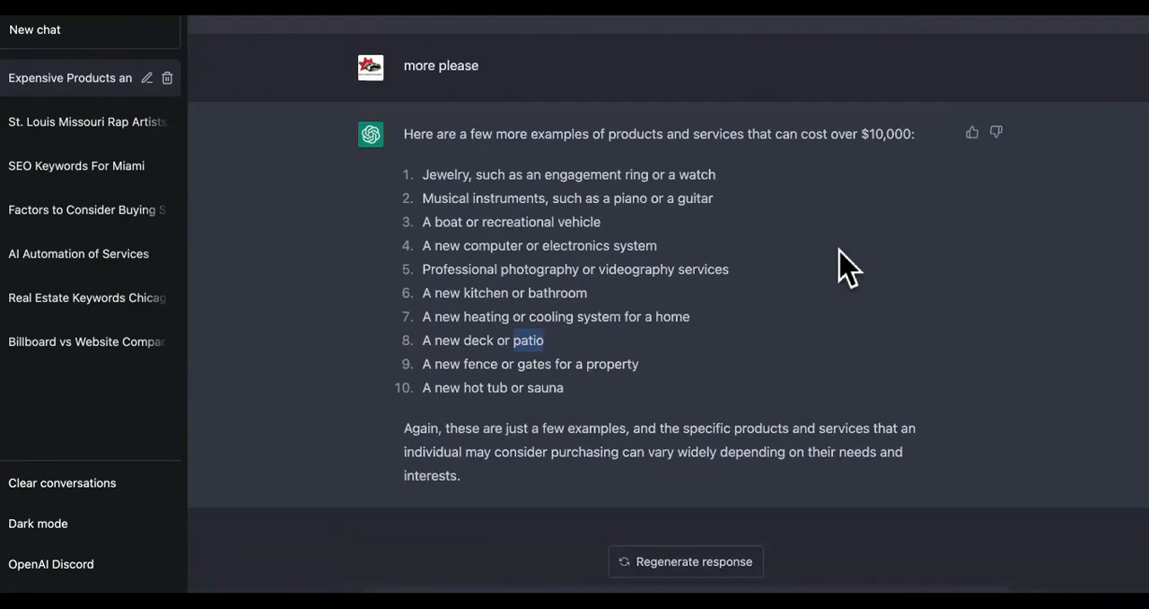
{"action": "mouse_move", "coordinate": [699, 310]}
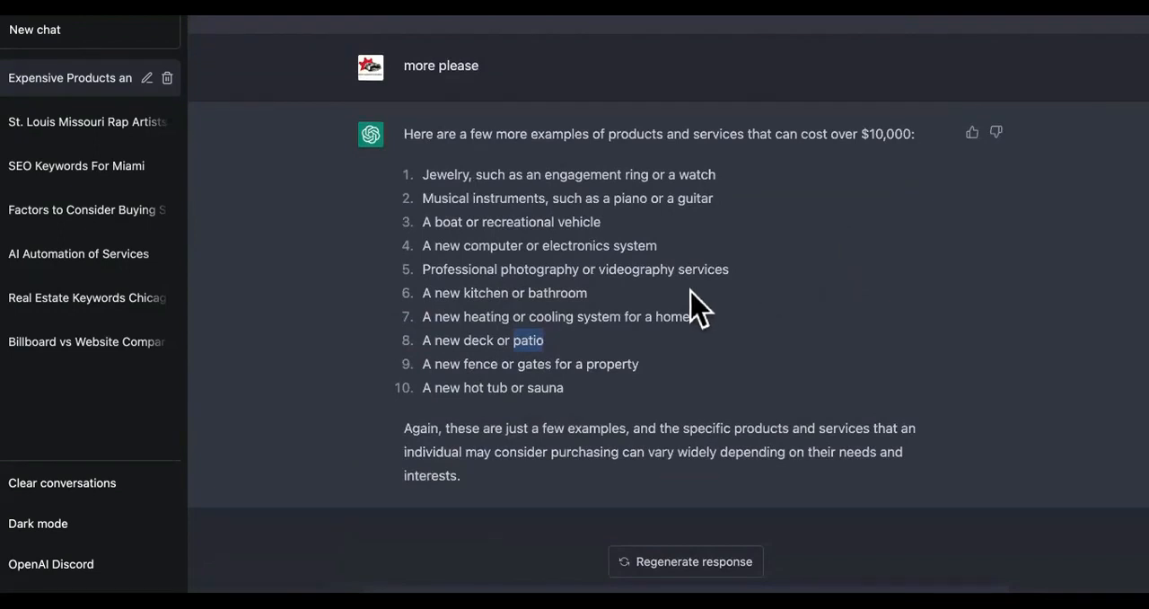